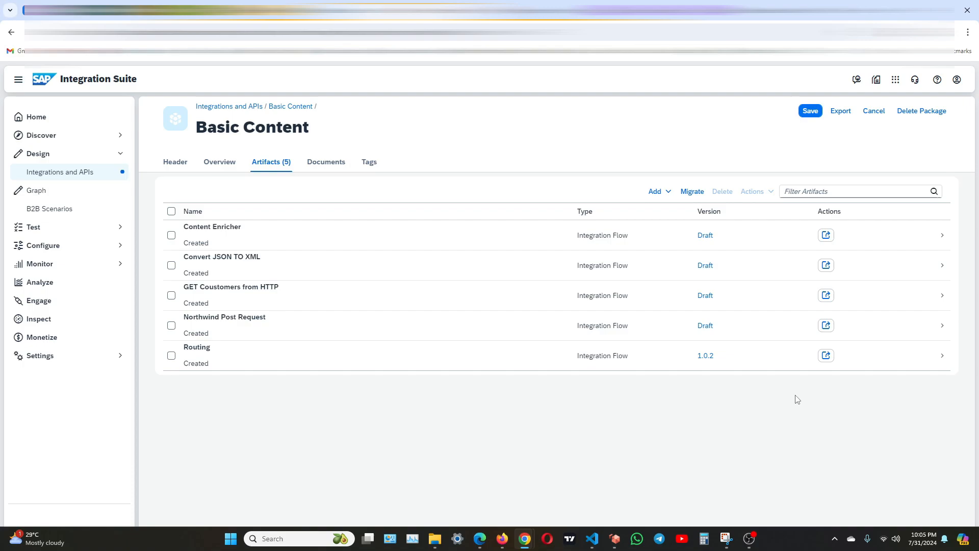
mouse_move(837, 408)
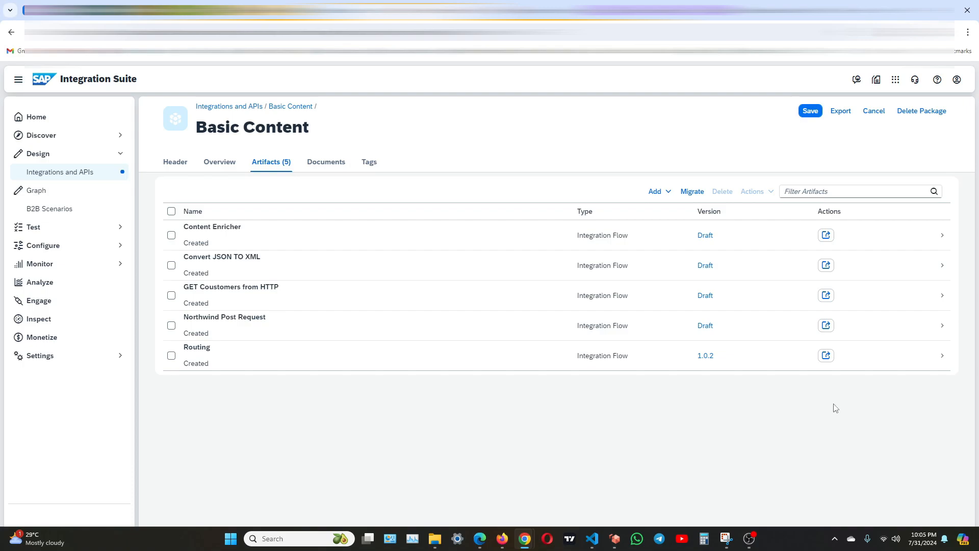
mouse_move(787, 529)
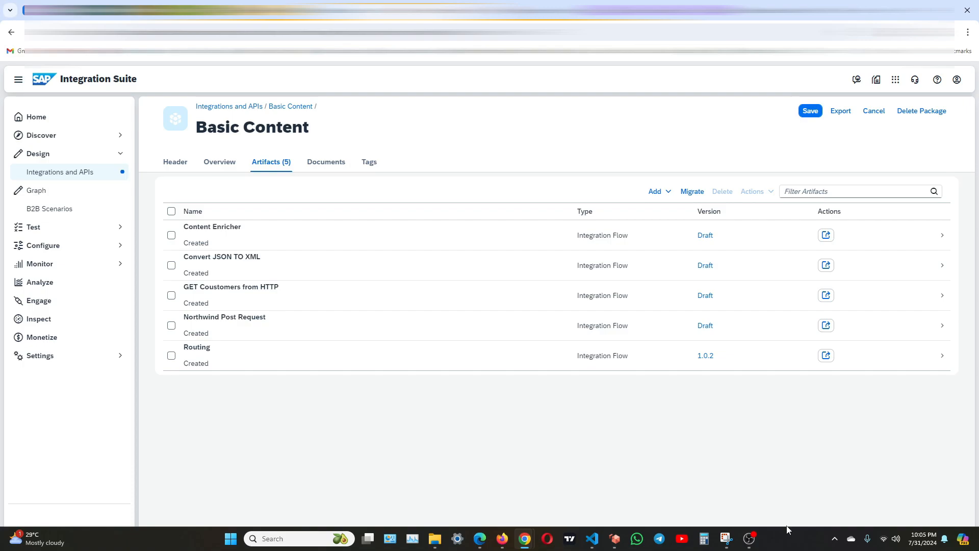
mouse_move(730, 531)
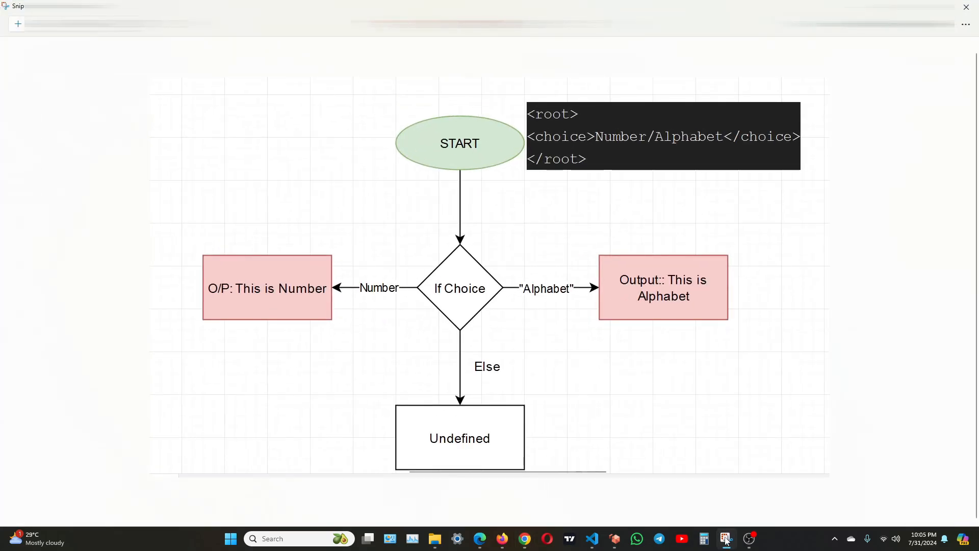
mouse_move(476, 221)
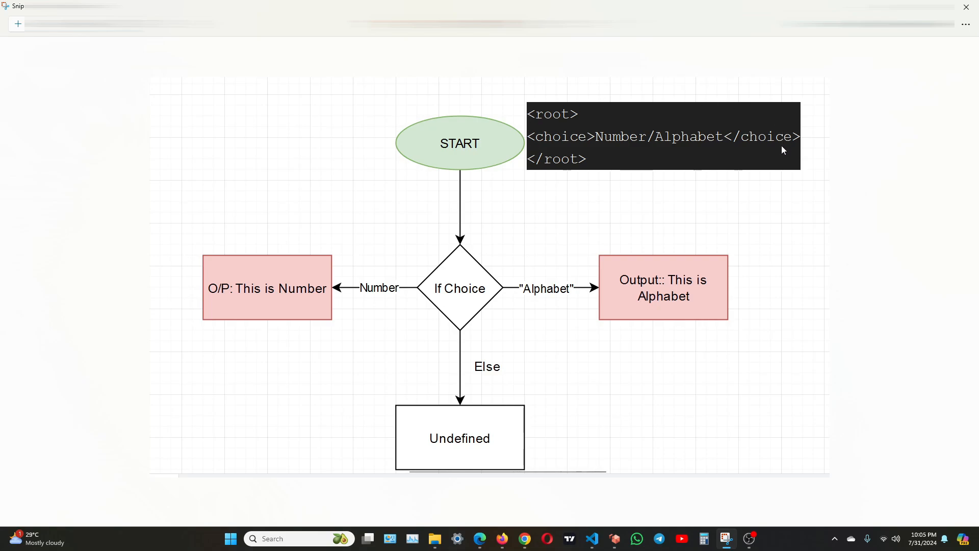
mouse_move(526, 195)
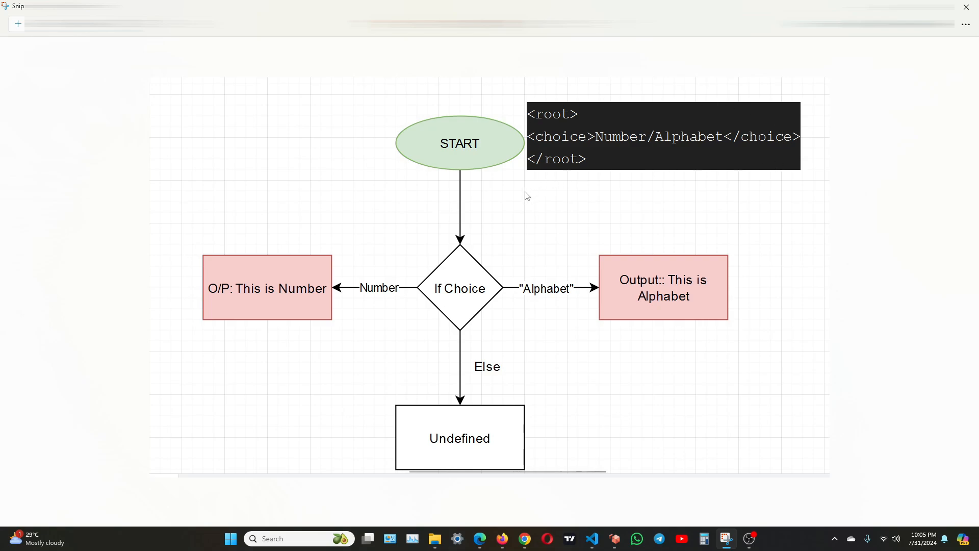
mouse_move(615, 146)
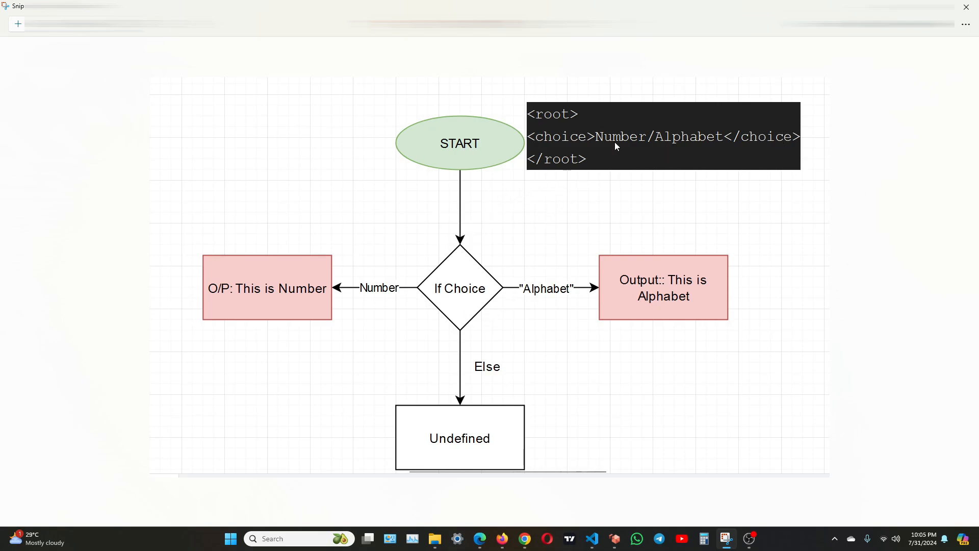
mouse_move(686, 150)
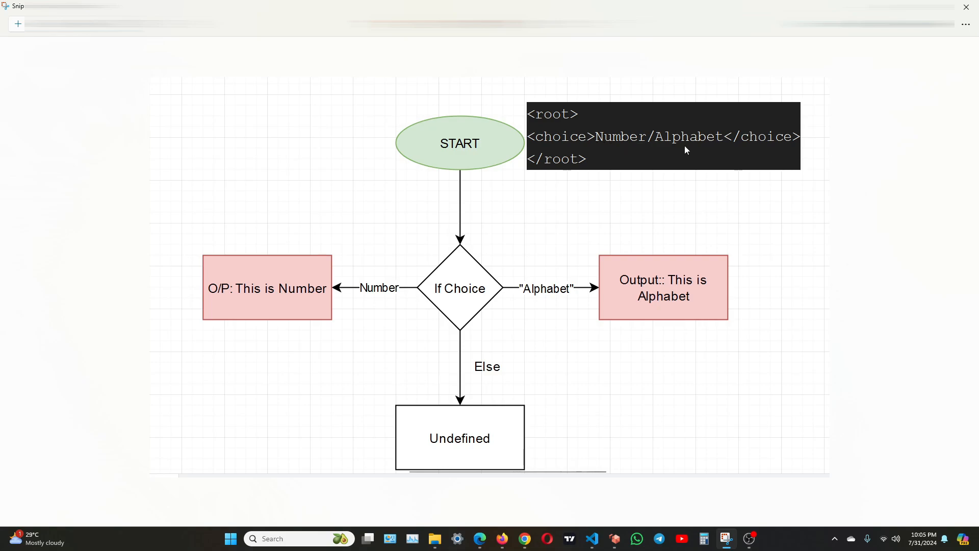
mouse_move(535, 297)
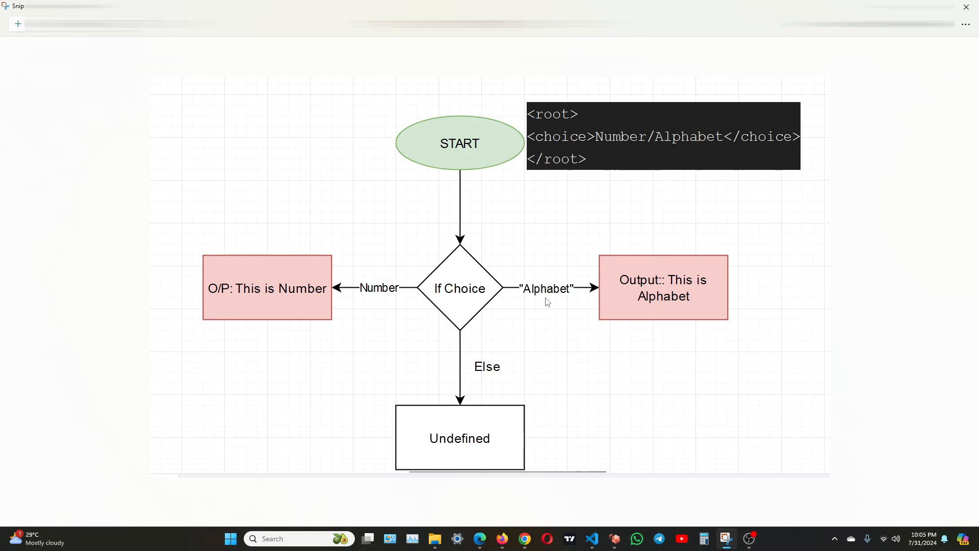
Draw orange circles around the 'This is Alphabet' and 'This is Number' output boxes.
drag(621, 269, 690, 262)
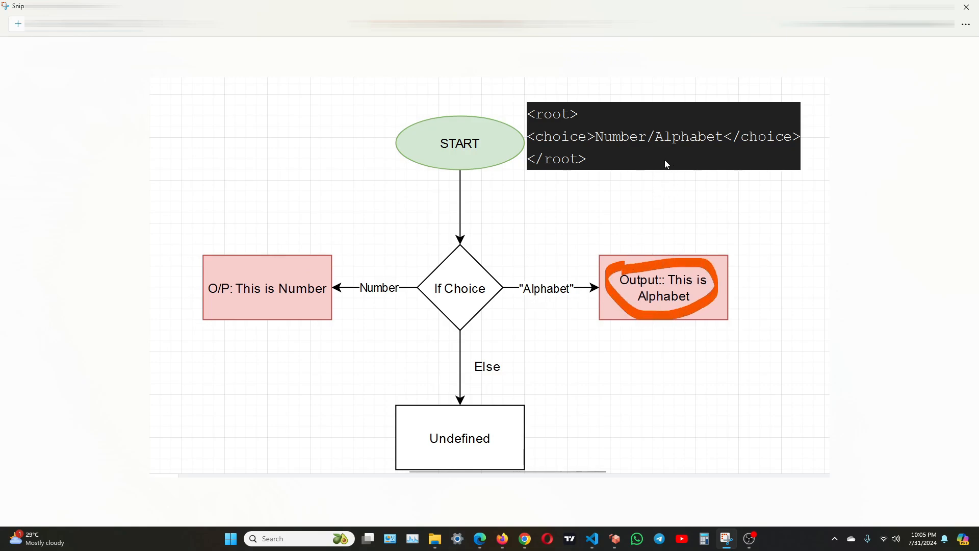
drag(240, 261, 315, 269)
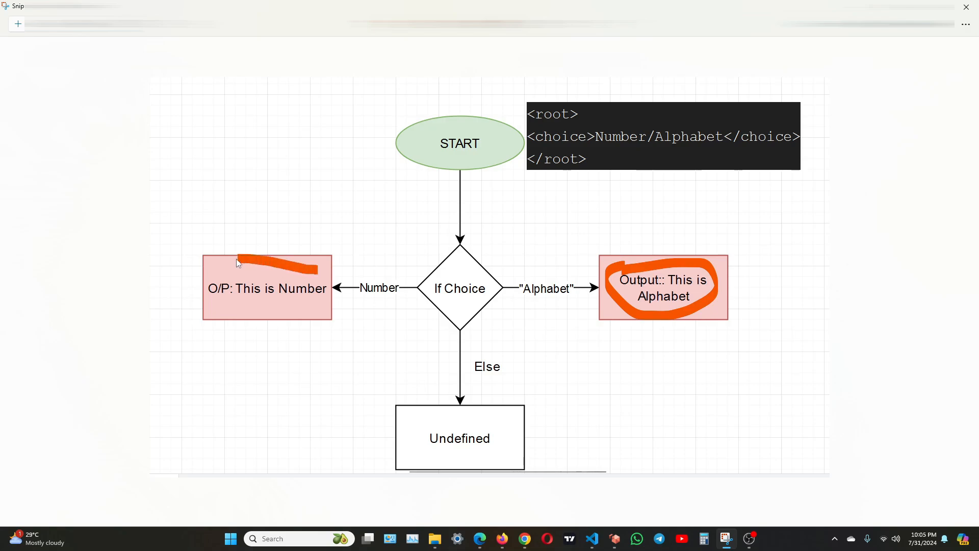
drag(237, 262, 312, 276)
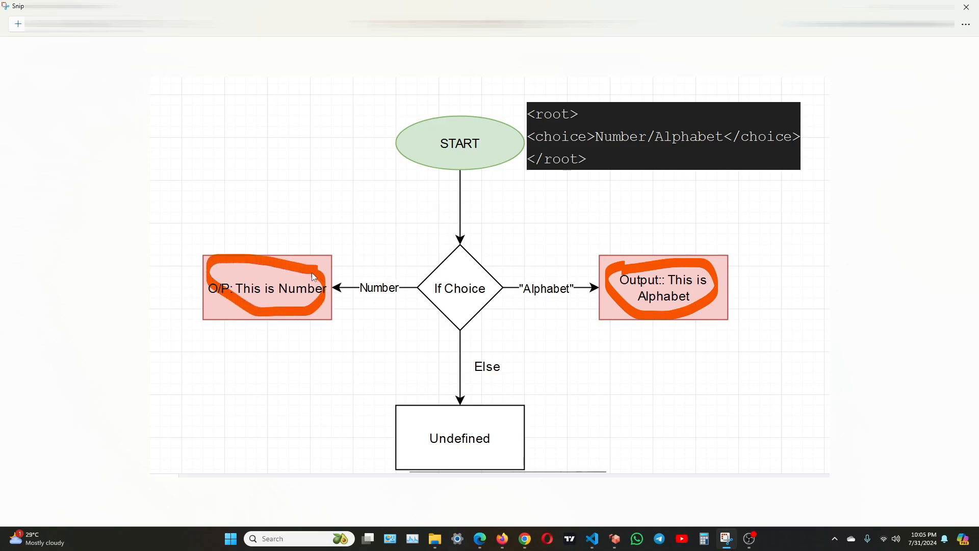
mouse_move(585, 256)
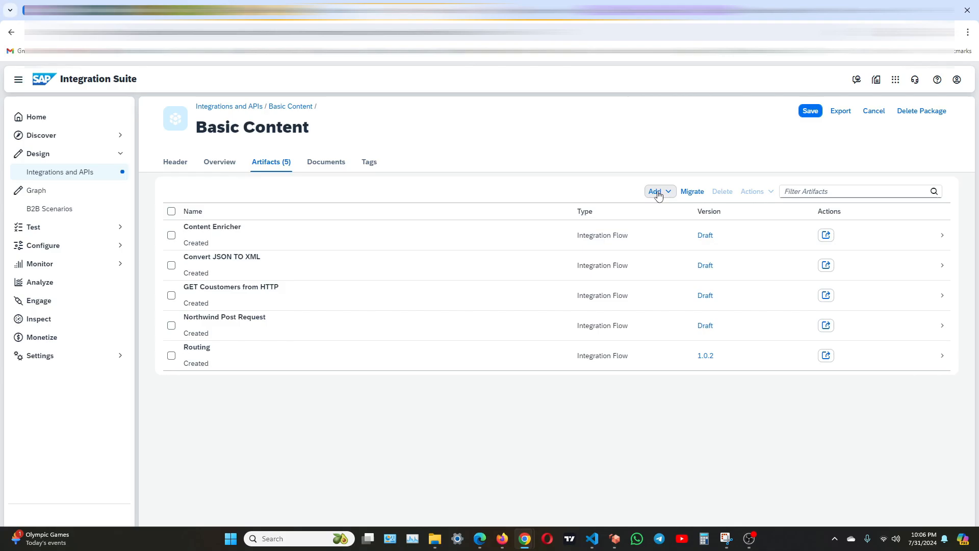
Create the integration flow 'Using the Router to route' and open it.
click(657, 192)
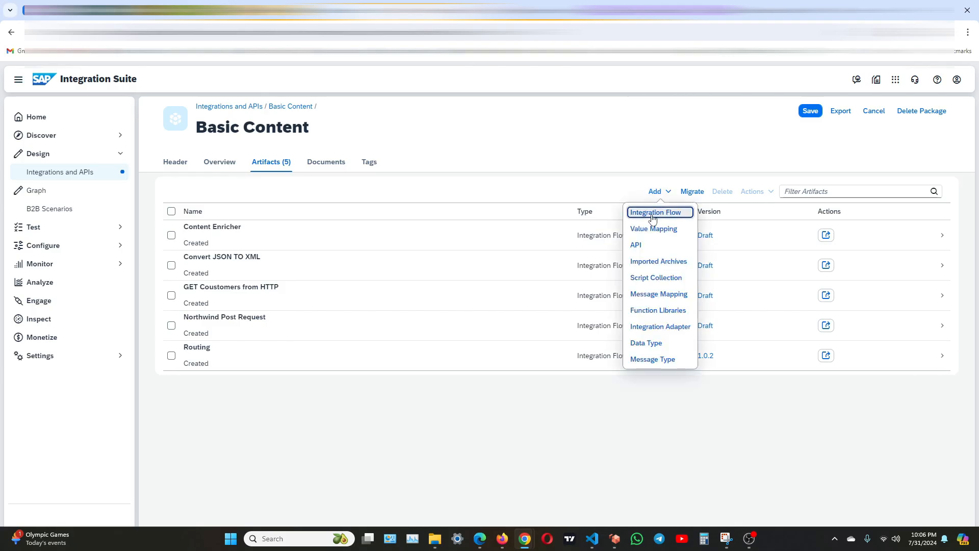
click(655, 213)
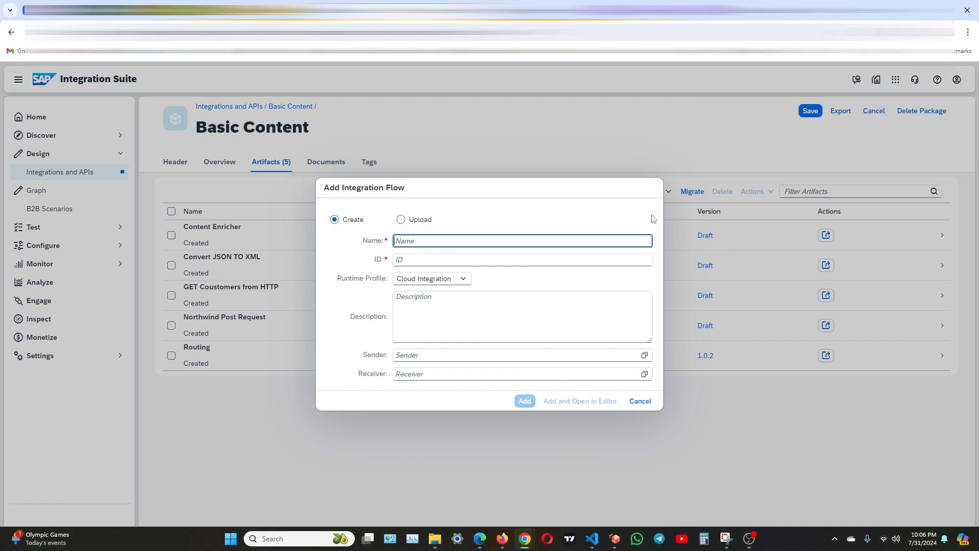
text(U)
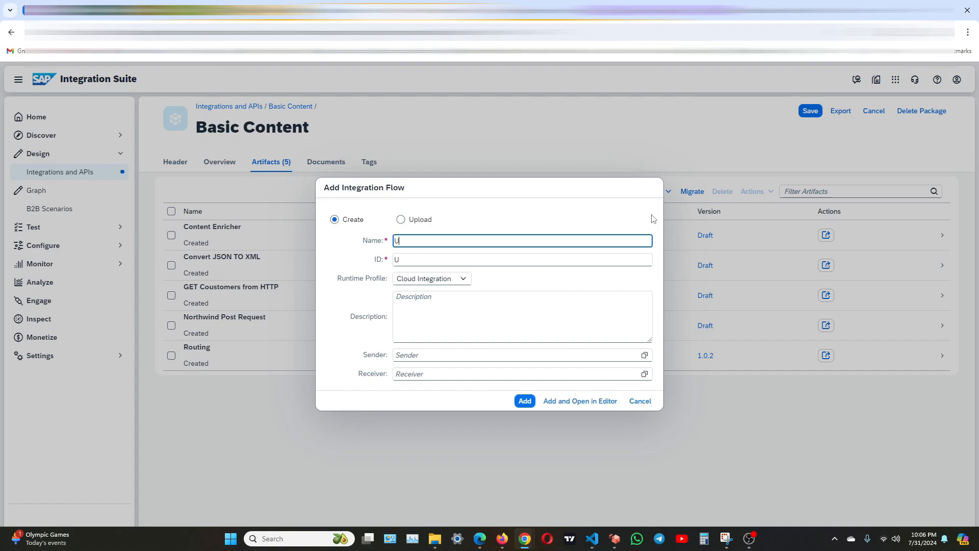
text(sing the R)
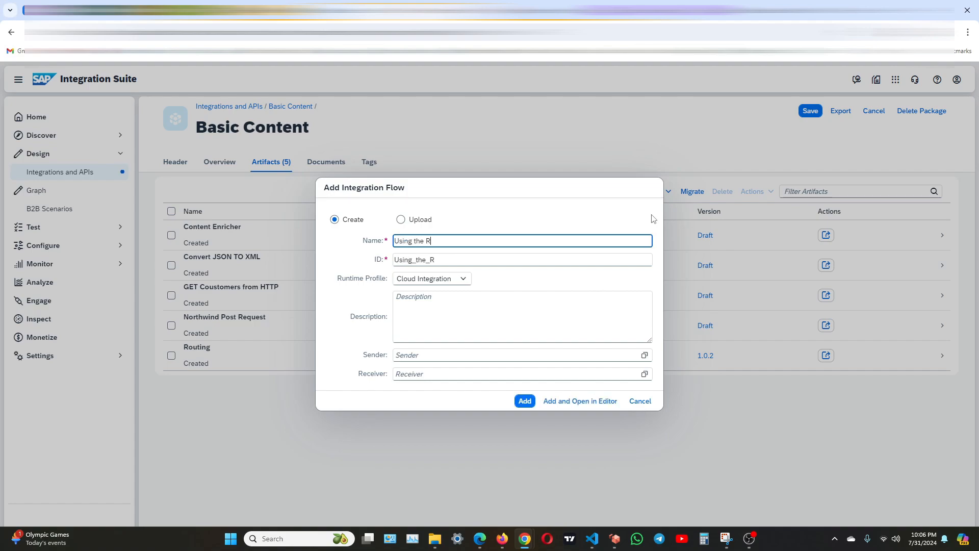
text(outer to rou)
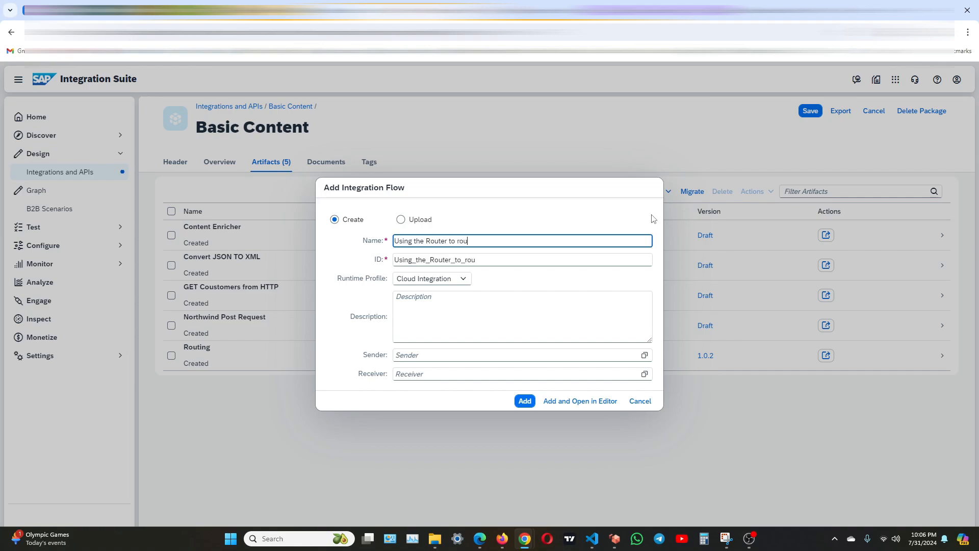
text(te)
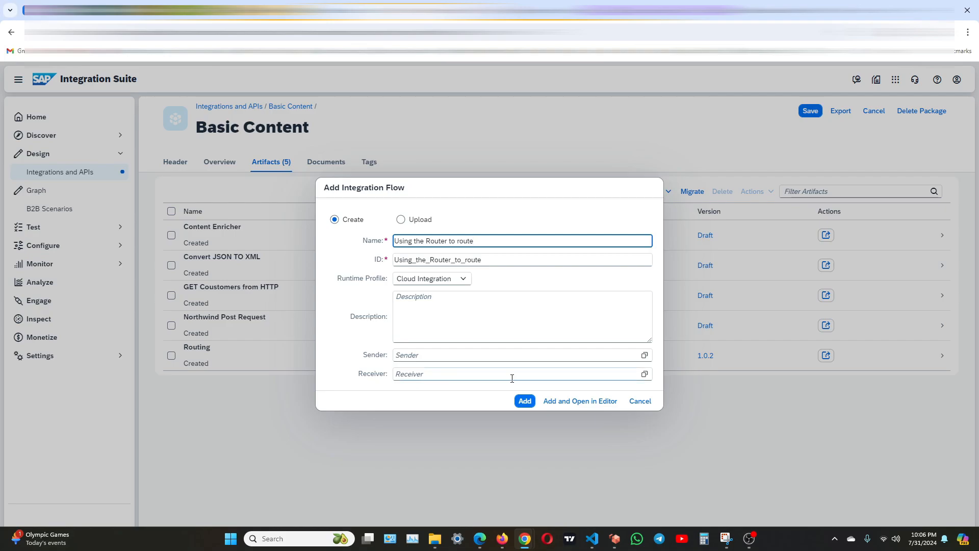
click(525, 400)
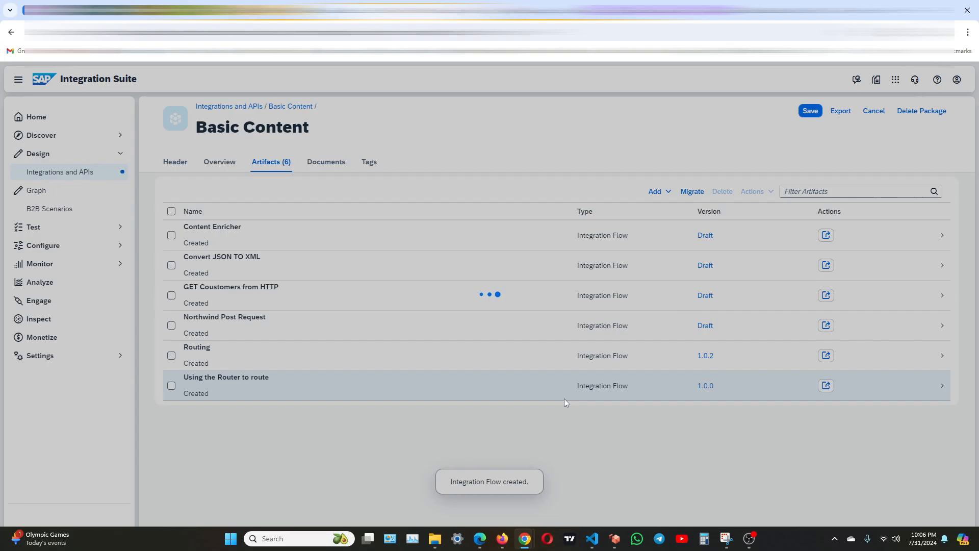
click(225, 376)
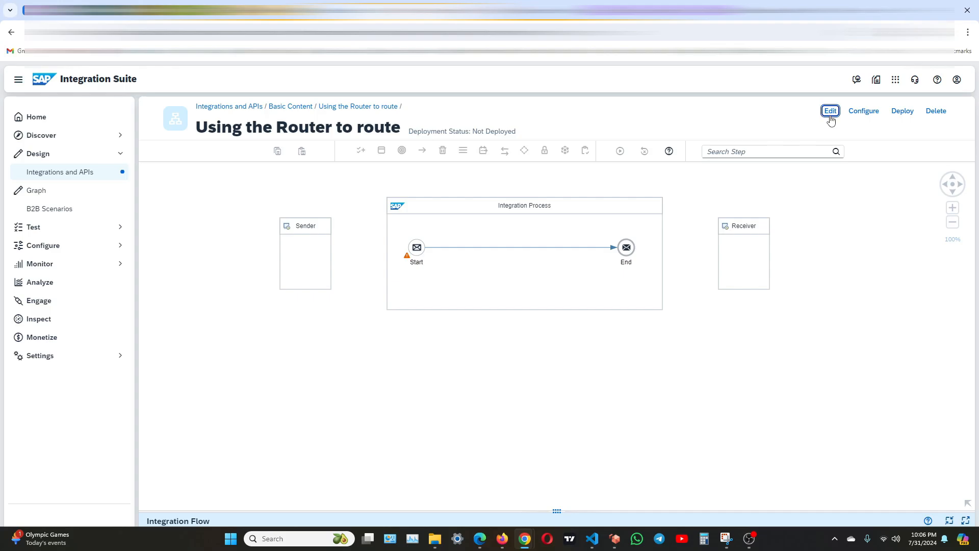
Connect Sender to Start via an HTTPS adapter with address /getRouteFor.
click(829, 111)
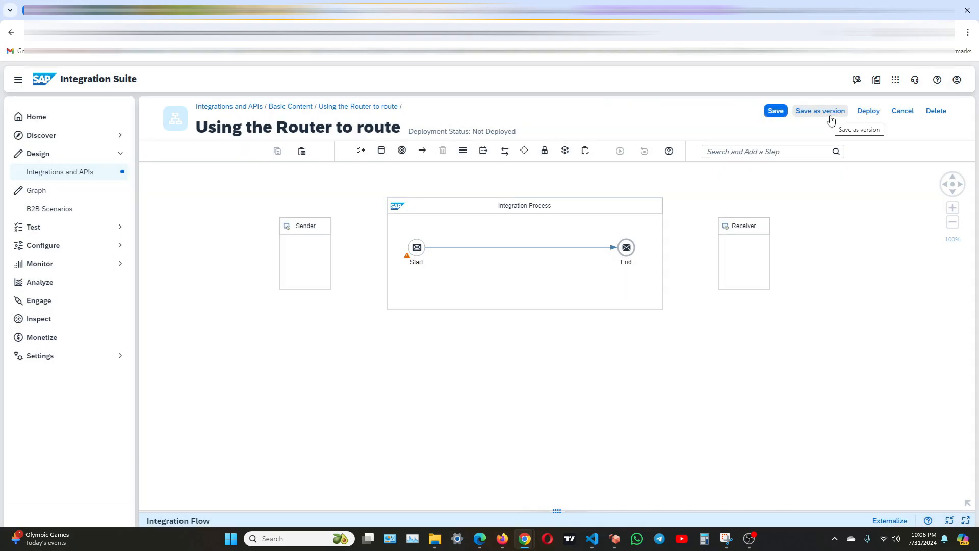
mouse_move(468, 290)
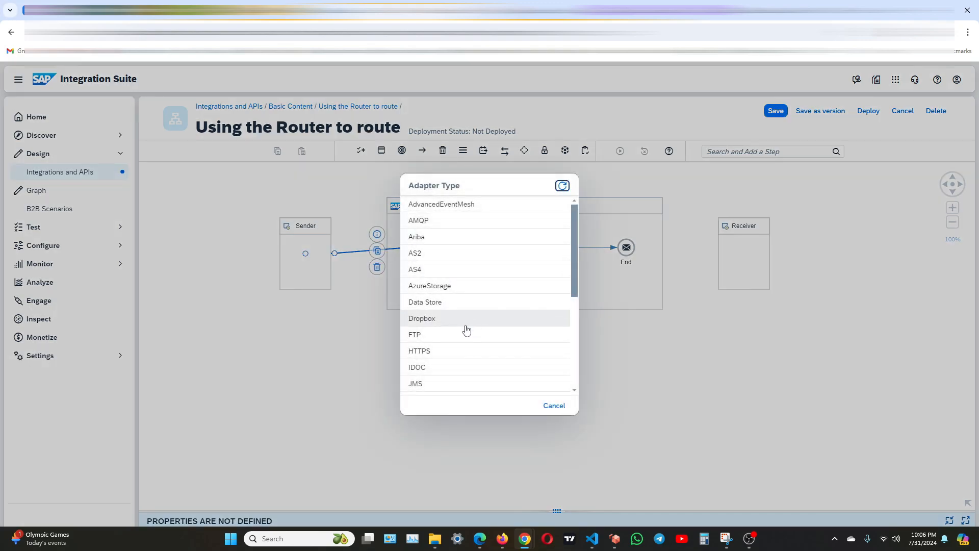
click(420, 350)
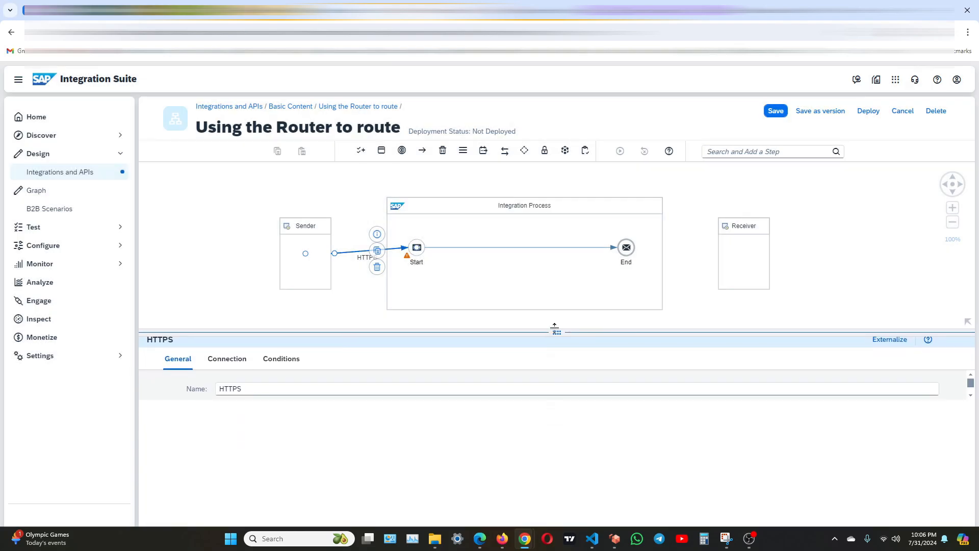
click(227, 359)
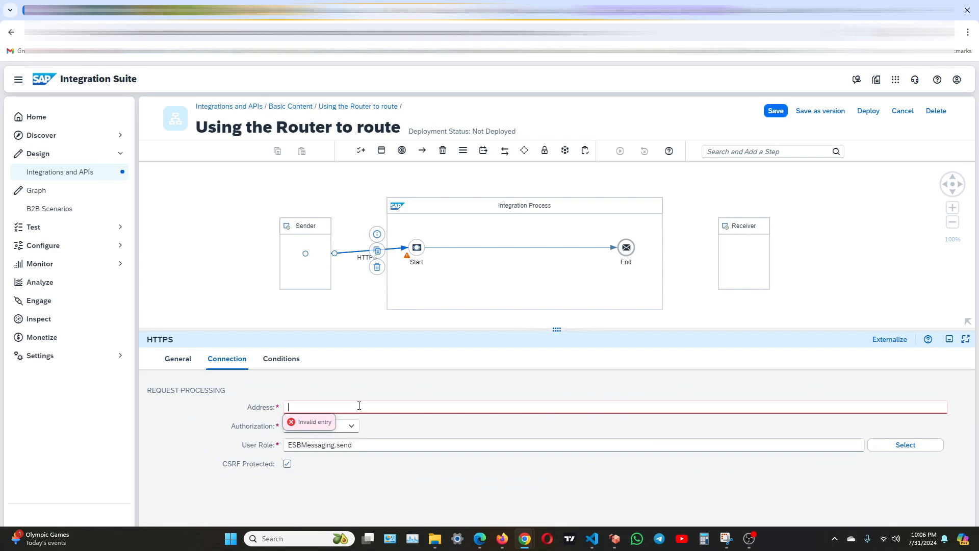
text(/getRouteFor)
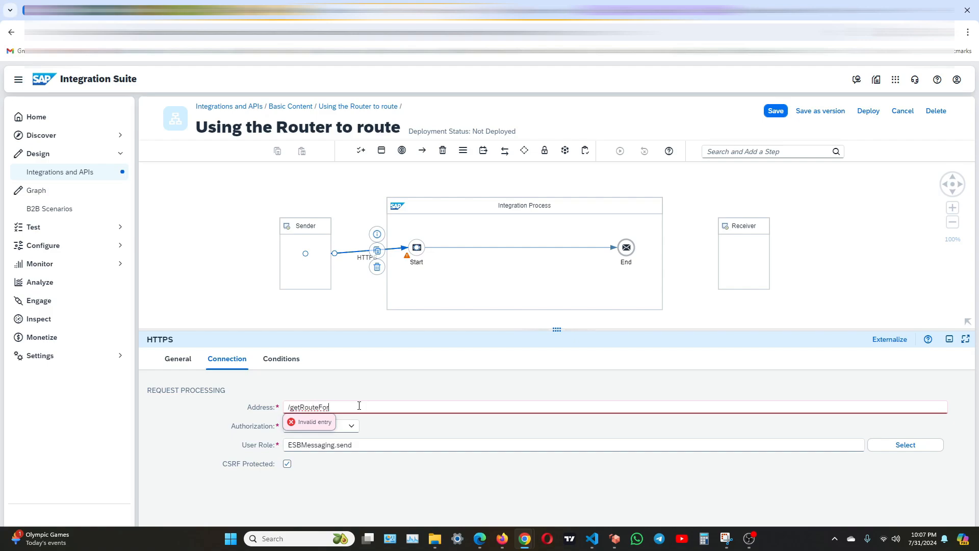
mouse_move(281, 359)
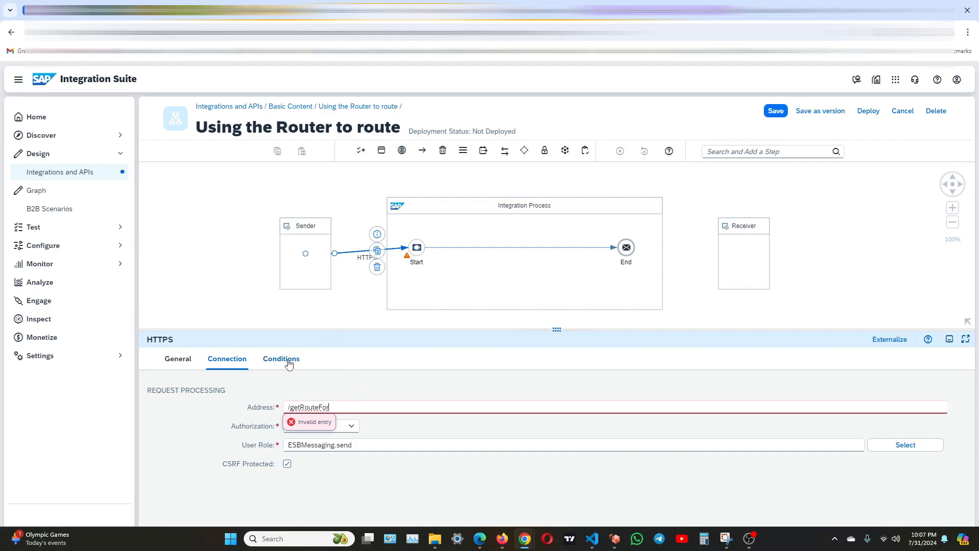
click(281, 359)
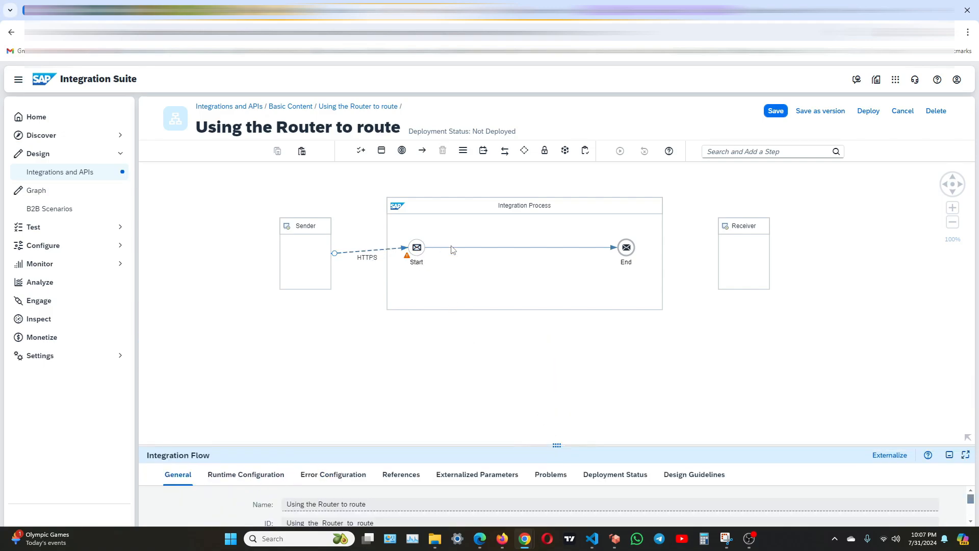
Add a Content Modifier step right after the Start event.
click(416, 247)
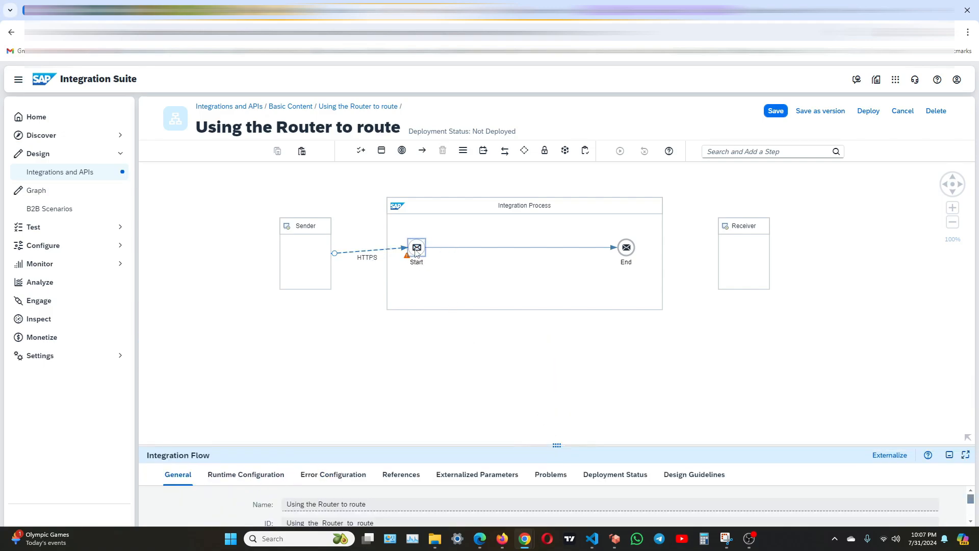
click(417, 247)
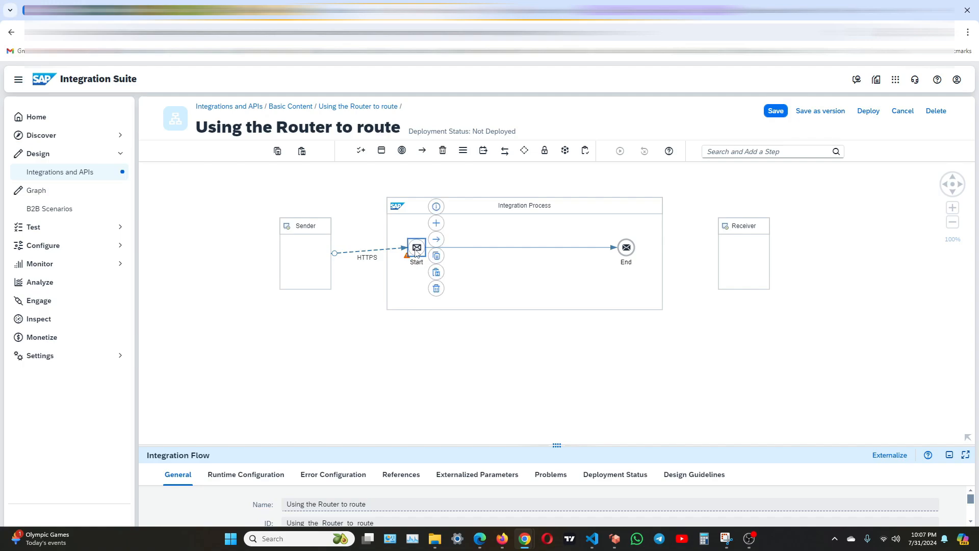
click(416, 247)
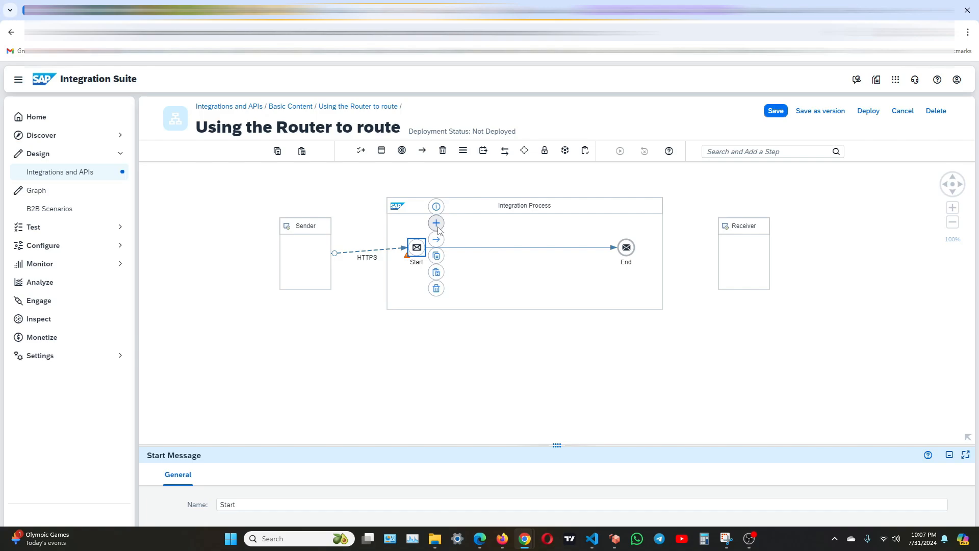
click(436, 223)
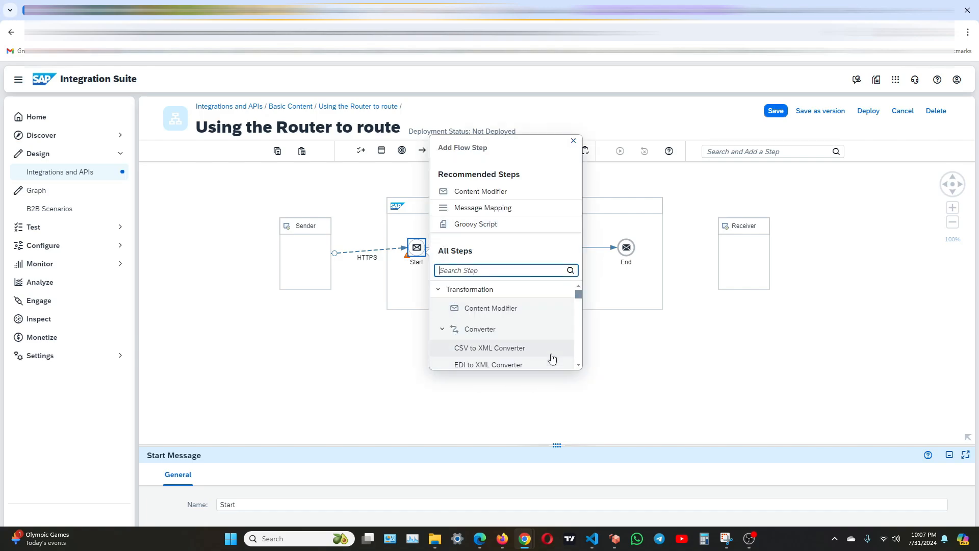
click(490, 191)
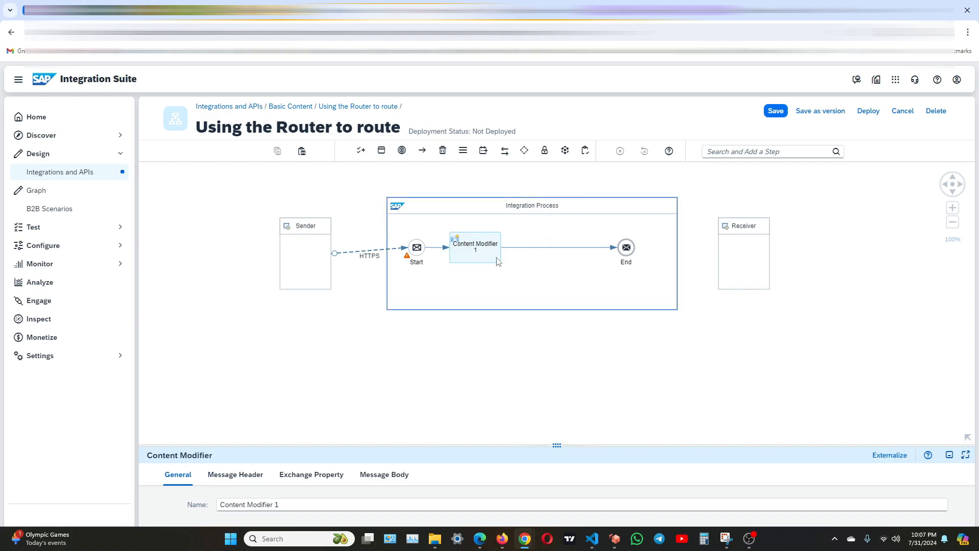
Add a message header row named choice to the Content Modifier.
click(475, 247)
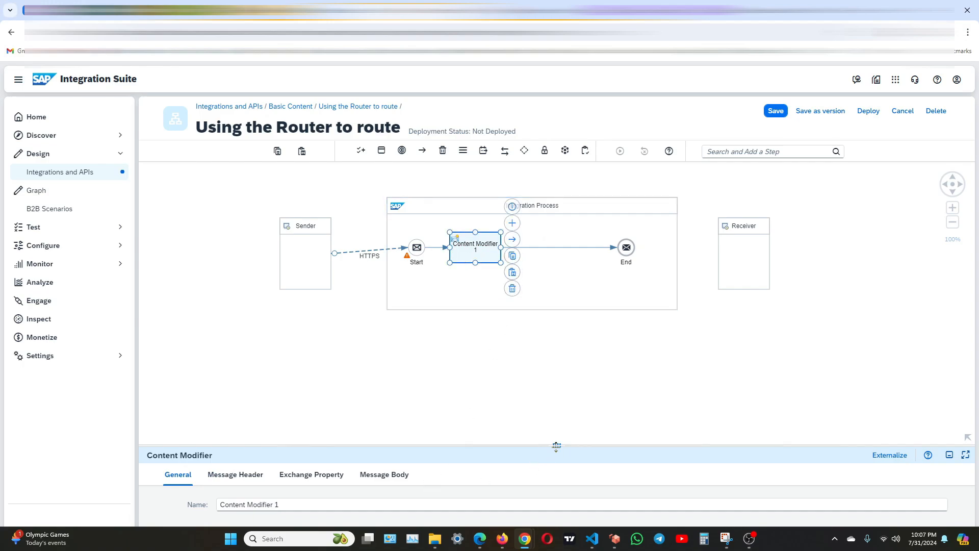
click(235, 354)
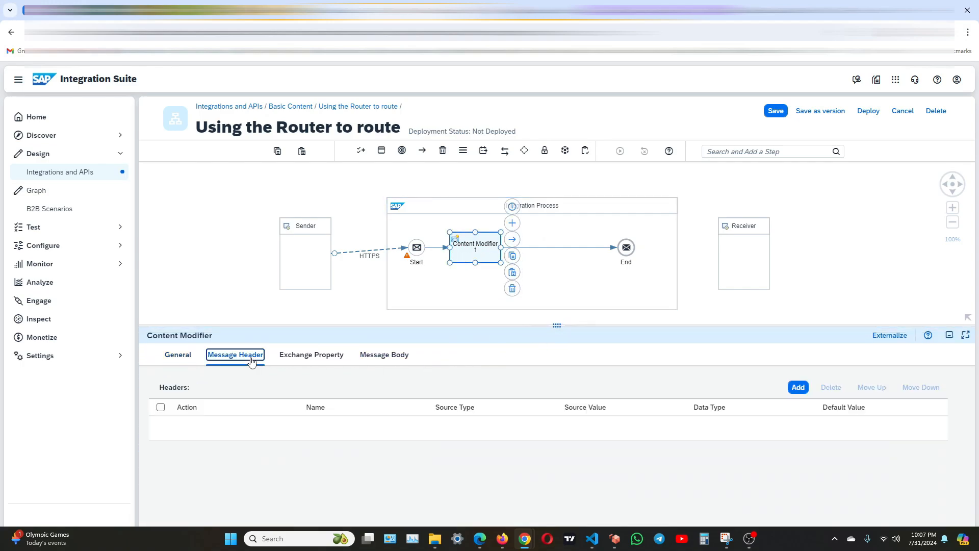
click(798, 388)
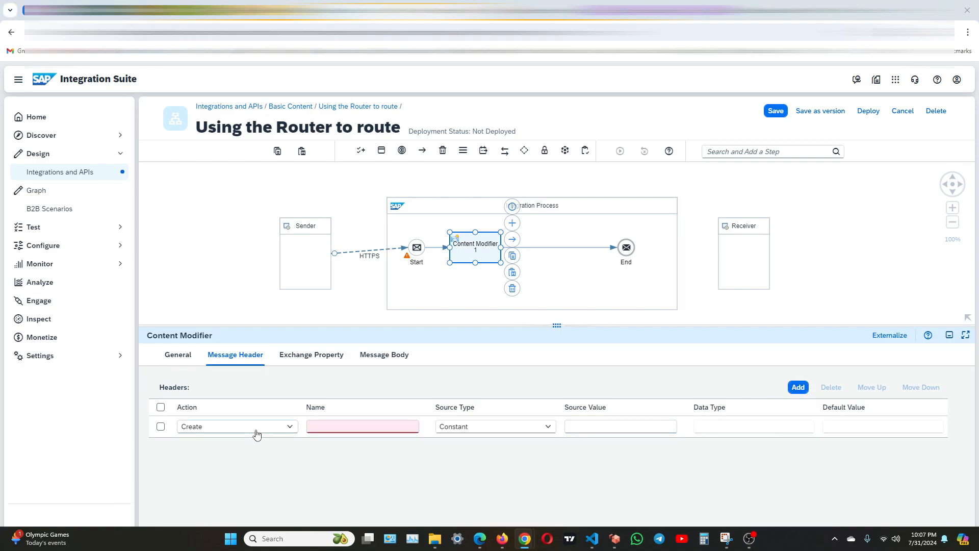
click(362, 426)
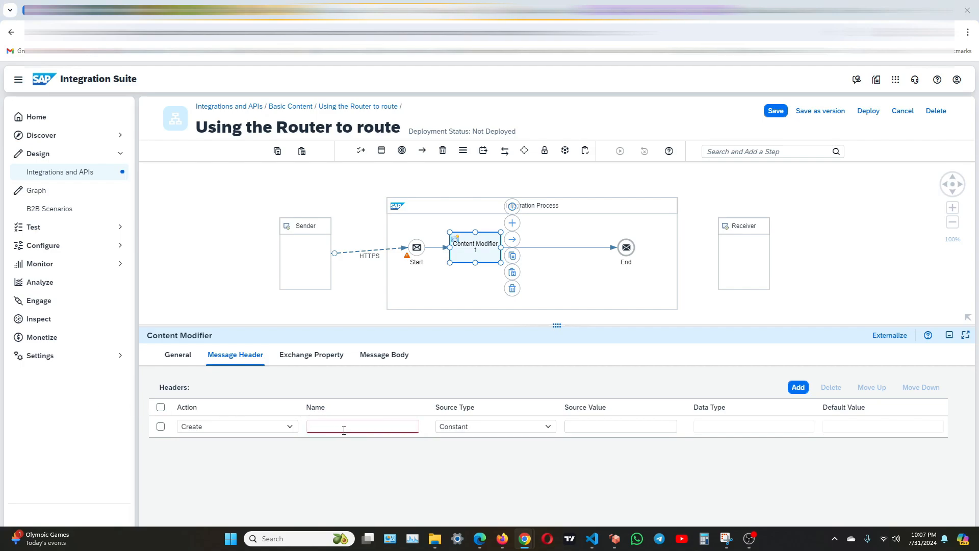
text(c)
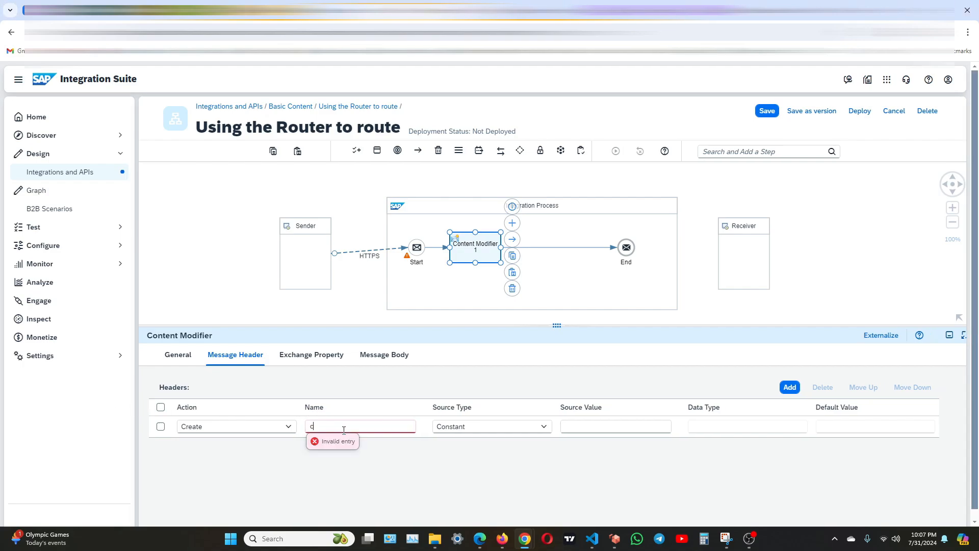
text(hoice)
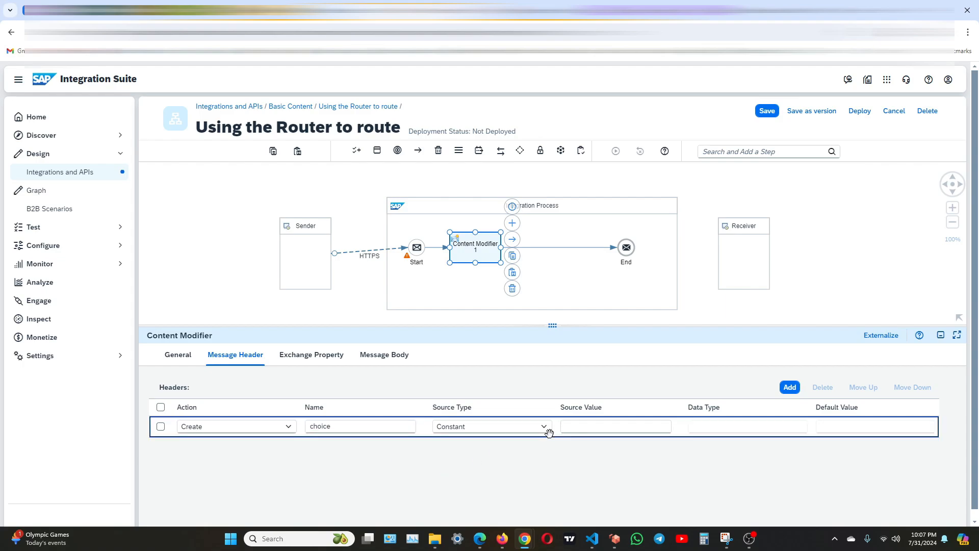
Source the choice header from XPath //choice as java.lang.String, then search for a router step.
click(491, 426)
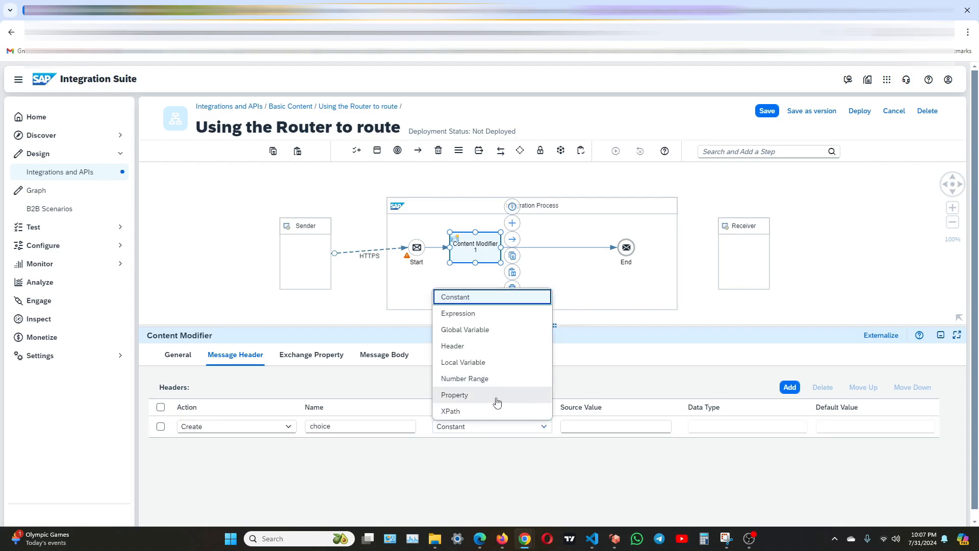
click(450, 411)
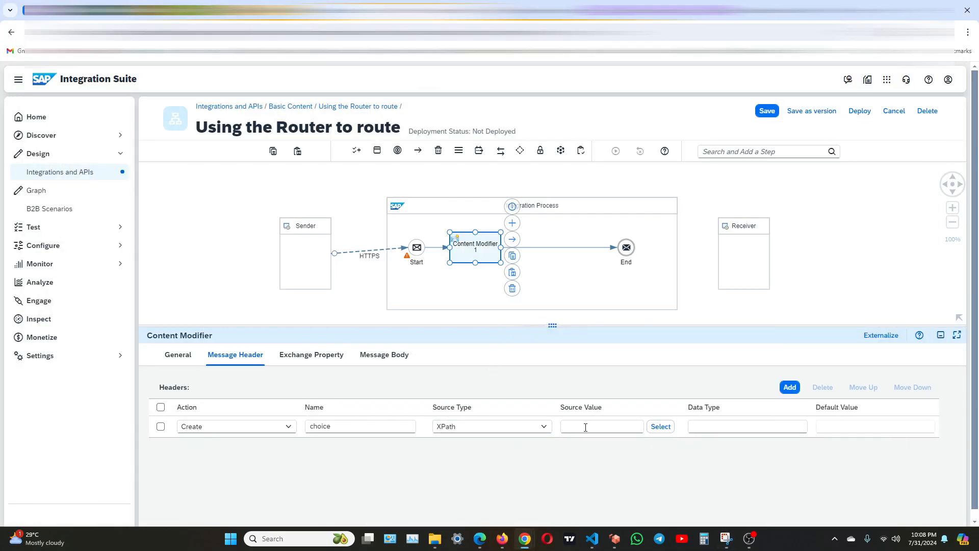
text(//choice)
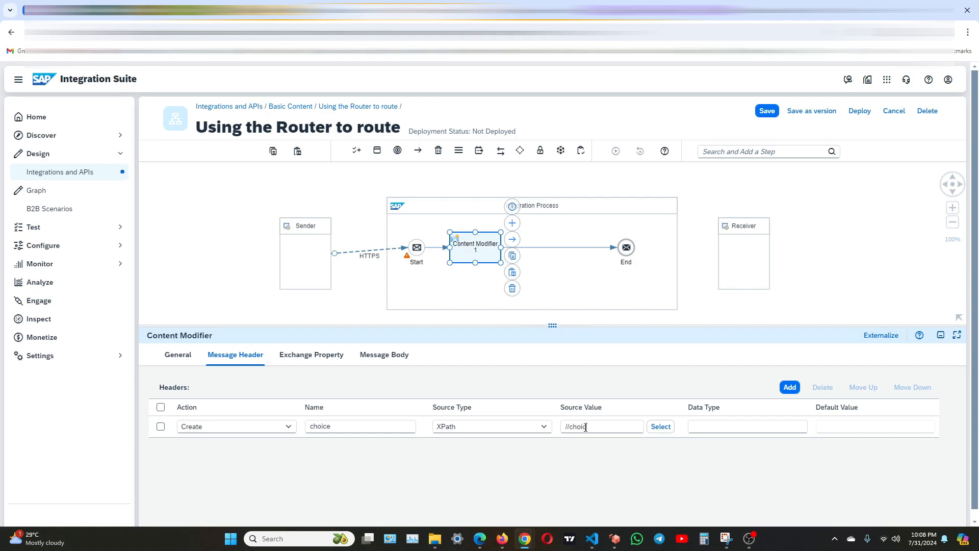
click(747, 426)
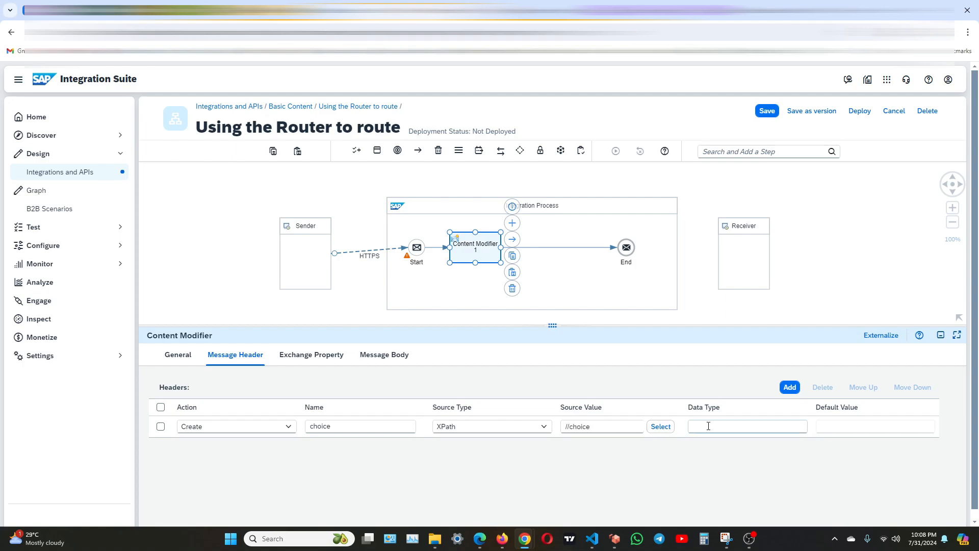
text(java.lang)
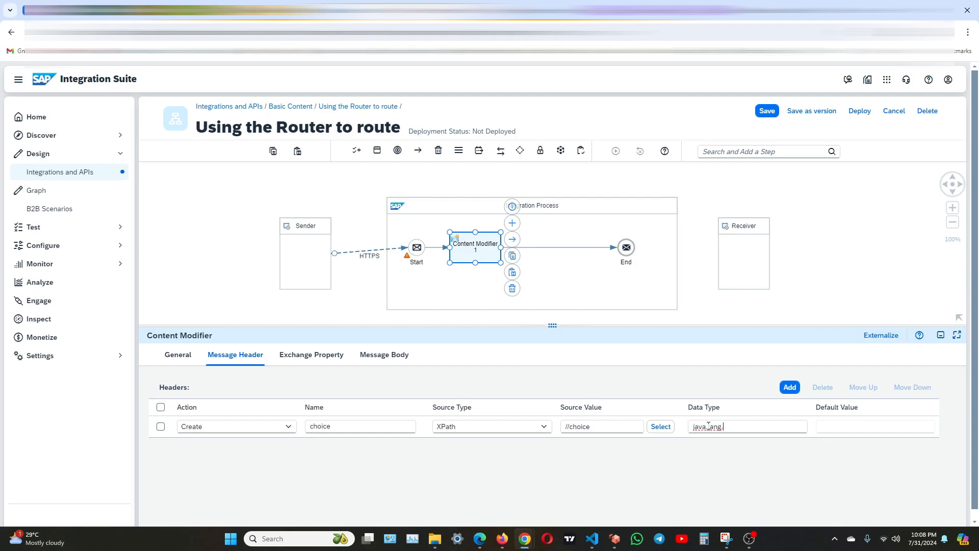
text(String)
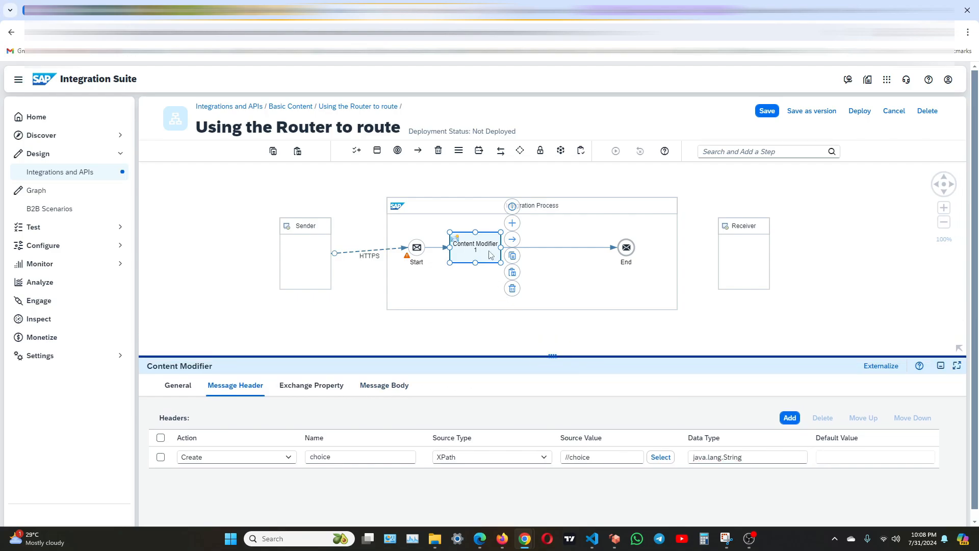
click(511, 222)
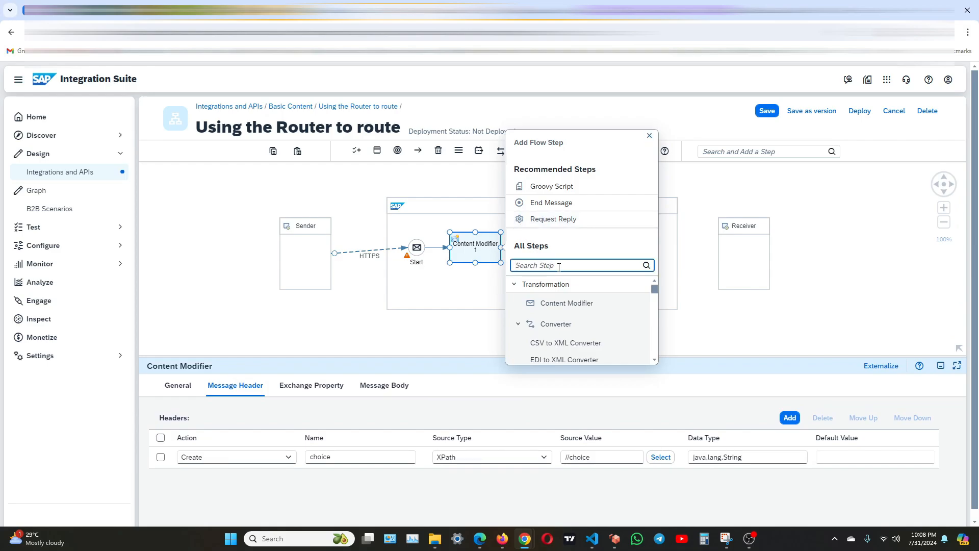
text(router)
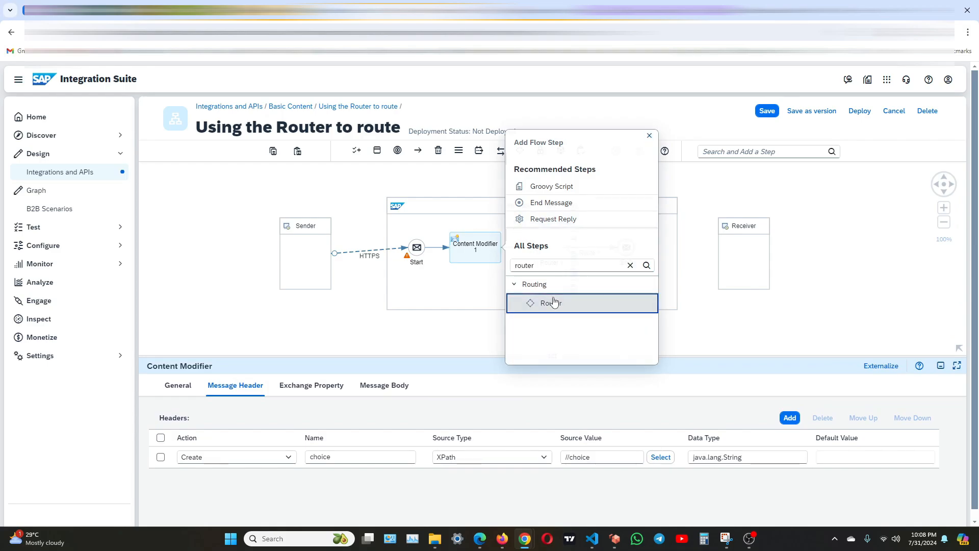
Insert Router 1 after the Content Modifier and select its Route 1 to End.
click(551, 303)
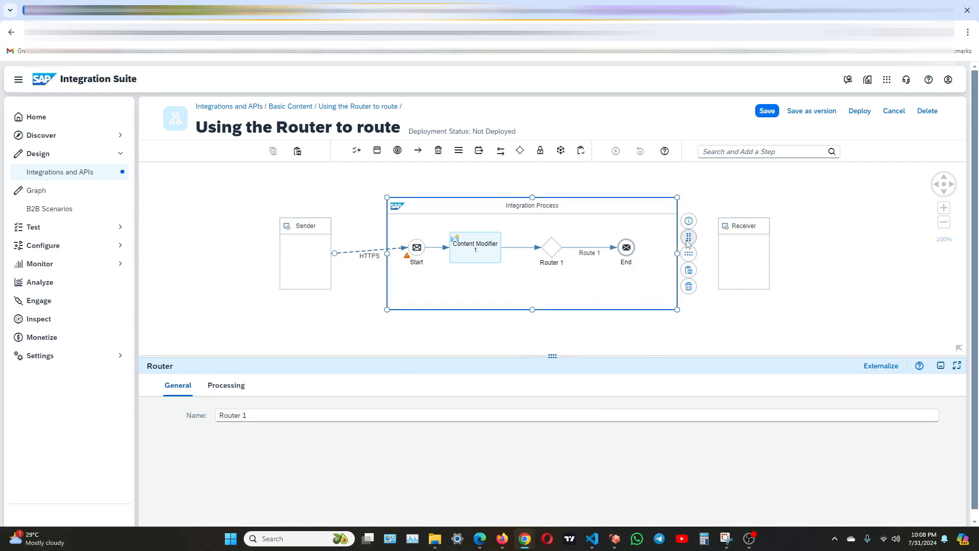
click(514, 205)
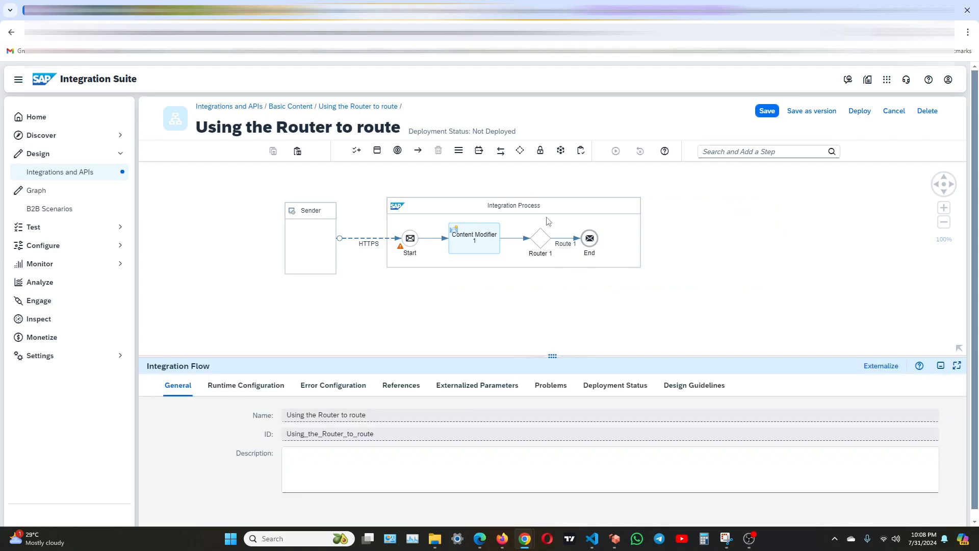
click(539, 239)
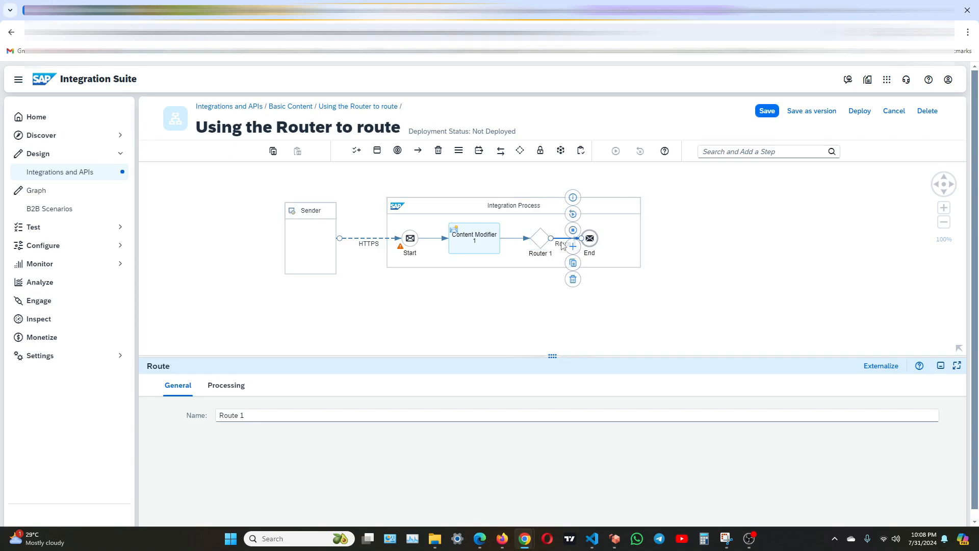
Rename Route 1 'For Alphabet' with Non-XML condition ${header.choice} = 'Alphabet'.
click(263, 415)
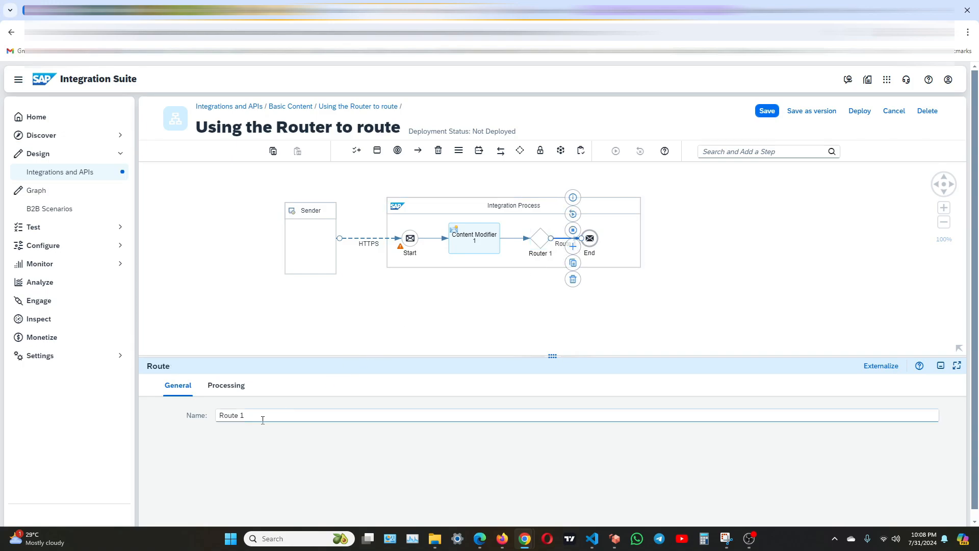
text(For Alphabet)
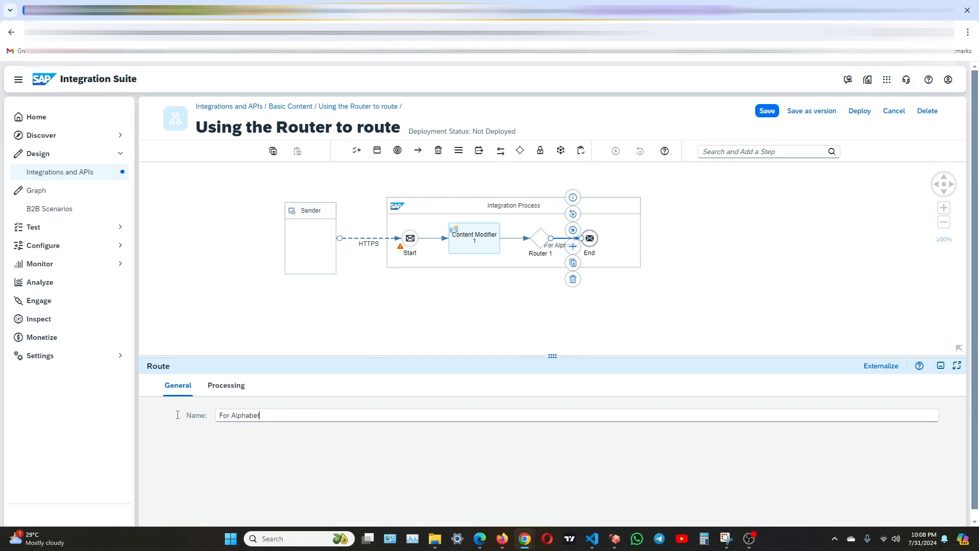
click(226, 385)
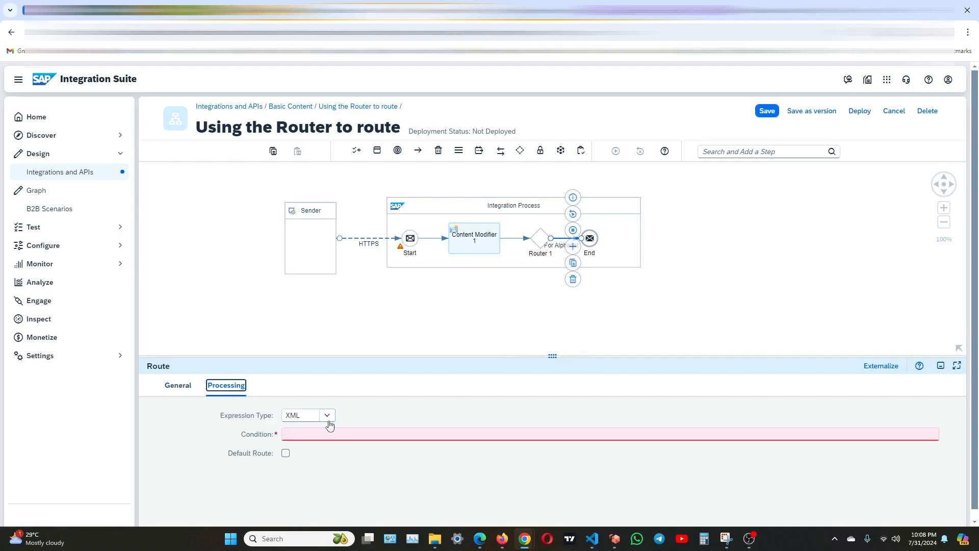
click(326, 415)
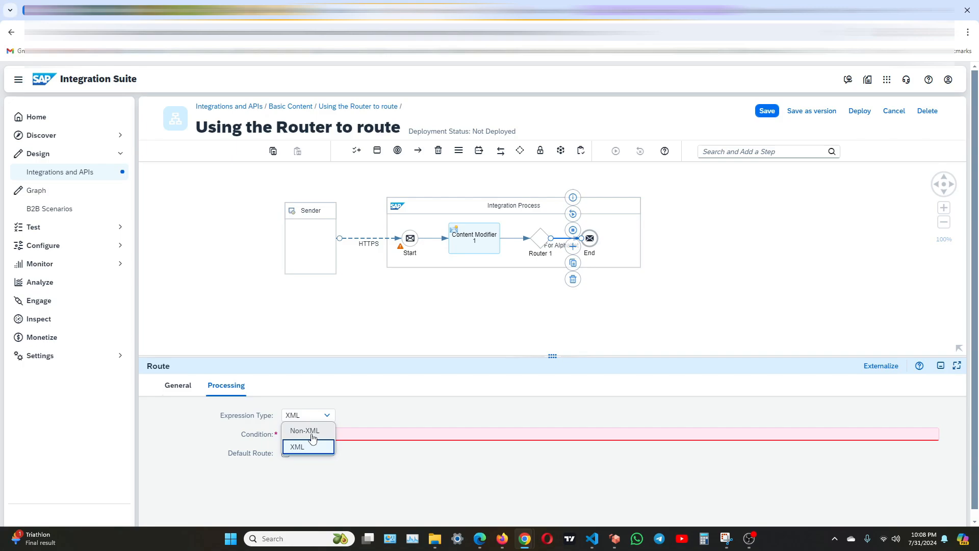
click(304, 431)
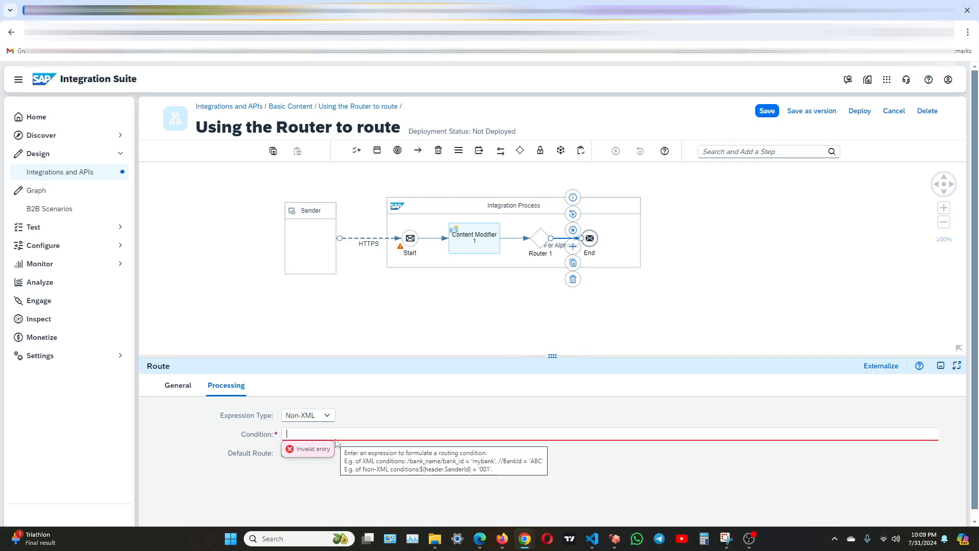
text(S)
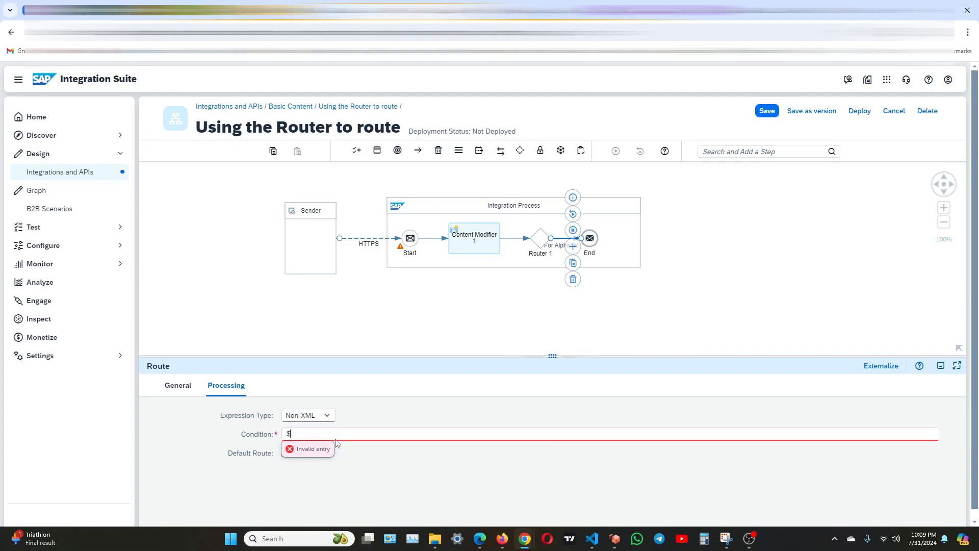
text(${header.choice} =)
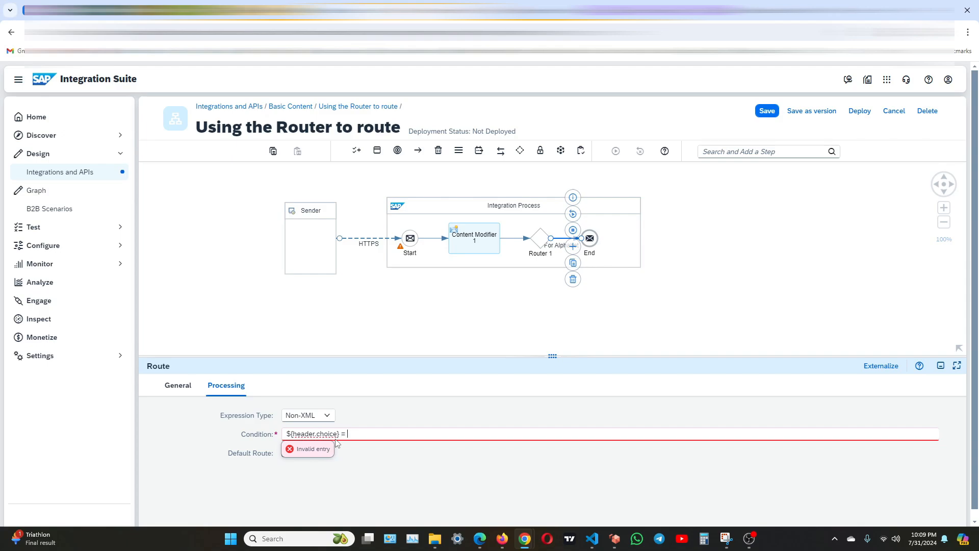
text('A)
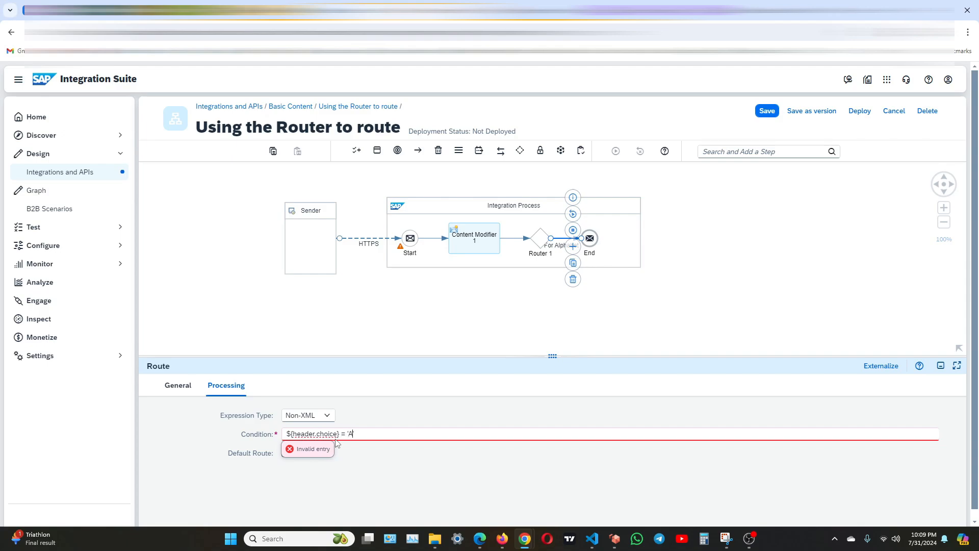
text(lphabet)
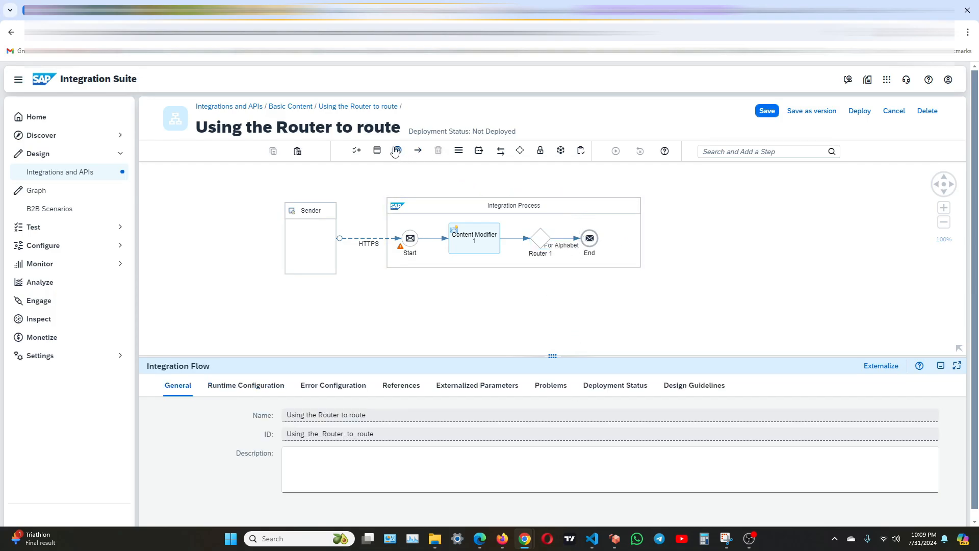
Add an End 1 message event and link Router 1 to it.
click(397, 150)
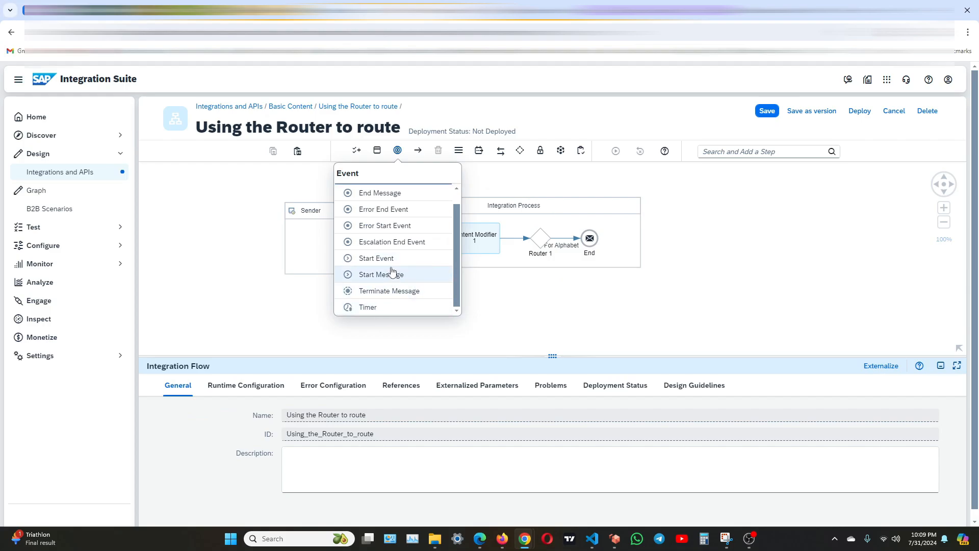
click(380, 274)
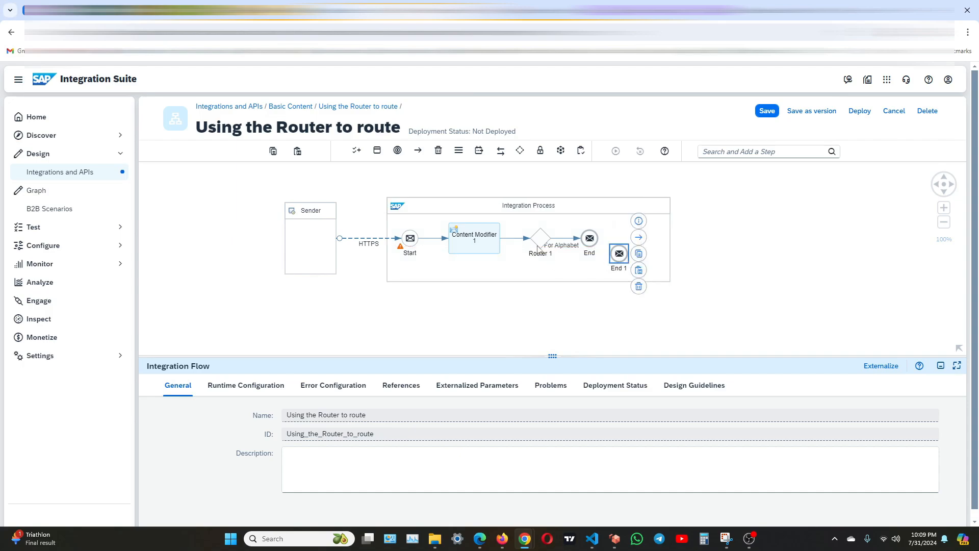
click(540, 239)
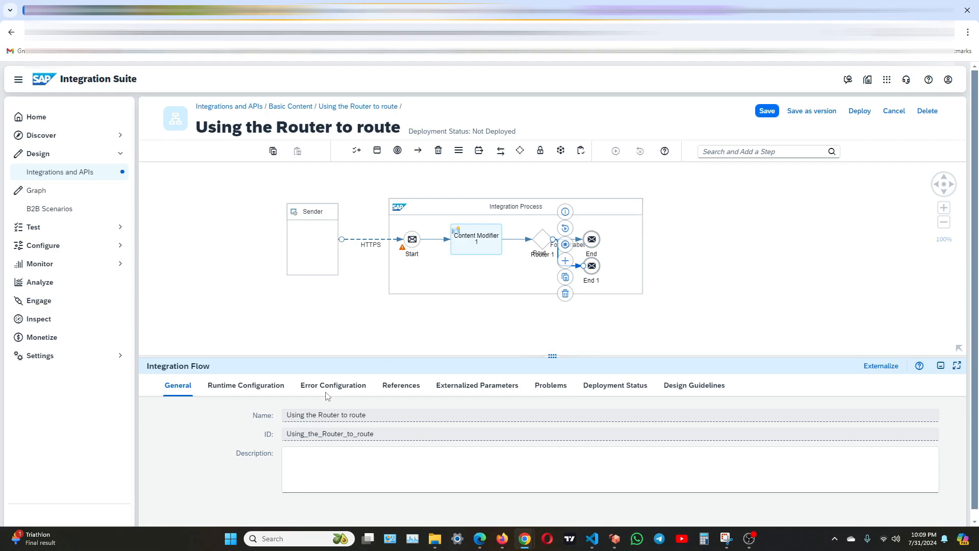
Rename the route to End 1 'For Number' with Non-XML condition ${header.choice} = 'Number'.
click(540, 239)
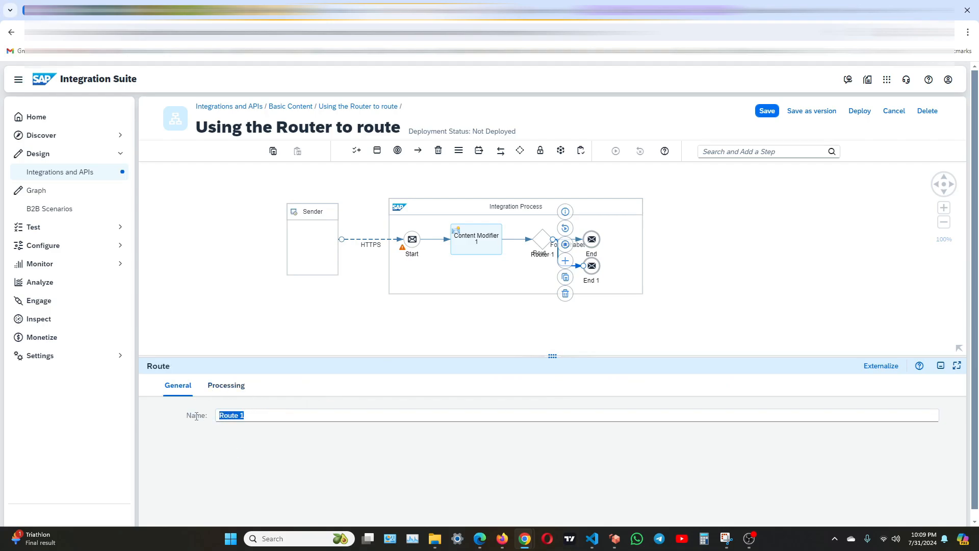
text(For)
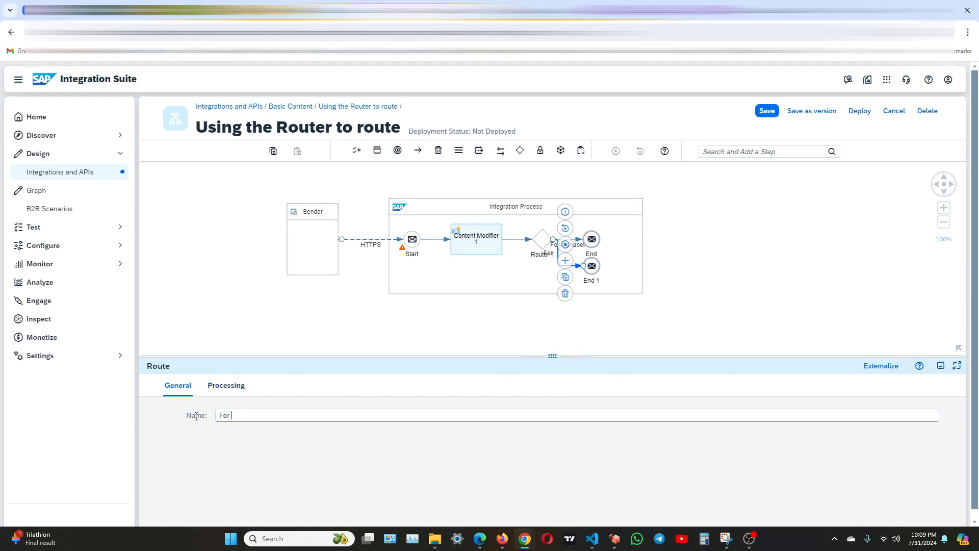
text(Number)
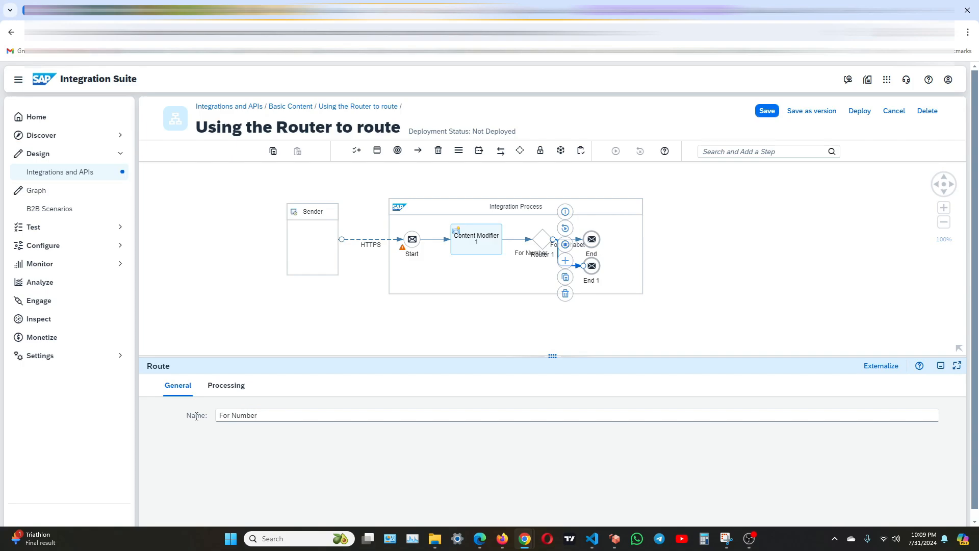
click(225, 385)
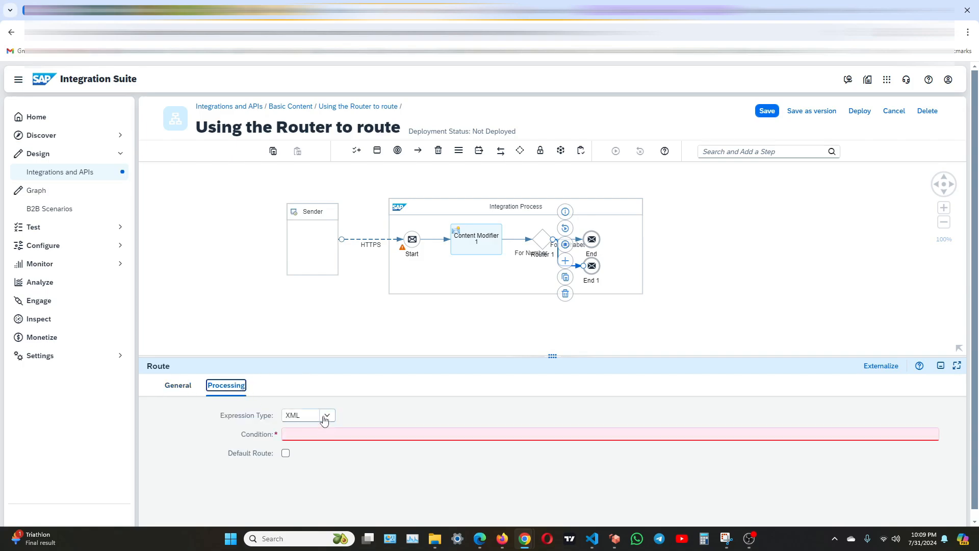
click(306, 415)
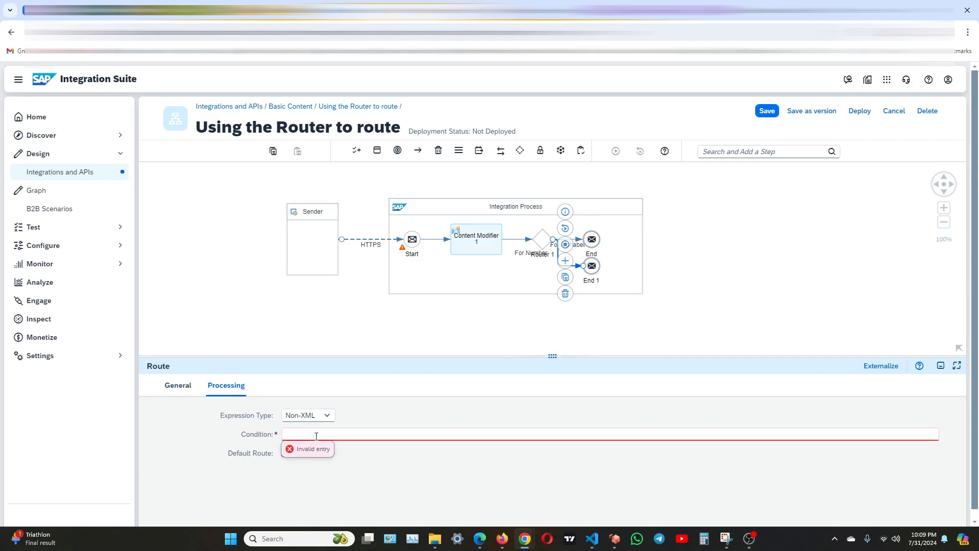
text($)
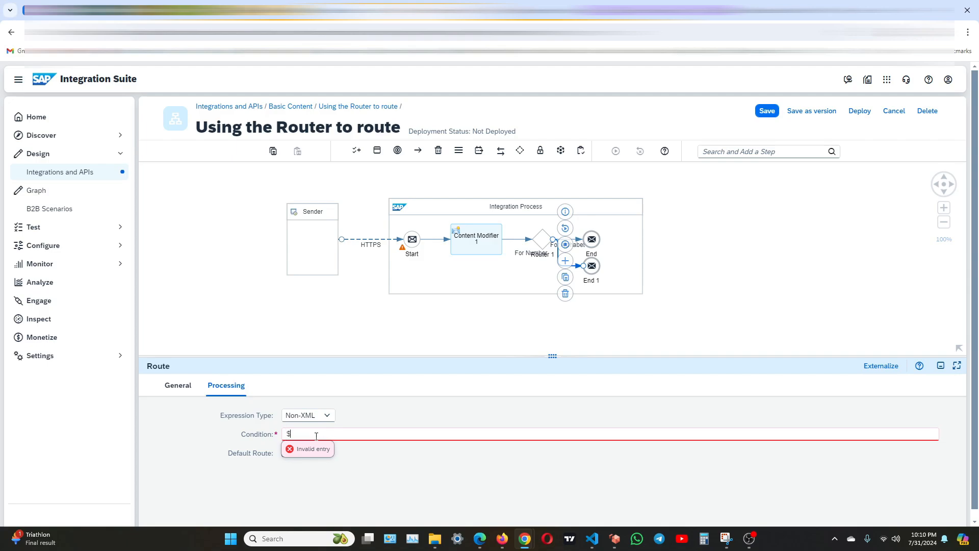
text(0)
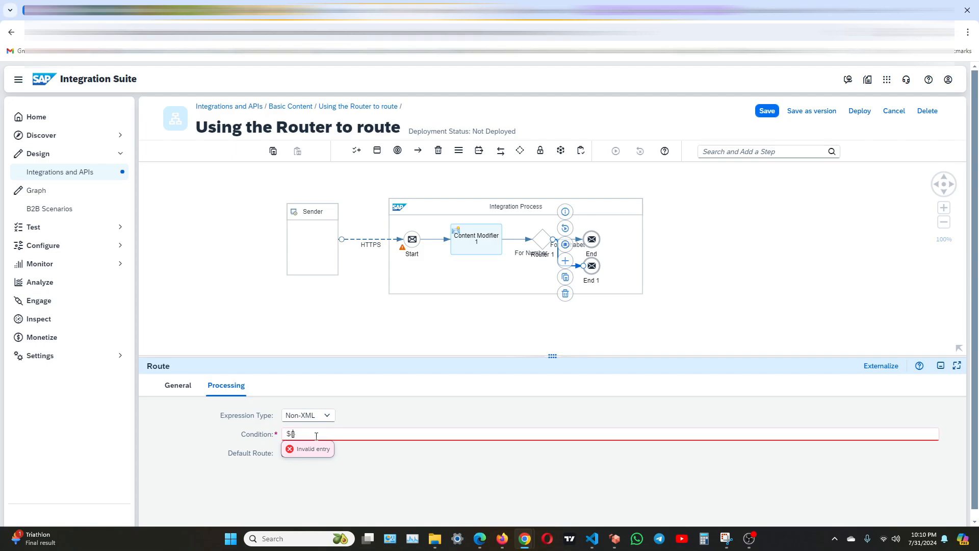
text({header})
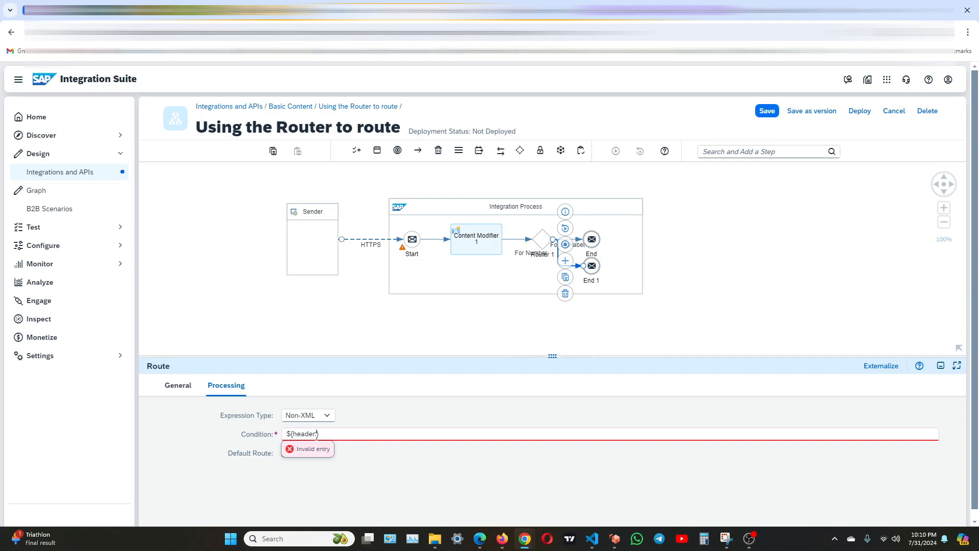
text(.choice})
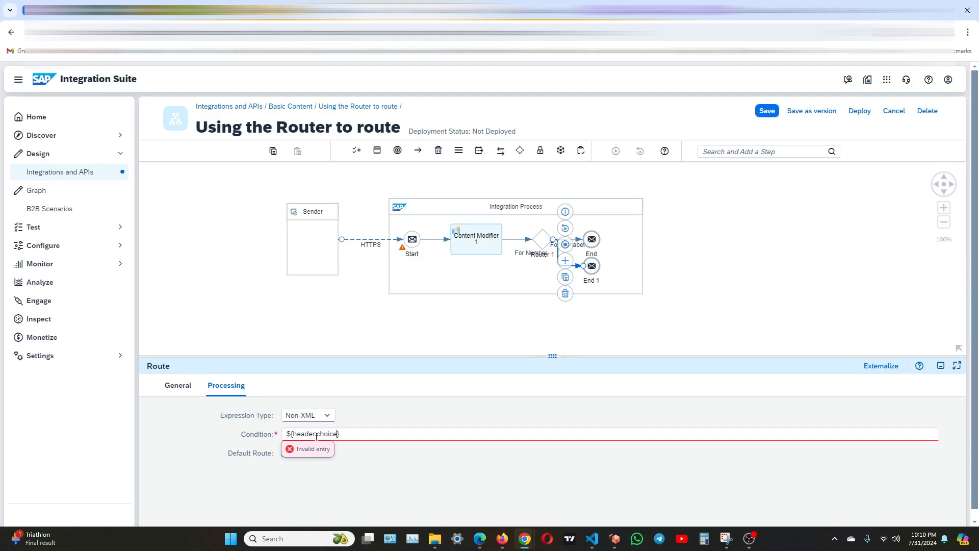
text(=)
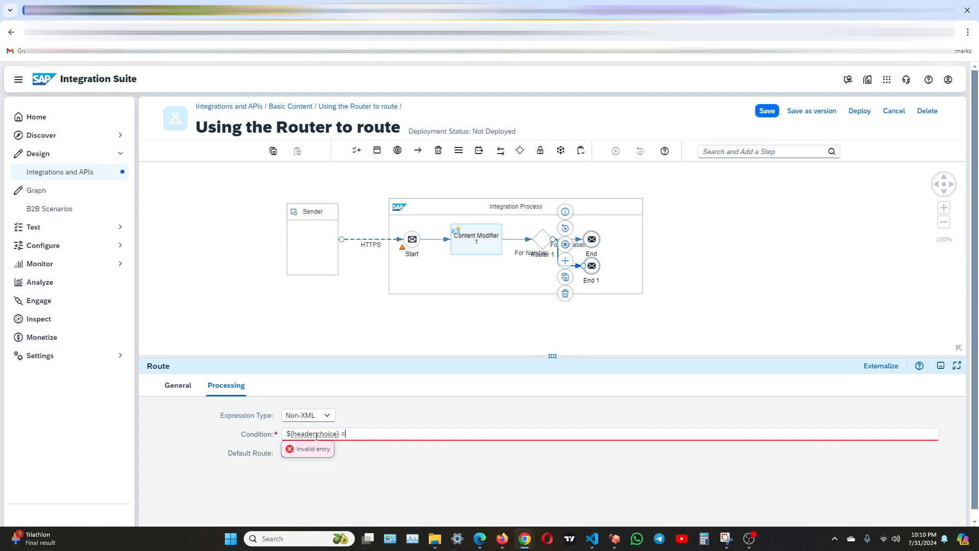
text(')
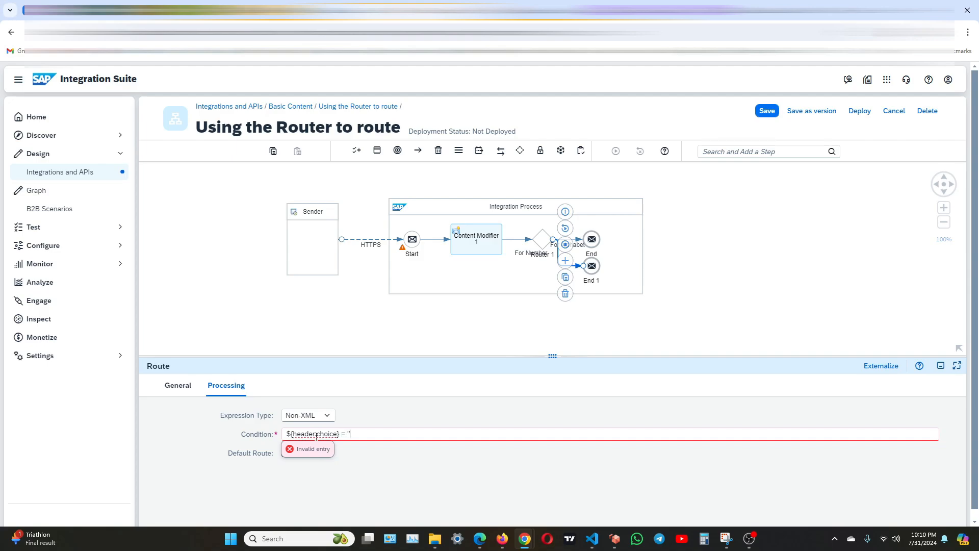
text(Number)
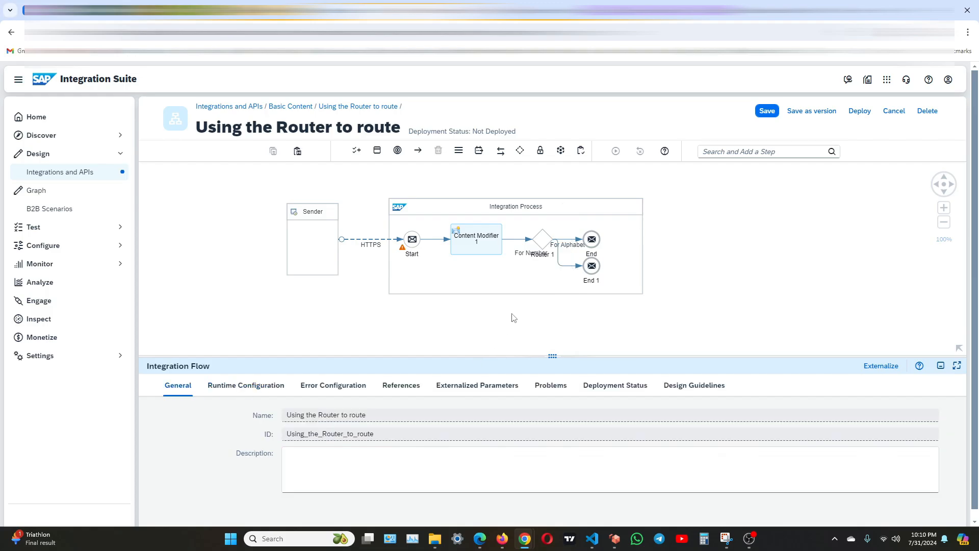
mouse_move(357, 153)
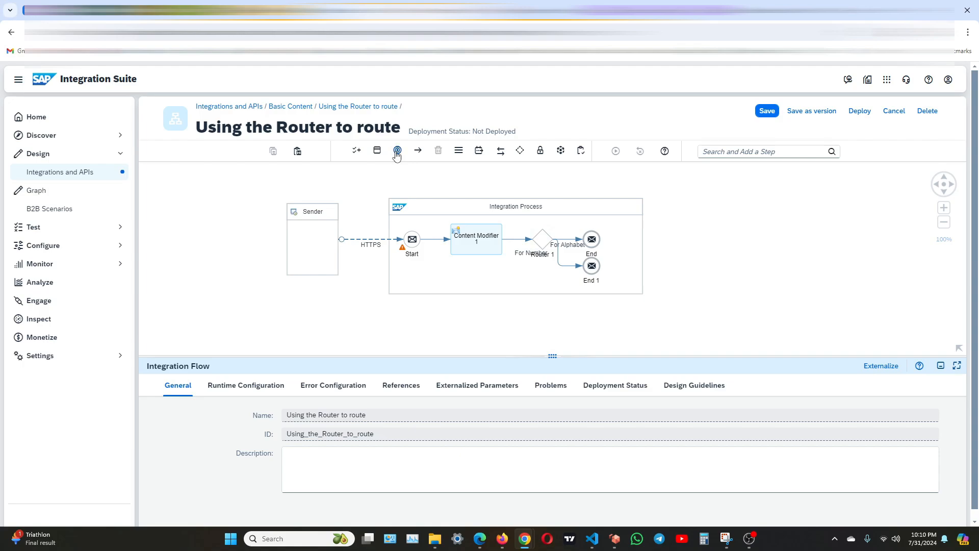
Add an End 2 message event as a third branch from Router 1.
click(396, 151)
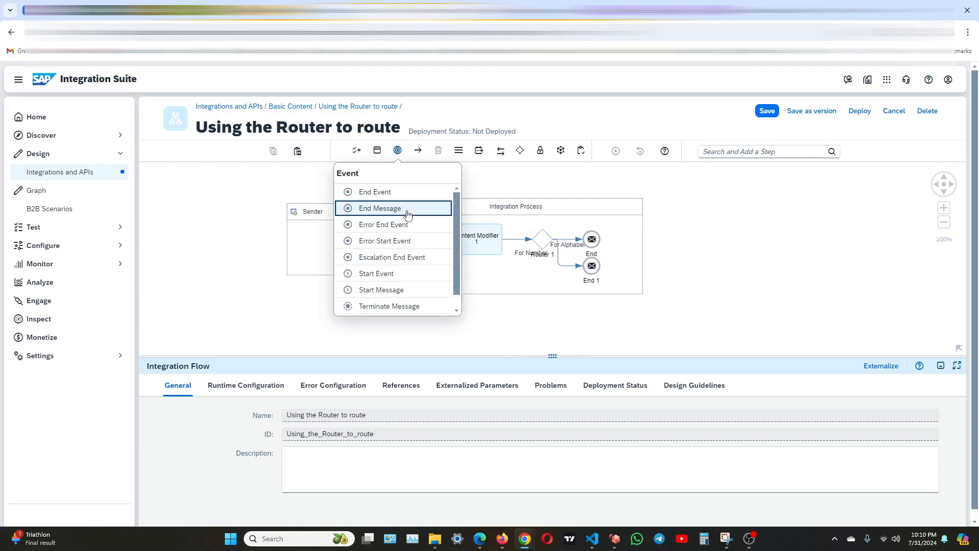
click(380, 208)
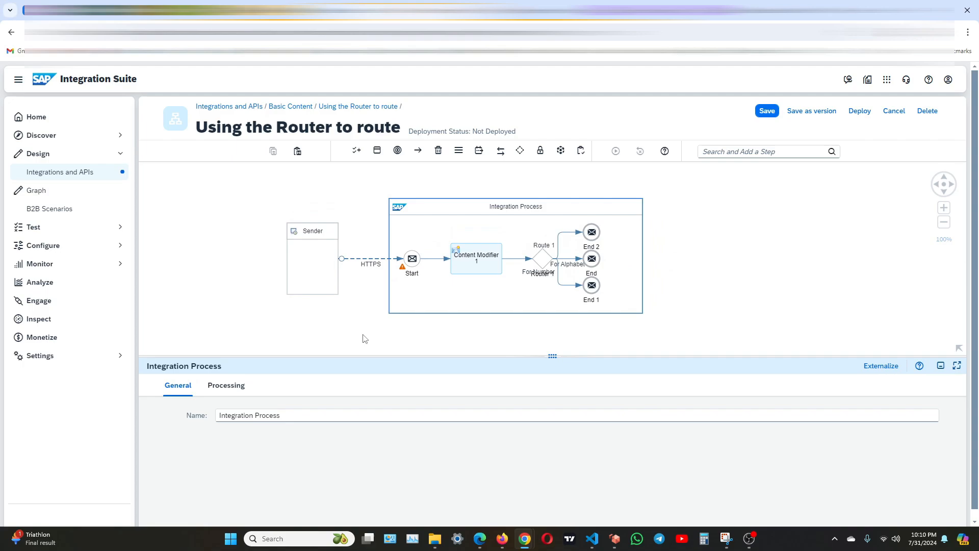
click(515, 206)
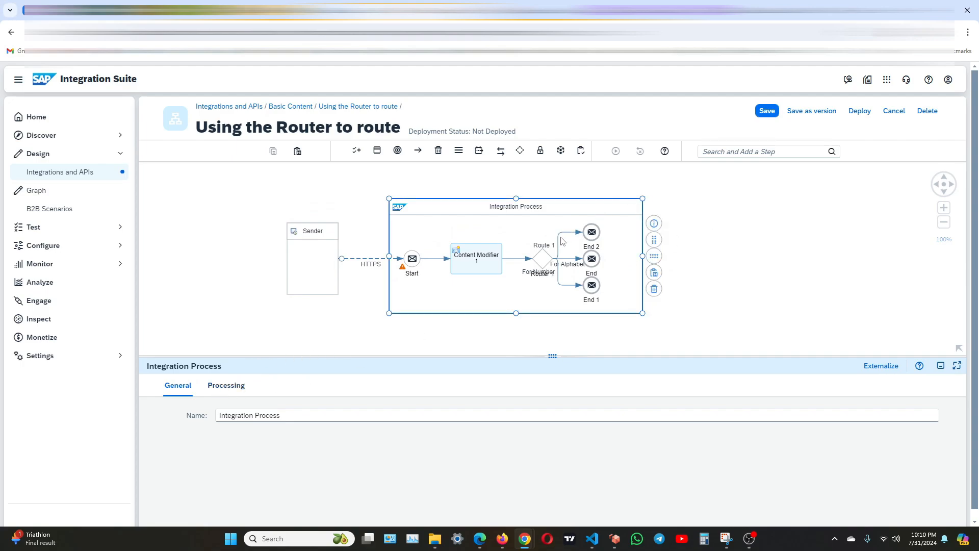
click(537, 258)
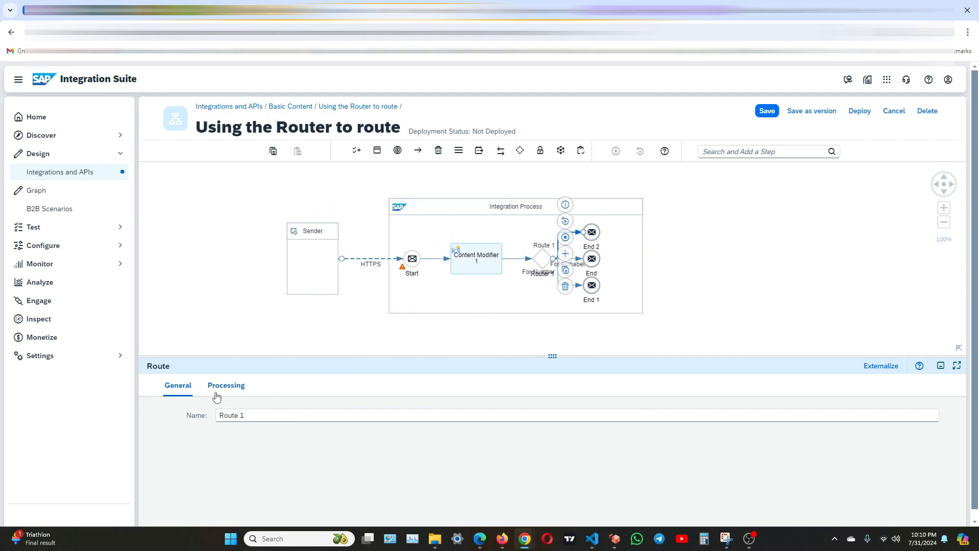
Rename the new route to End 2 'Default'.
click(226, 386)
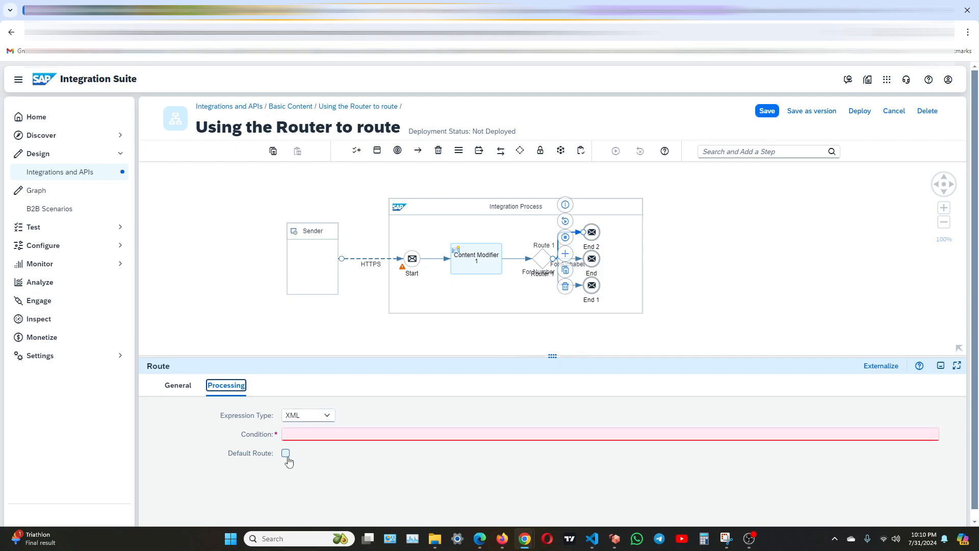
click(178, 385)
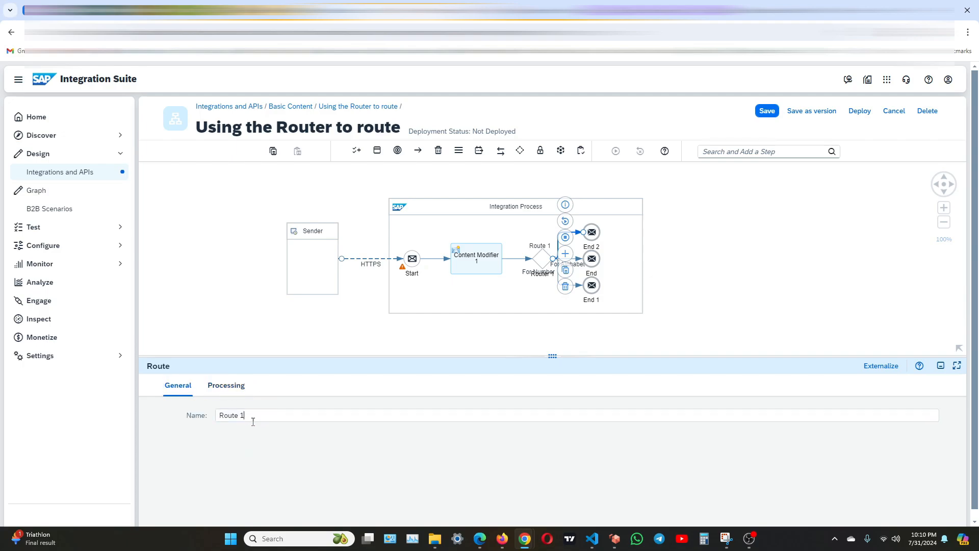
text(Def)
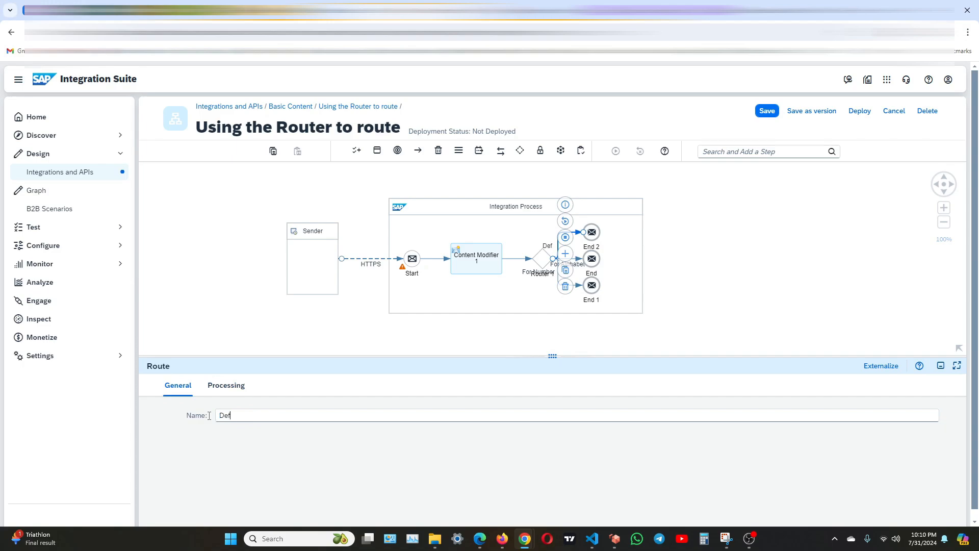
text(aul)
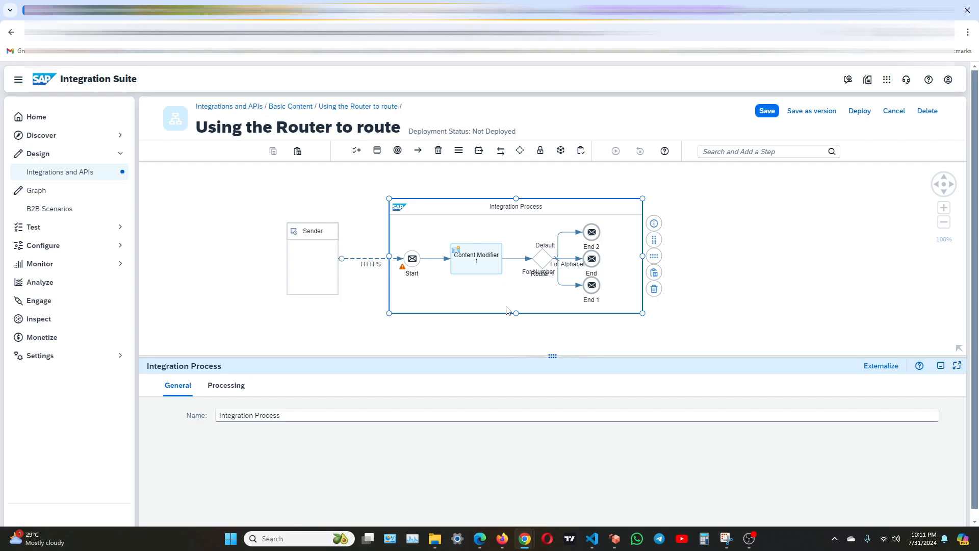
mouse_move(554, 315)
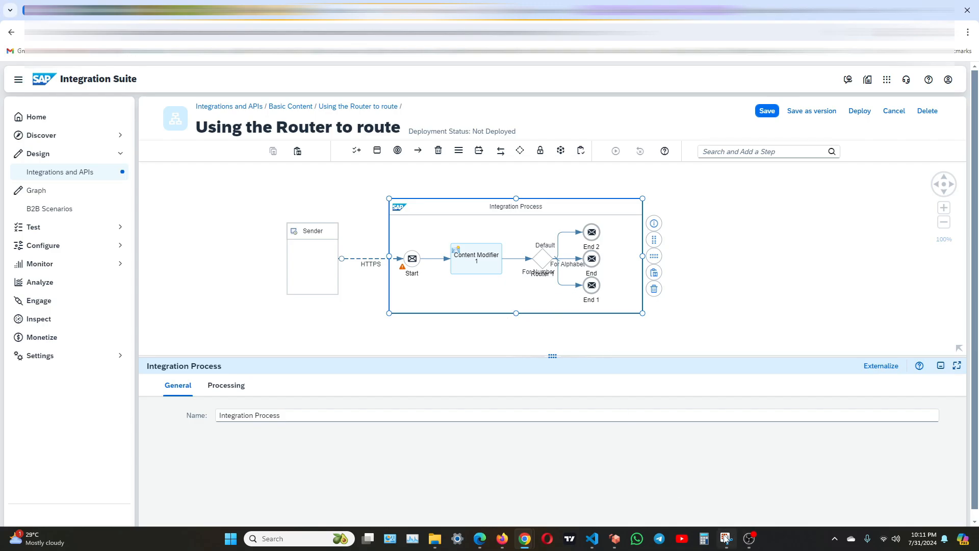
Review the flowchart's Else branch to Undefined in the Snip window.
click(724, 538)
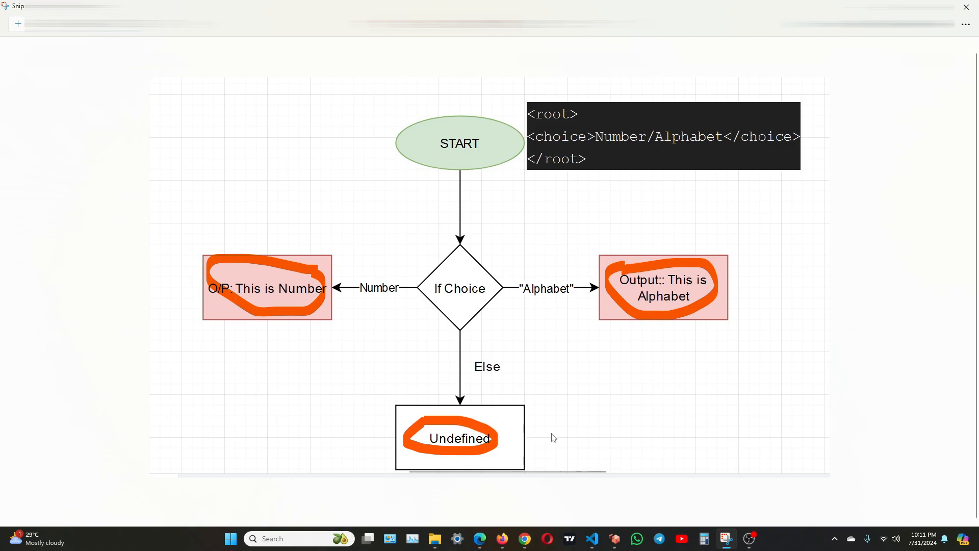
mouse_move(606, 393)
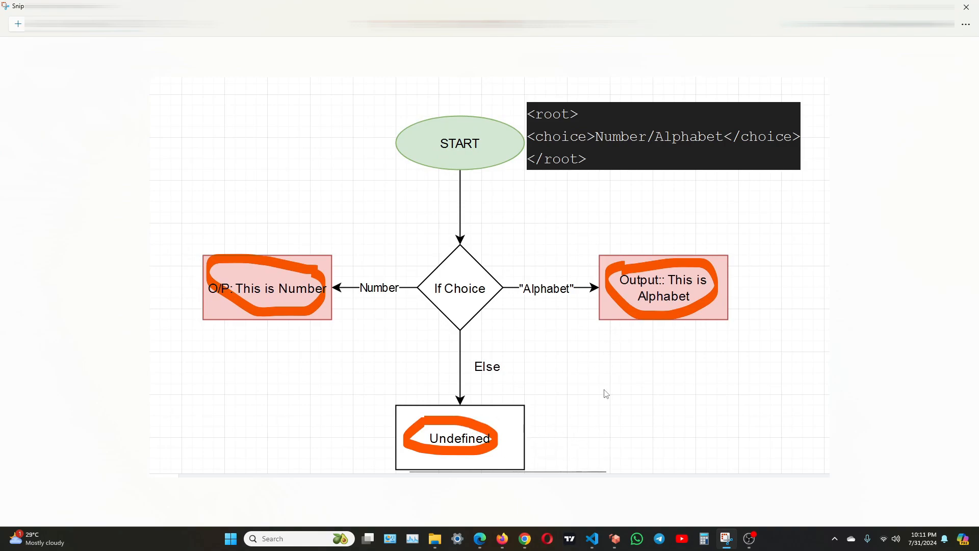
drag(584, 415, 575, 450)
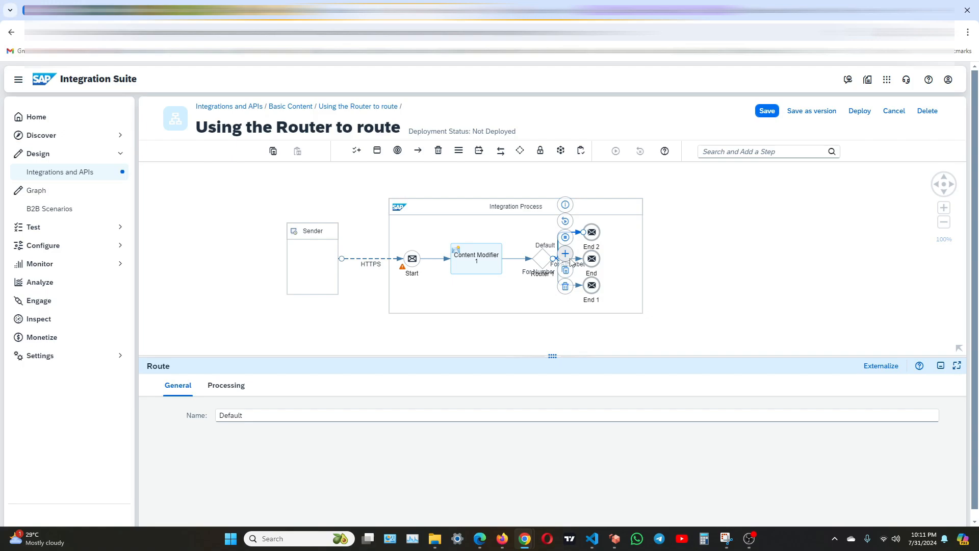
Insert Content Modifier 2 on the Default route with constant message body 'INVALID!!!!!!!!'.
click(564, 254)
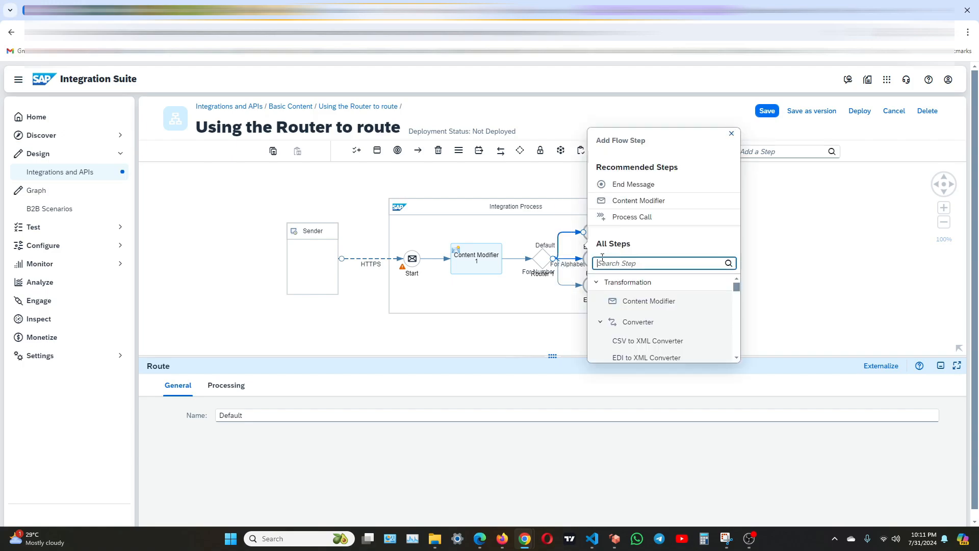
mouse_move(664, 301)
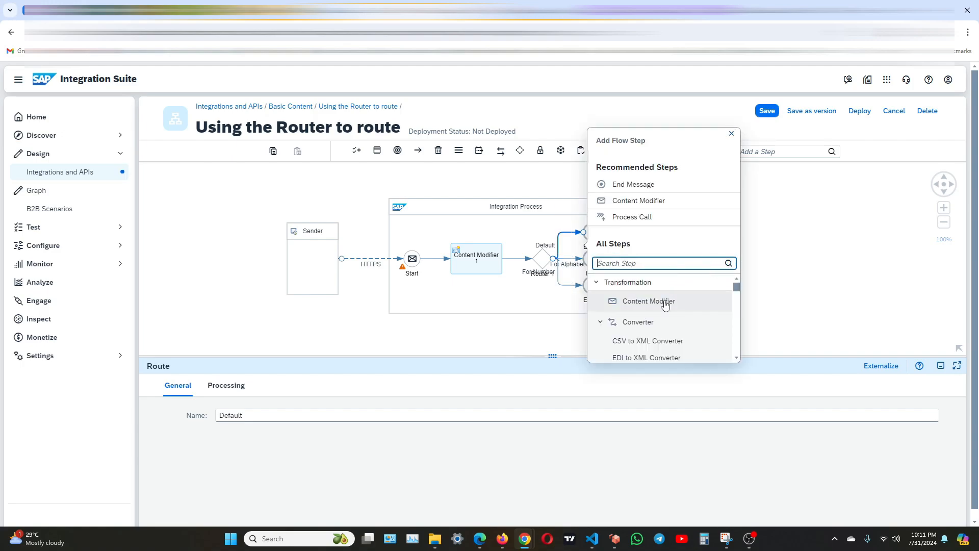
click(649, 301)
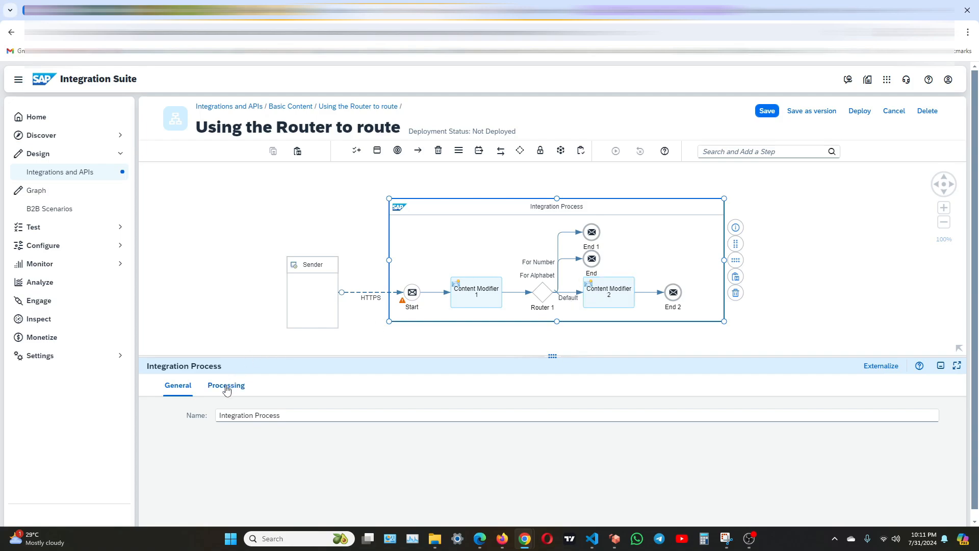
click(609, 291)
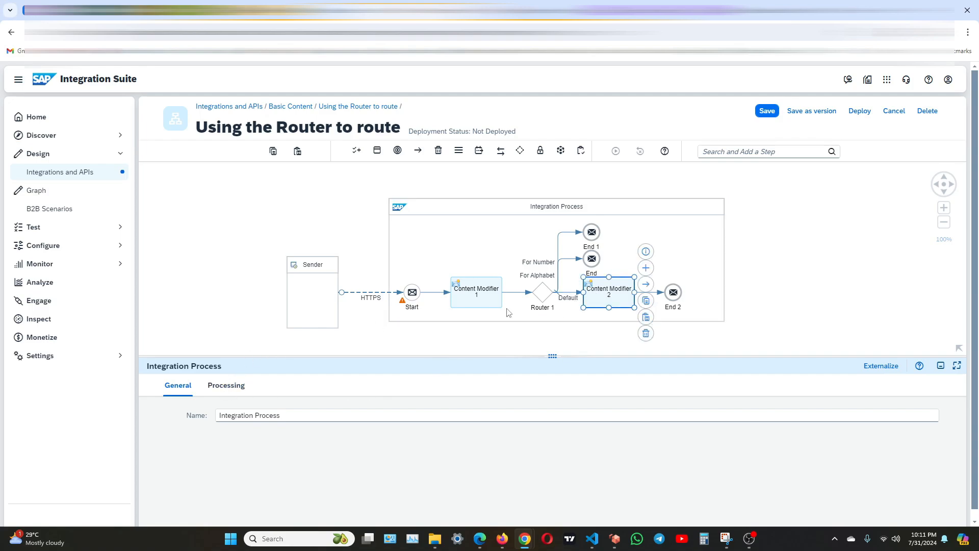
click(236, 385)
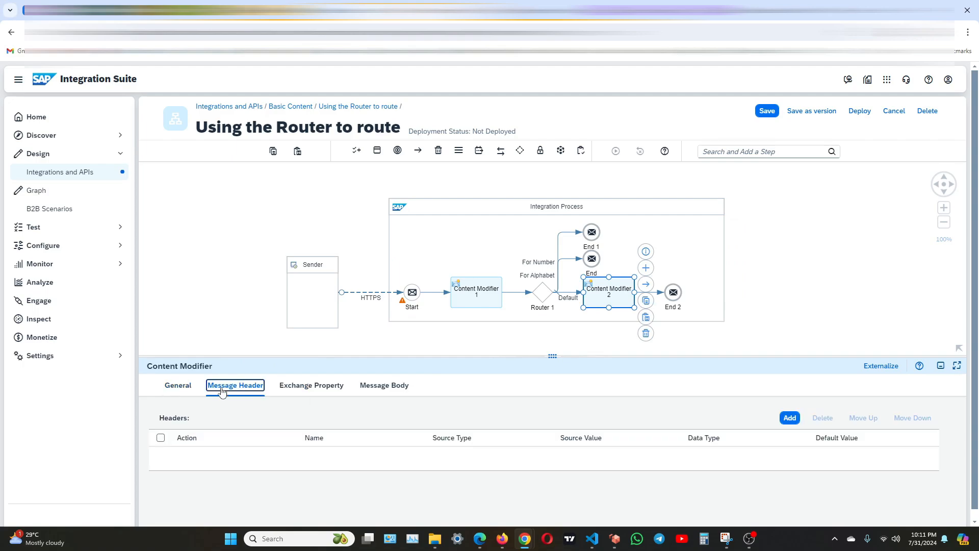
click(384, 384)
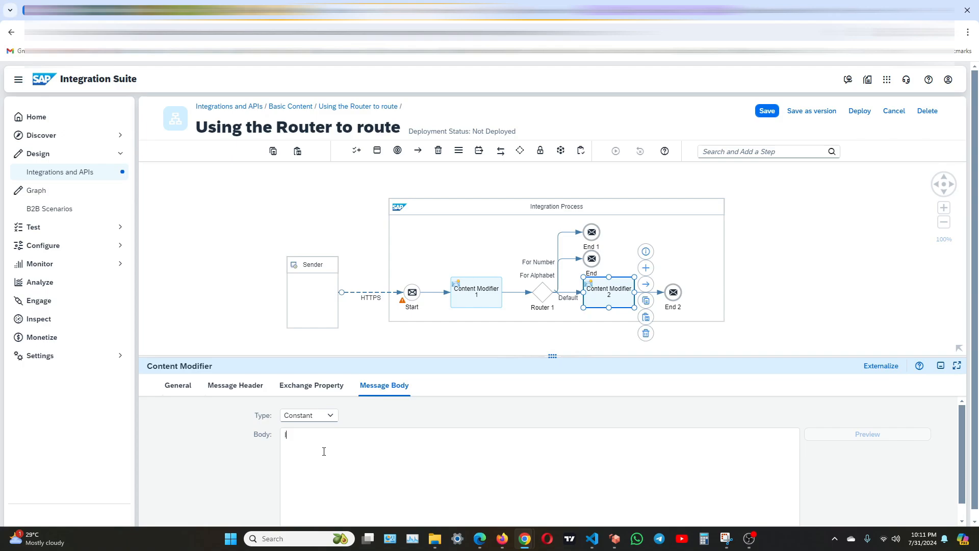
text(INVA)
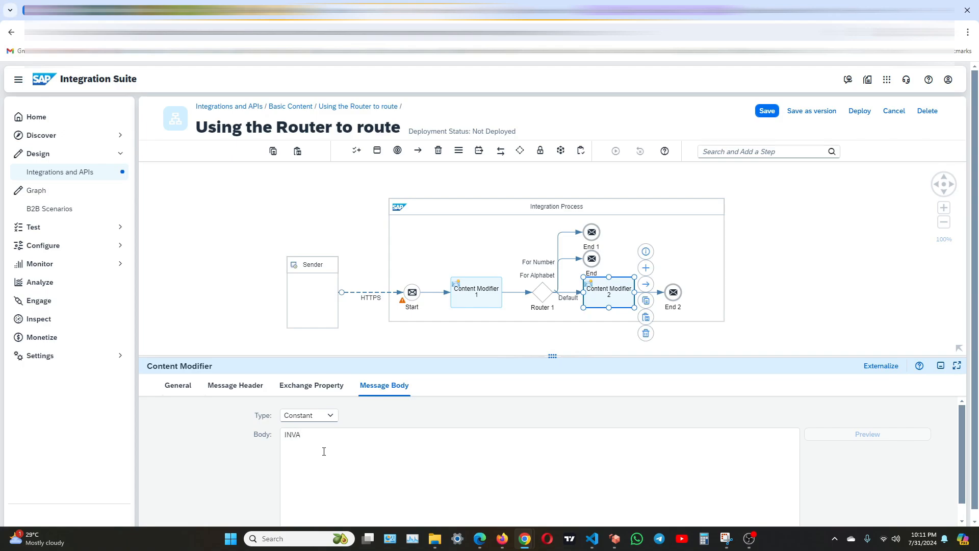
text(LID)
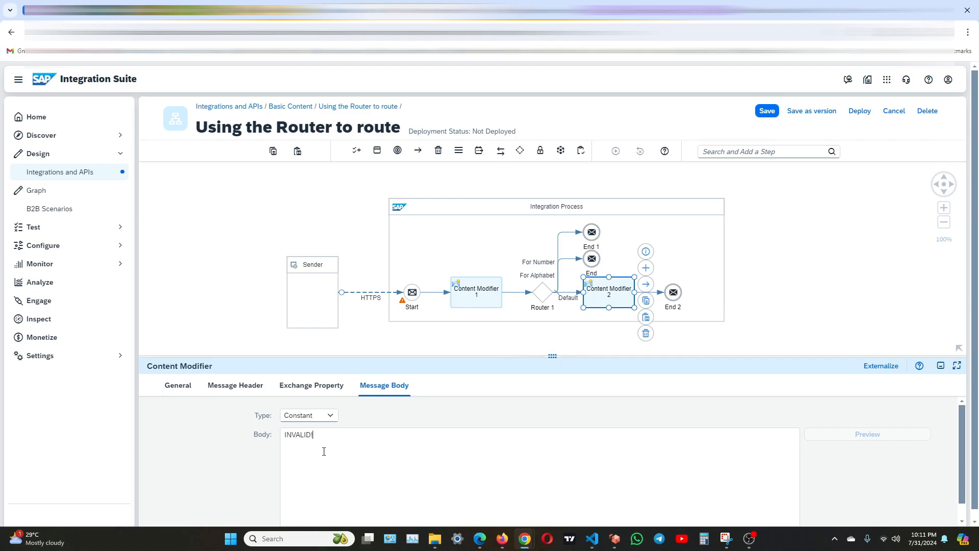
text(!!!!!!!!)
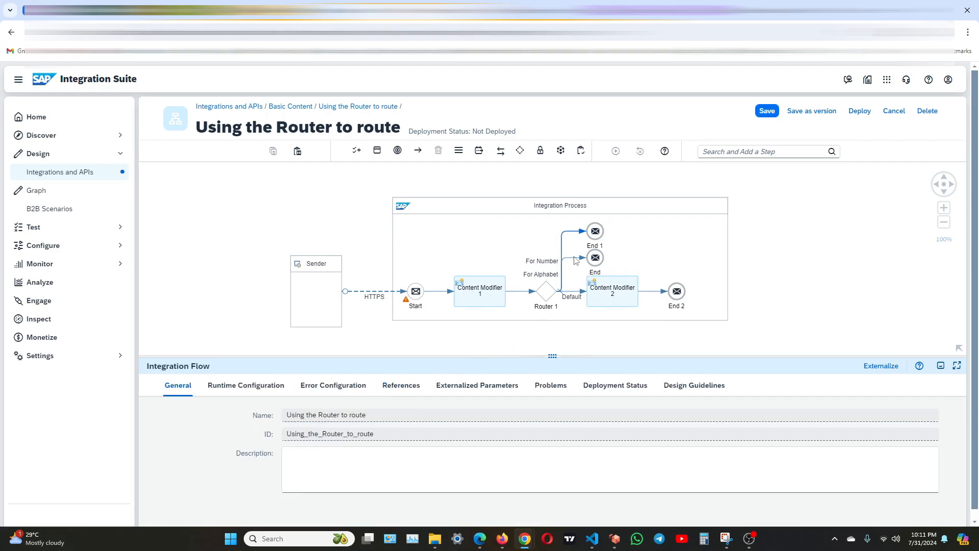
Insert a new content modifier on the For Number route.
click(565, 270)
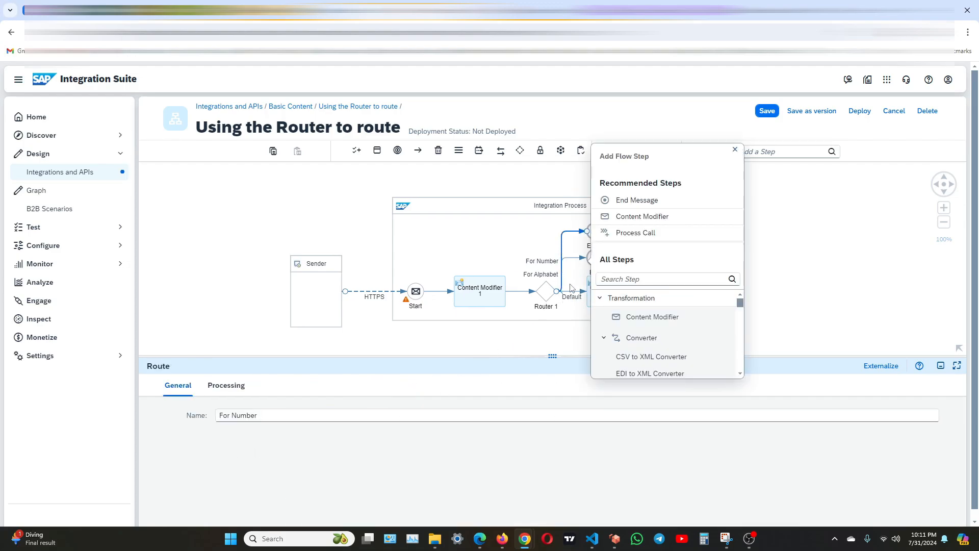
click(641, 216)
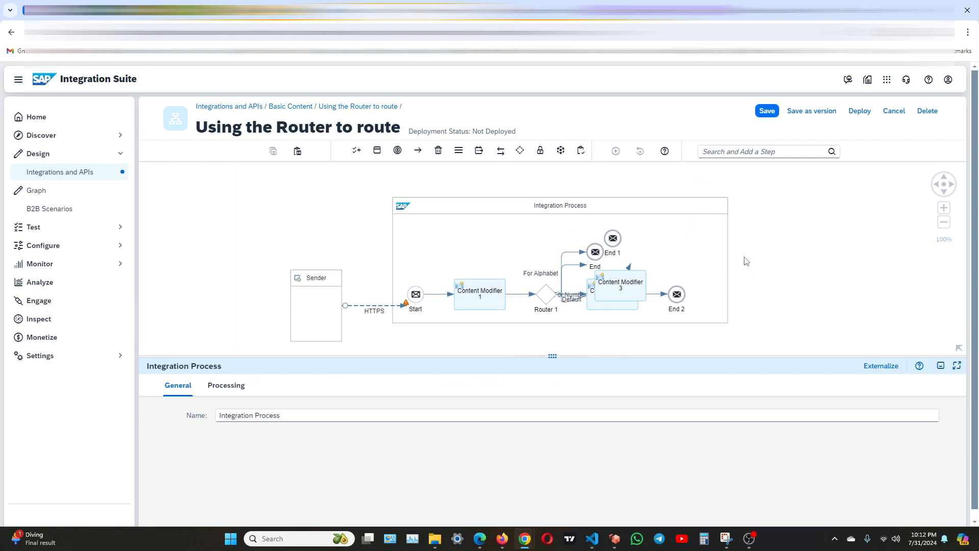
click(612, 264)
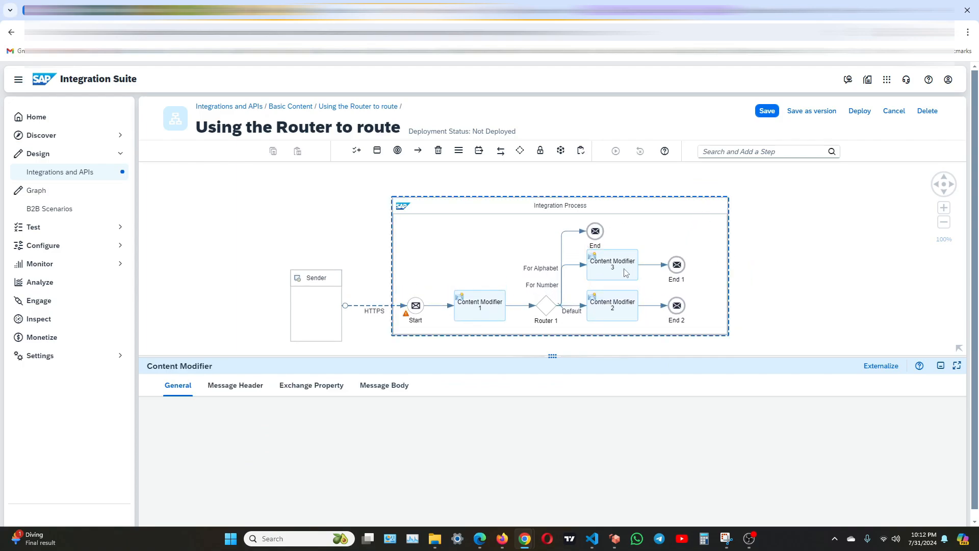
click(565, 289)
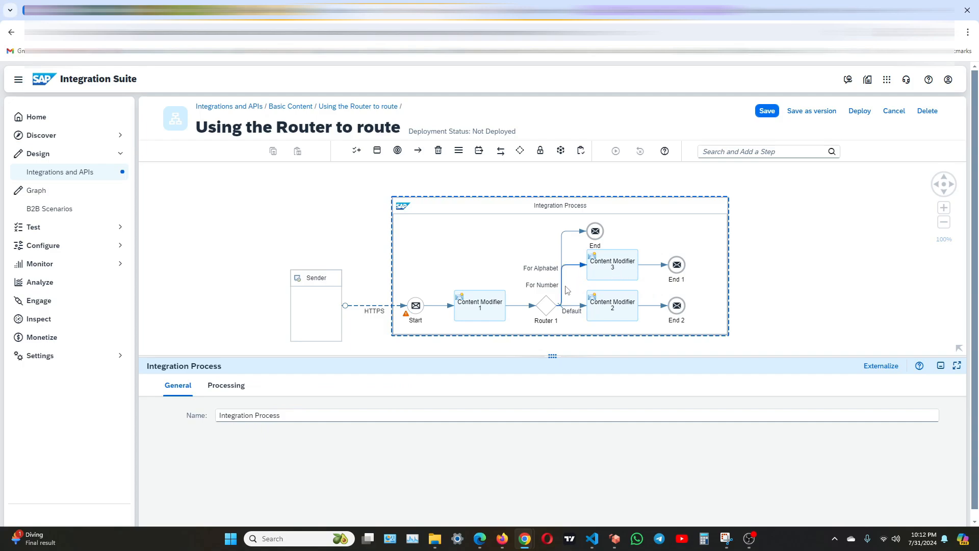
mouse_move(573, 273)
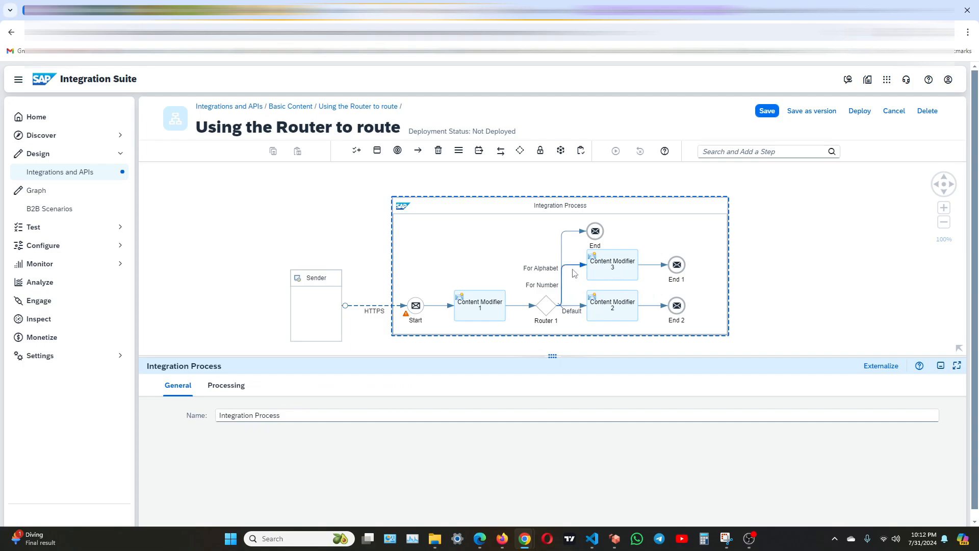
Set Content Modifier 3's message body to 'This is a Number: 1234'.
click(584, 263)
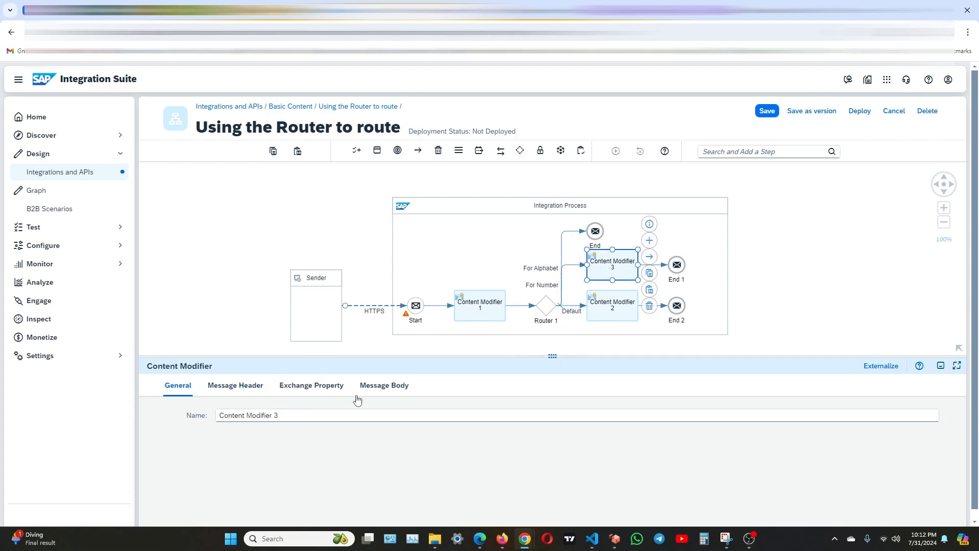
click(384, 386)
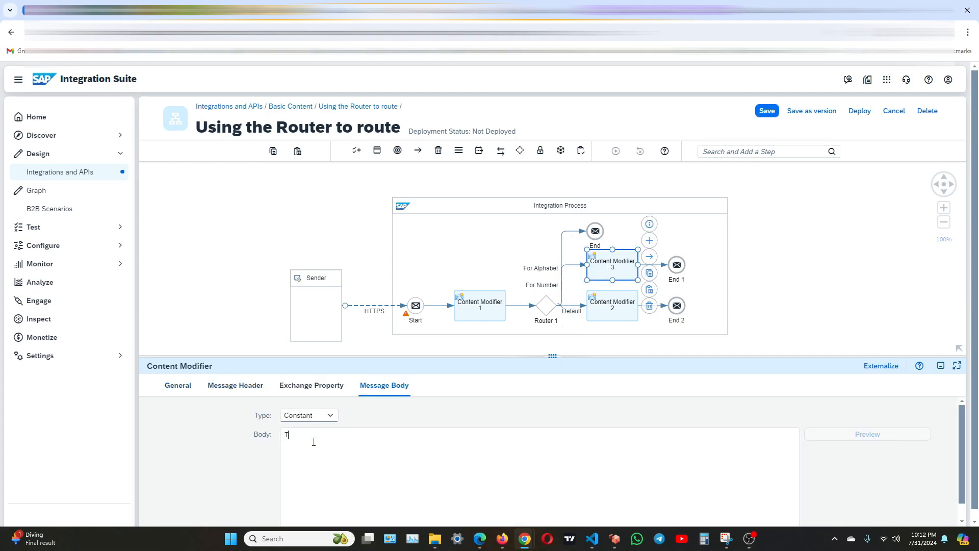
text(his)
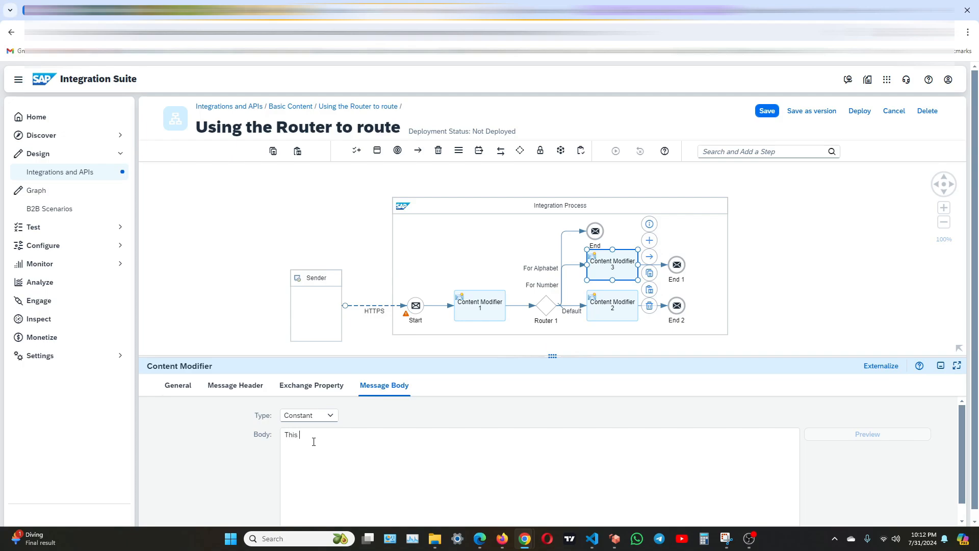
text(is a Number:)
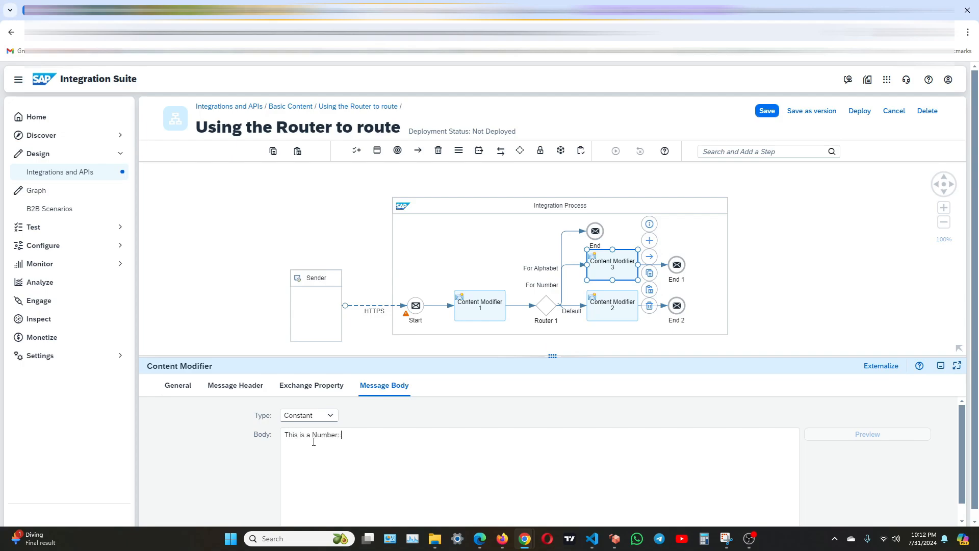
text(1234)
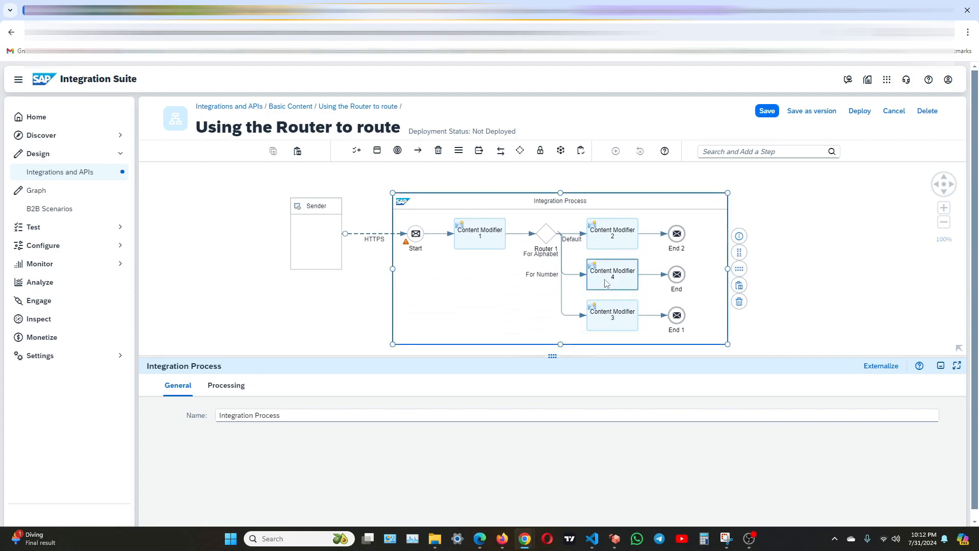
Enter 'This is an Alphabet: ABCDEF' as Content Modifier 4's constant message body.
click(612, 275)
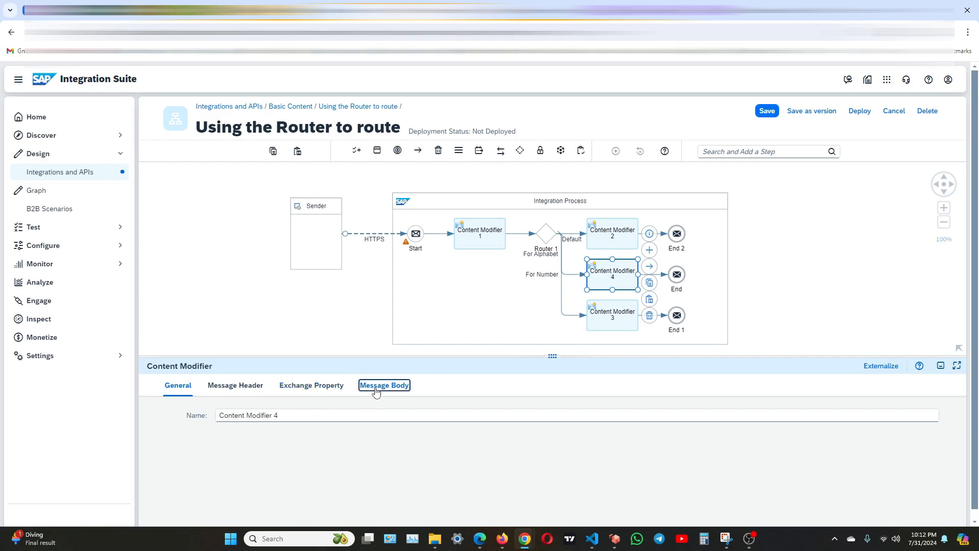
click(384, 385)
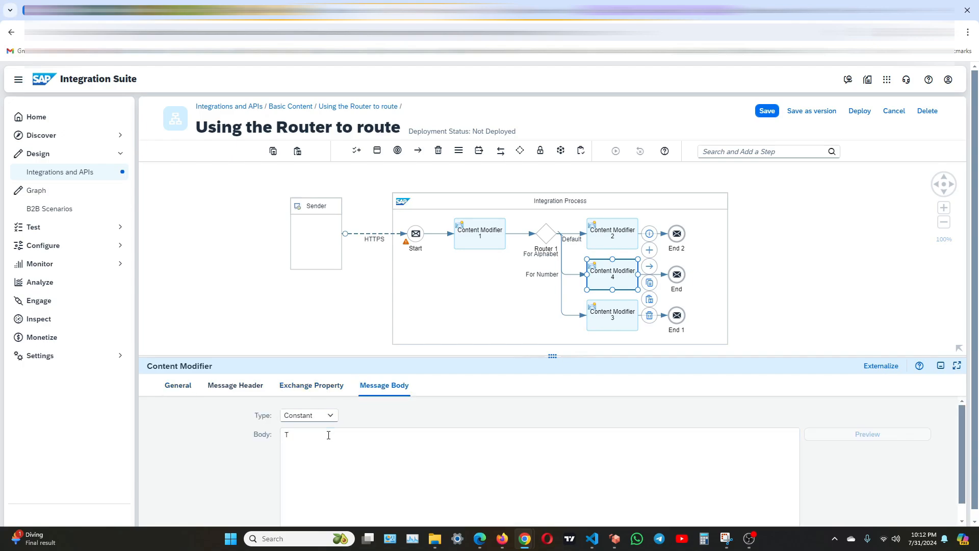
text(his is an)
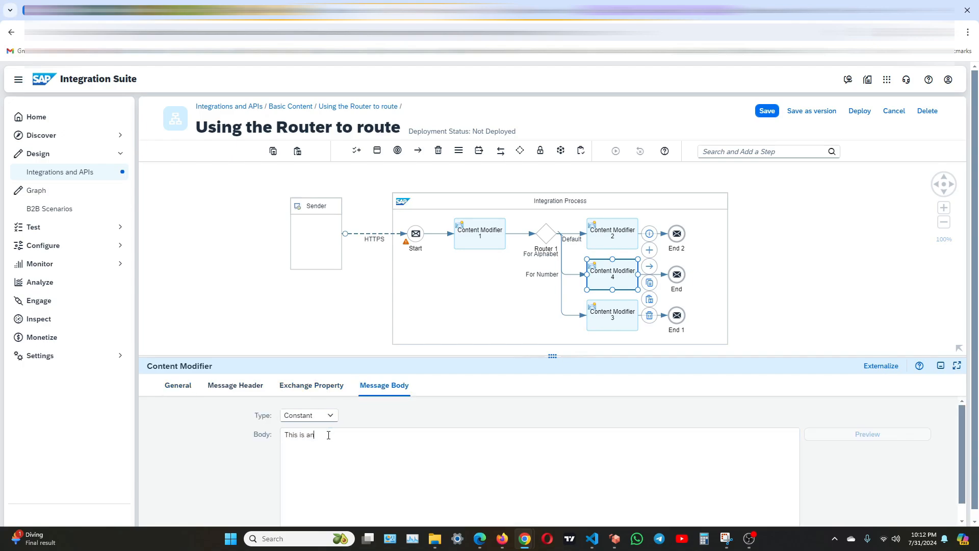
text(Alphabet: A)
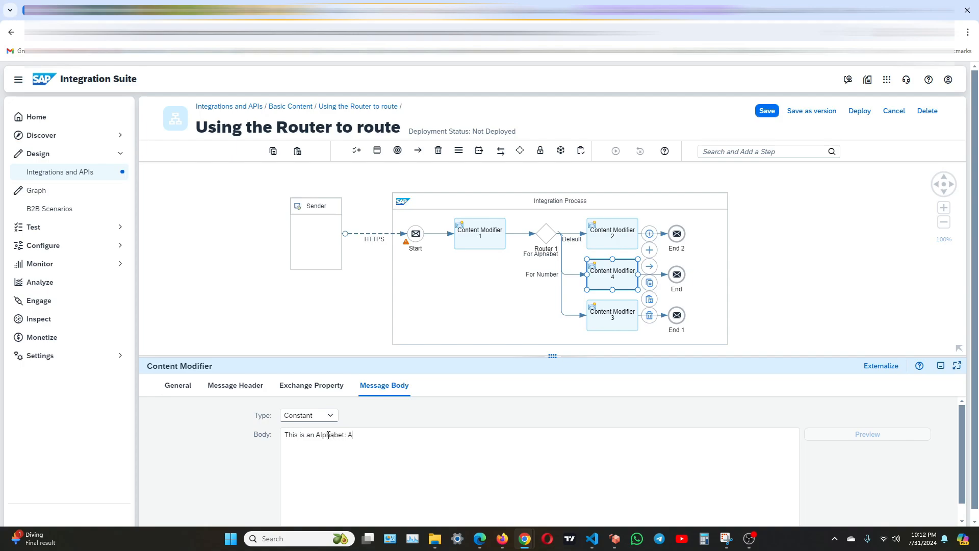
text(BCDEF)
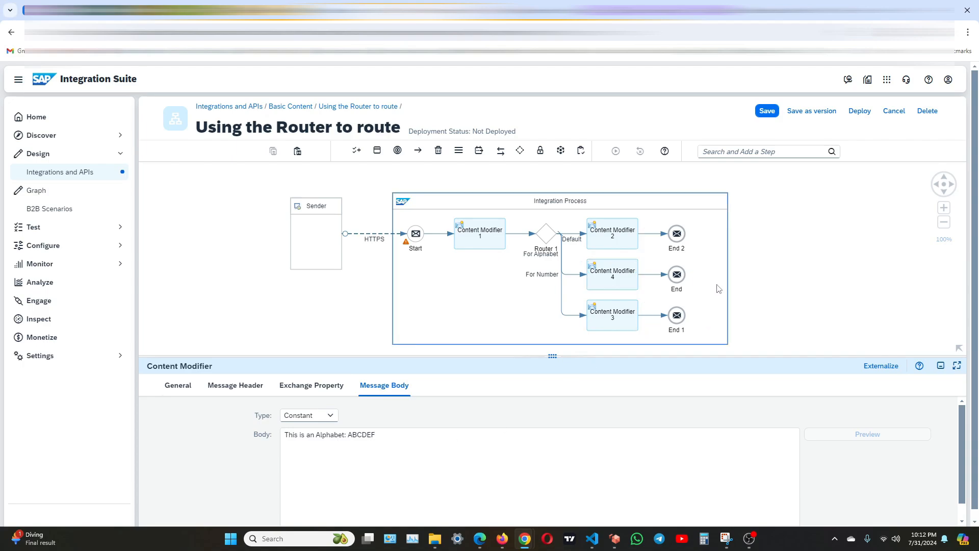
mouse_move(406, 261)
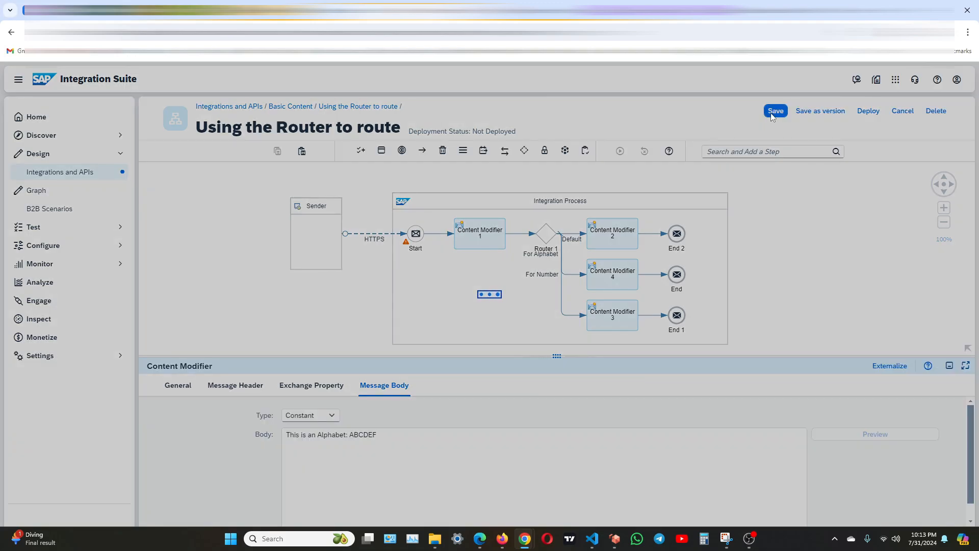
Save the Using the Router to route flow and deploy it to the Cloud Integration runtime.
click(775, 111)
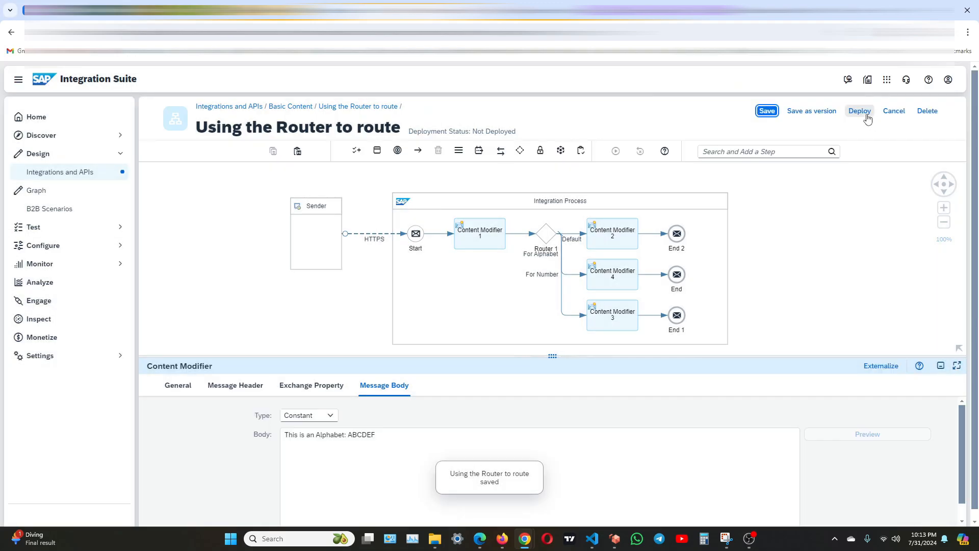
click(859, 110)
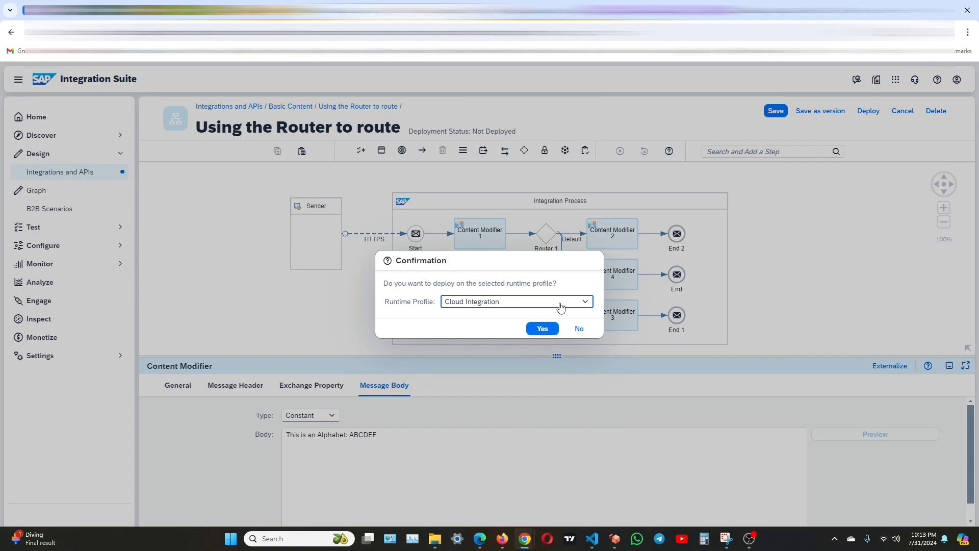
click(541, 328)
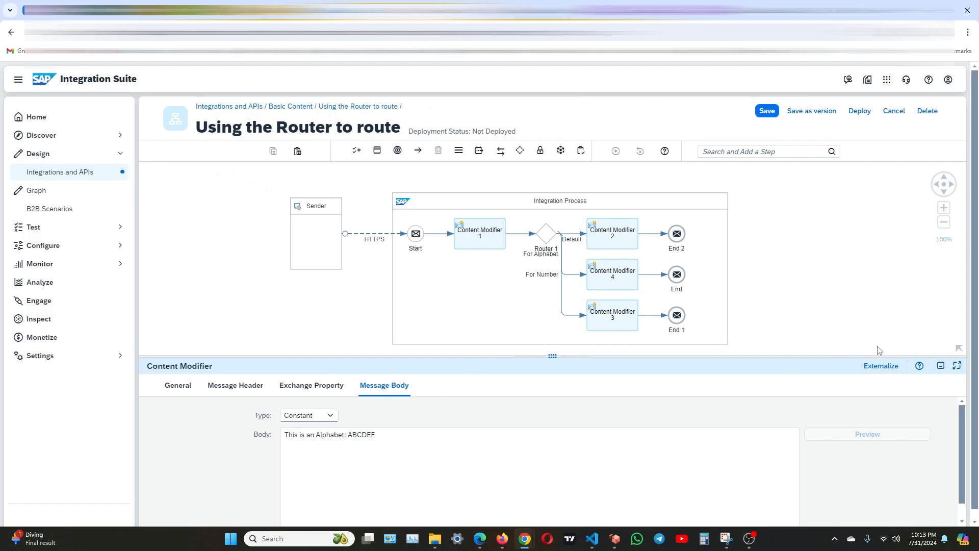
click(860, 111)
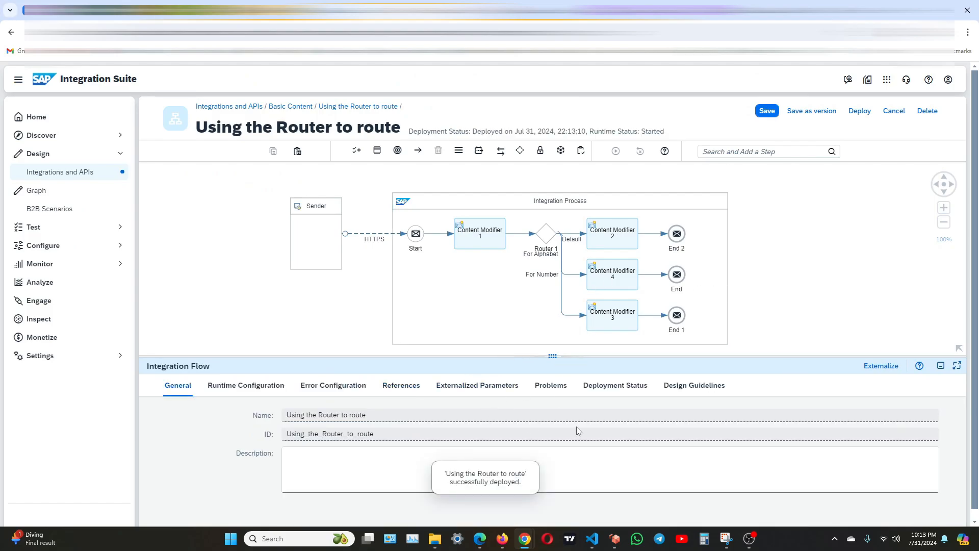
mouse_move(615, 384)
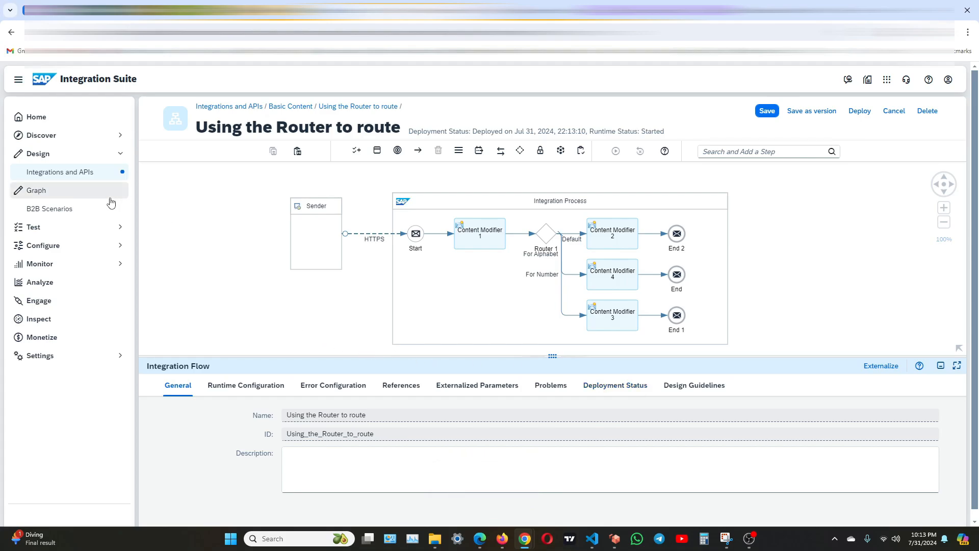
mouse_move(46, 263)
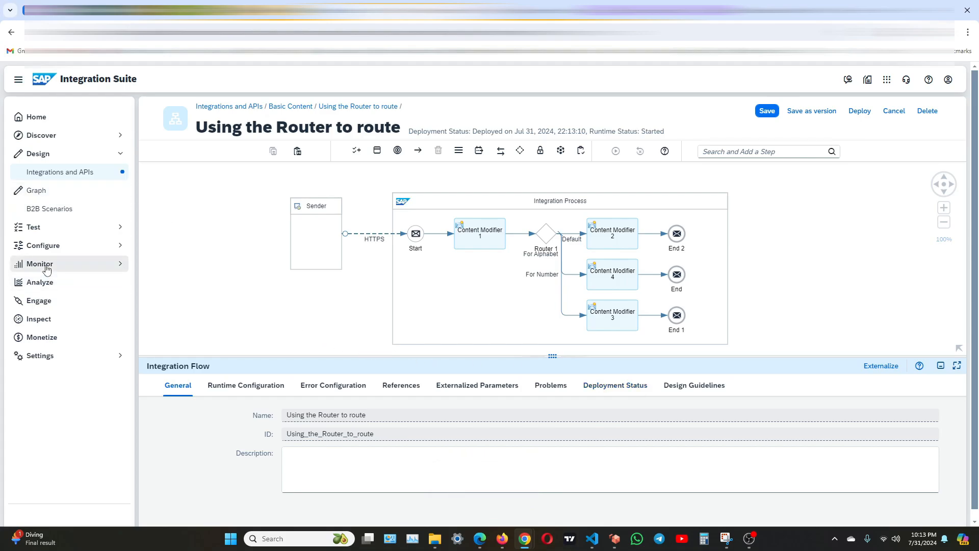
click(40, 263)
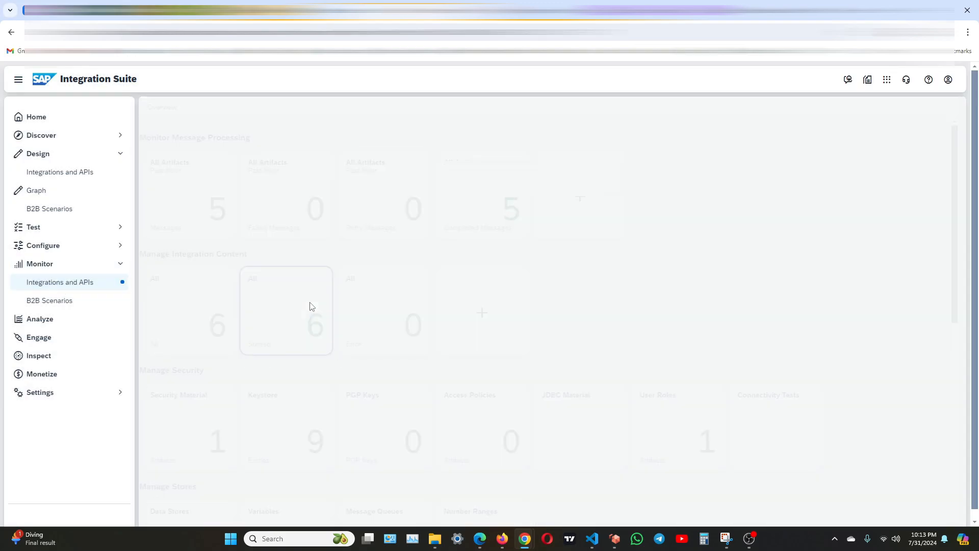
List all deployed content, refresh it, and copy the flow's /http/getRouteFor endpoint URL.
click(286, 310)
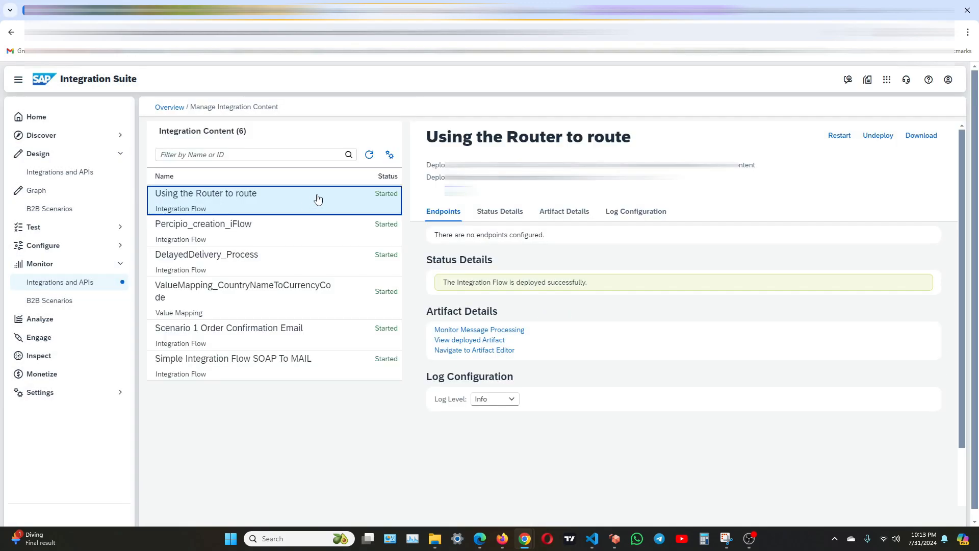
mouse_move(527, 249)
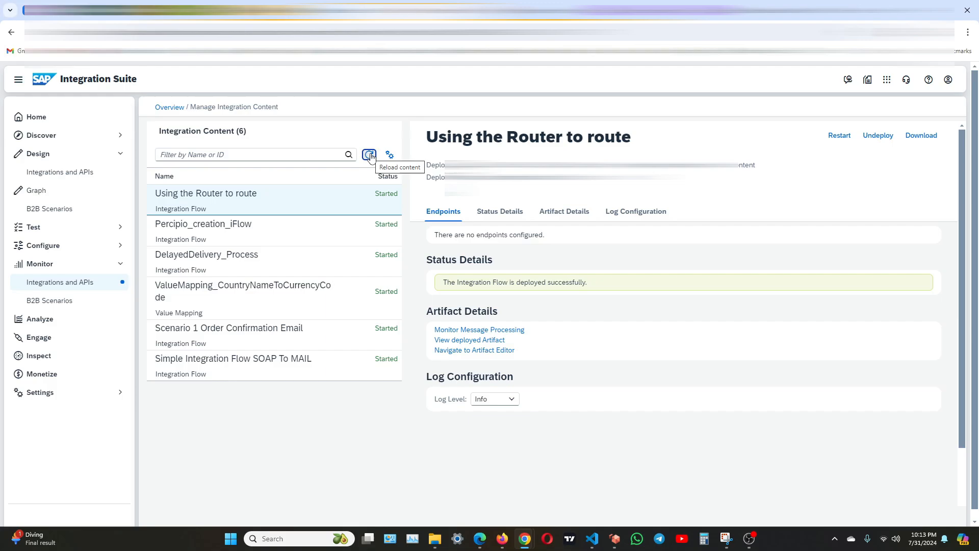
click(370, 154)
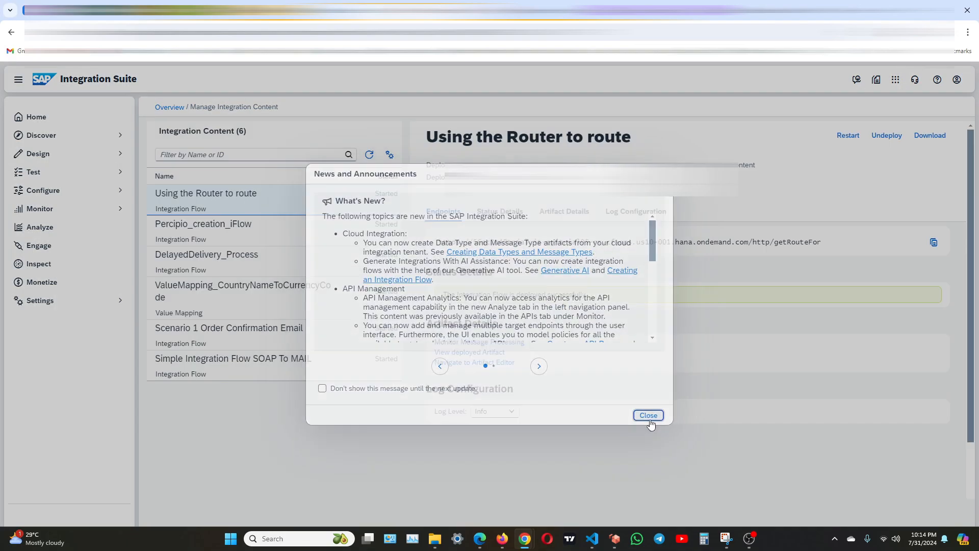
click(648, 415)
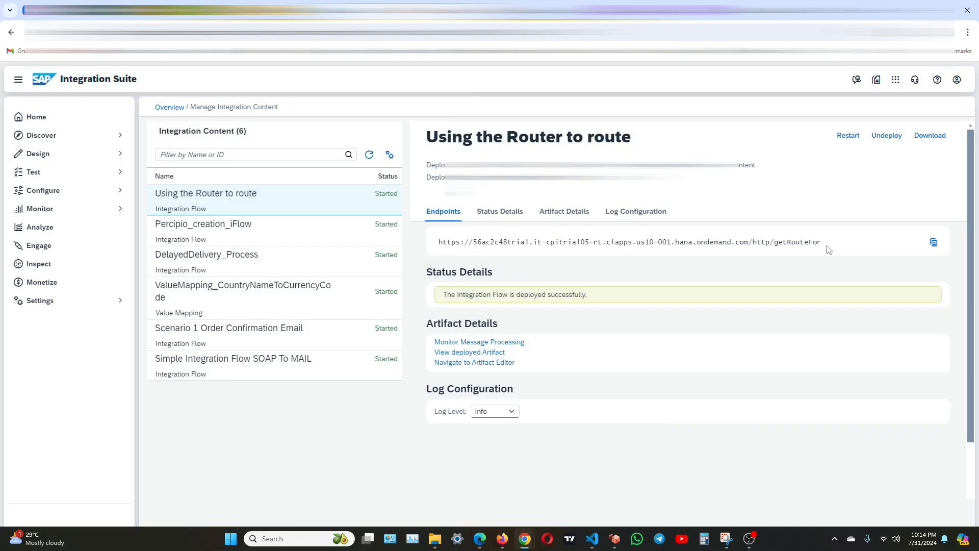
click(933, 242)
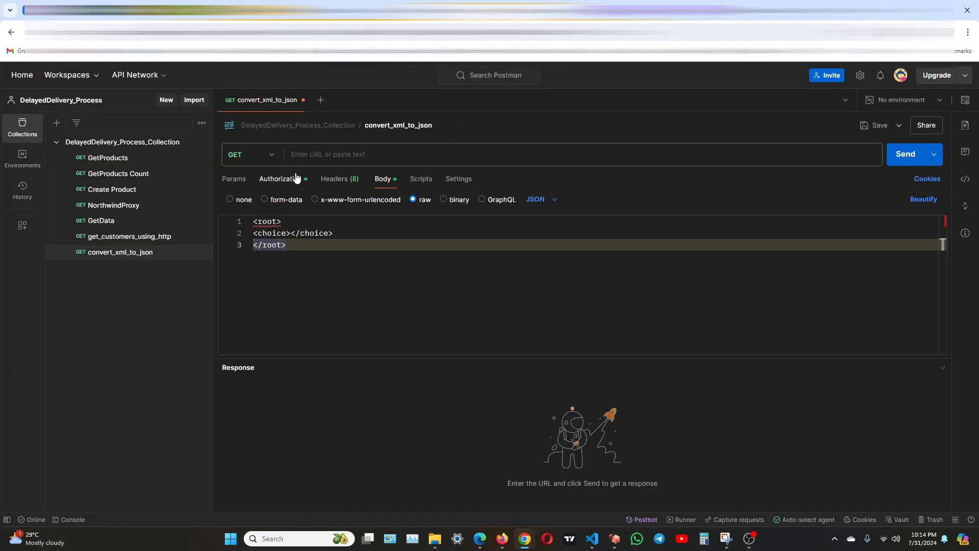
Send choice Number to the getRouteFor endpoint, getting 'This is a Number: 1234'.
click(437, 154)
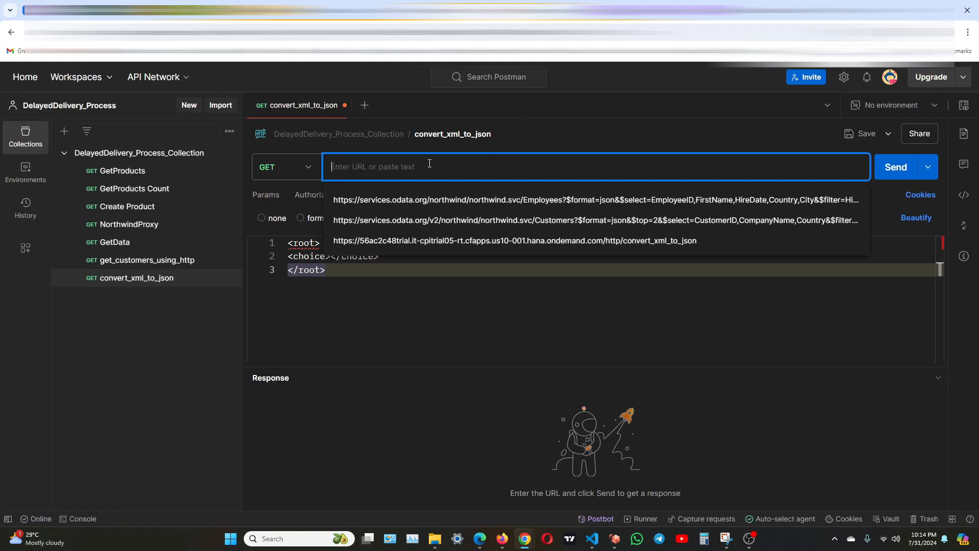
text(https://56ac2c48trial.it-cpitrial05-rt.cfapps.us10-001.hana.ondemand.com/http/getRouteFor)
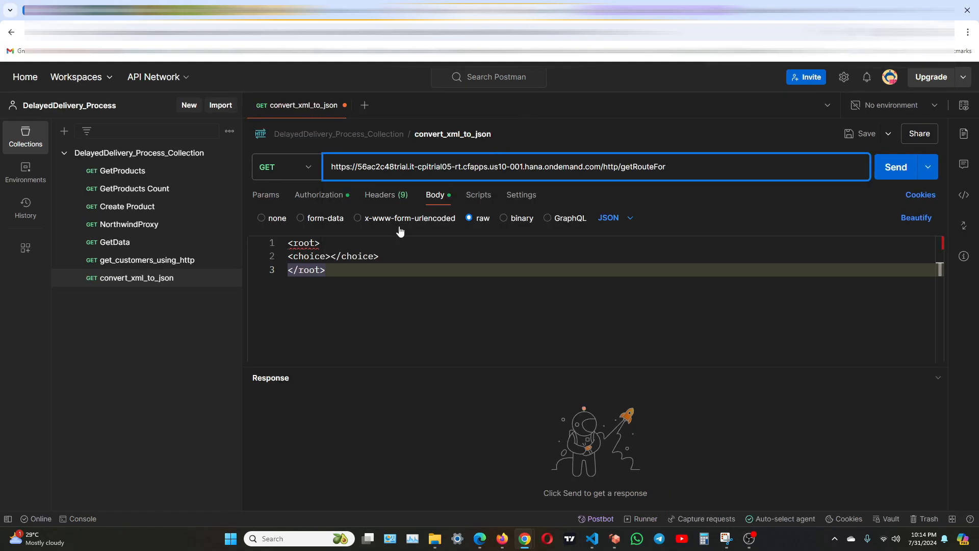
click(354, 282)
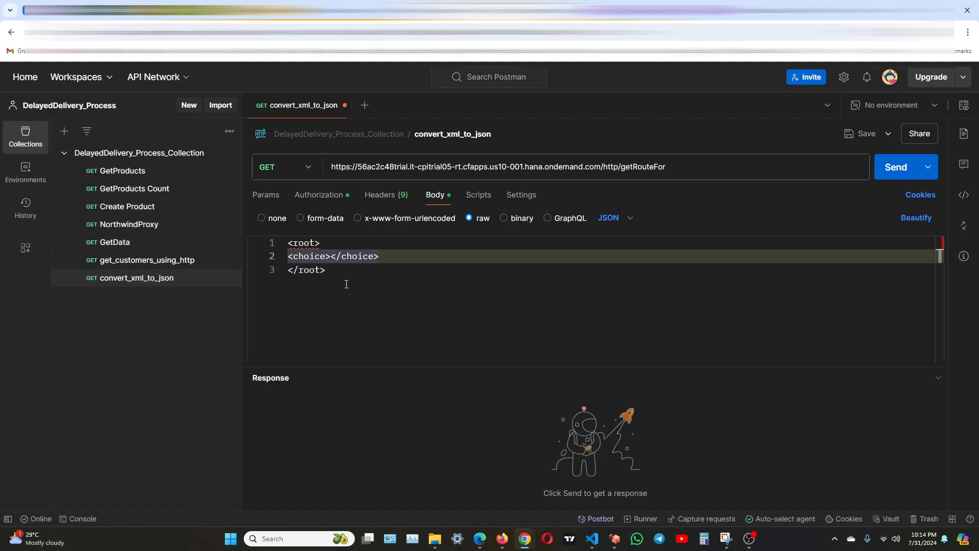
text(Number)
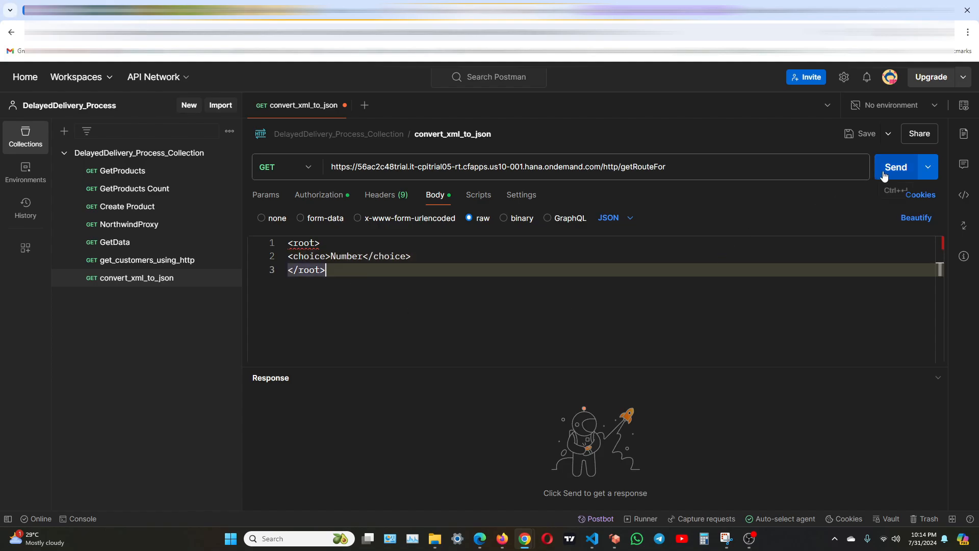
click(896, 167)
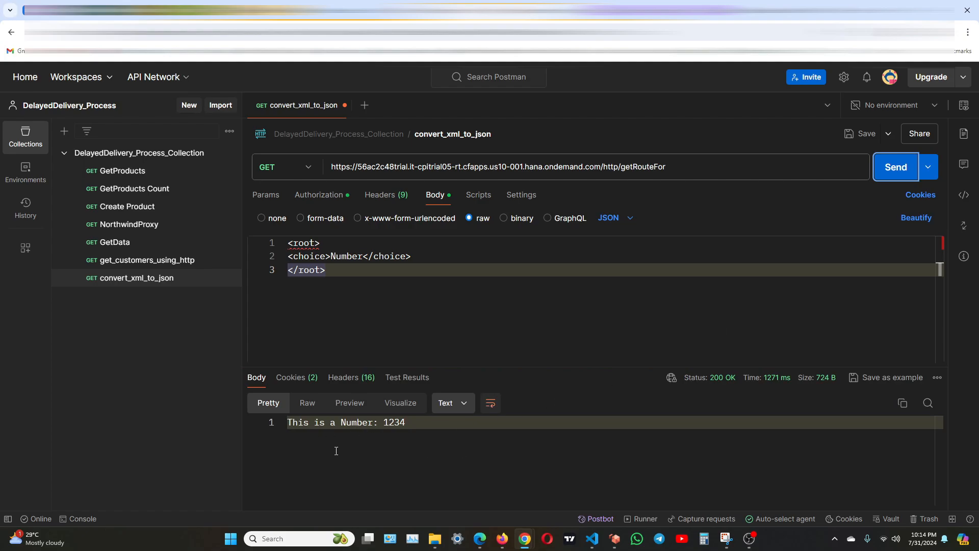
mouse_move(588, 386)
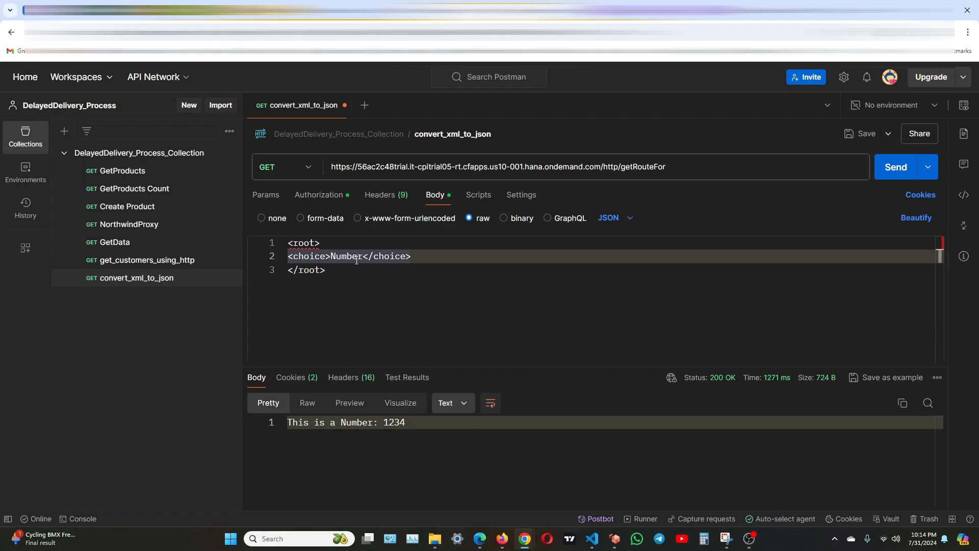
Send choice Alphabet and receive 'This is an Alphabet: ABCDEF'.
text(A)
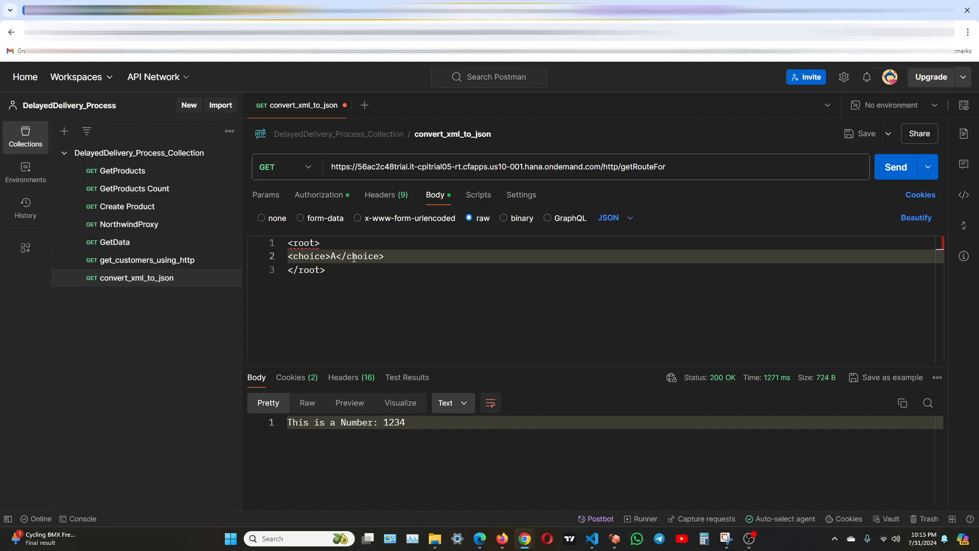
text(lpha)
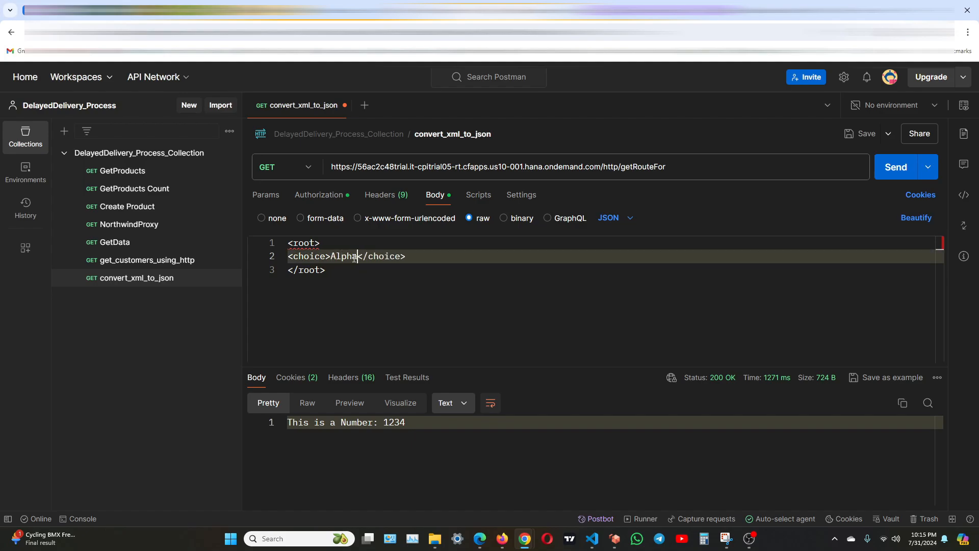
text(bet)
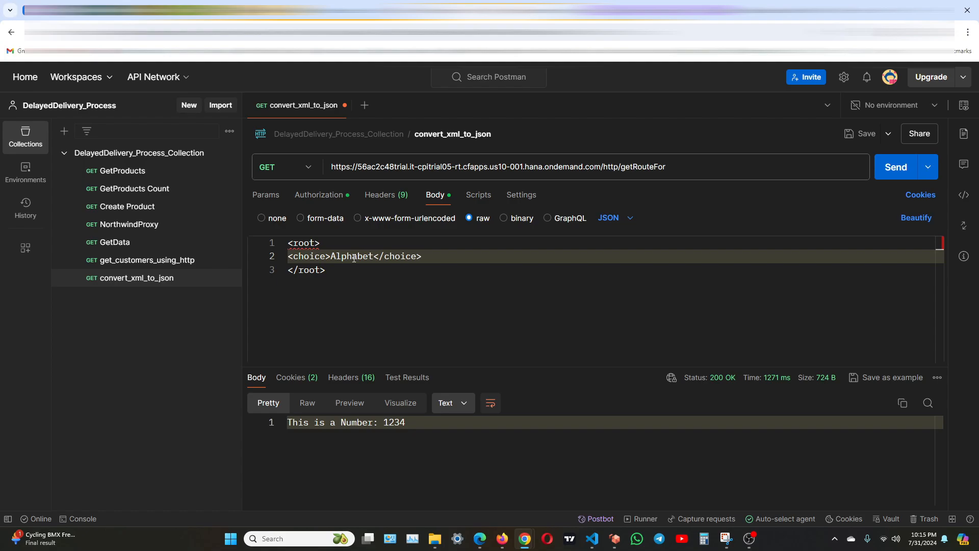
click(896, 167)
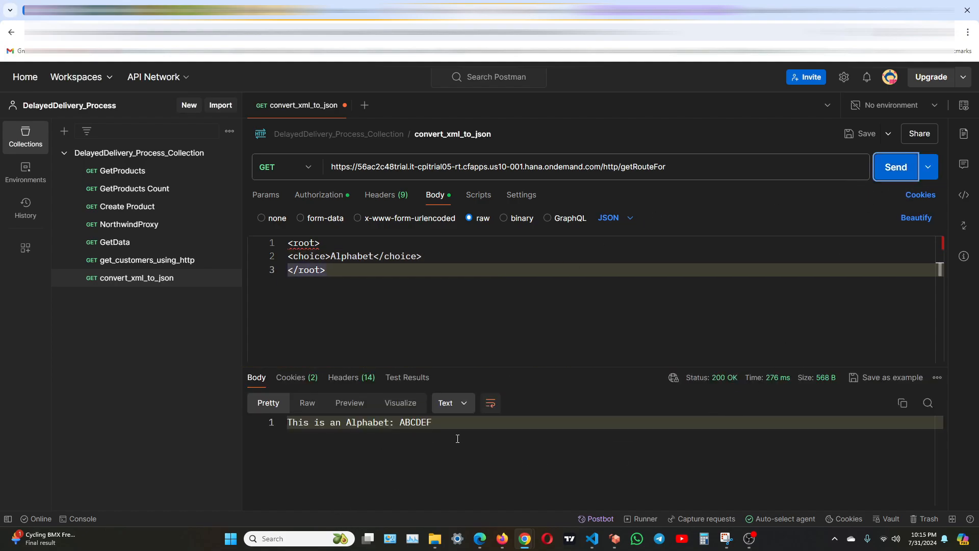
Send the invalid choice 1jjhg and receive 'INVALID!!!!!!!!!'.
text(121)
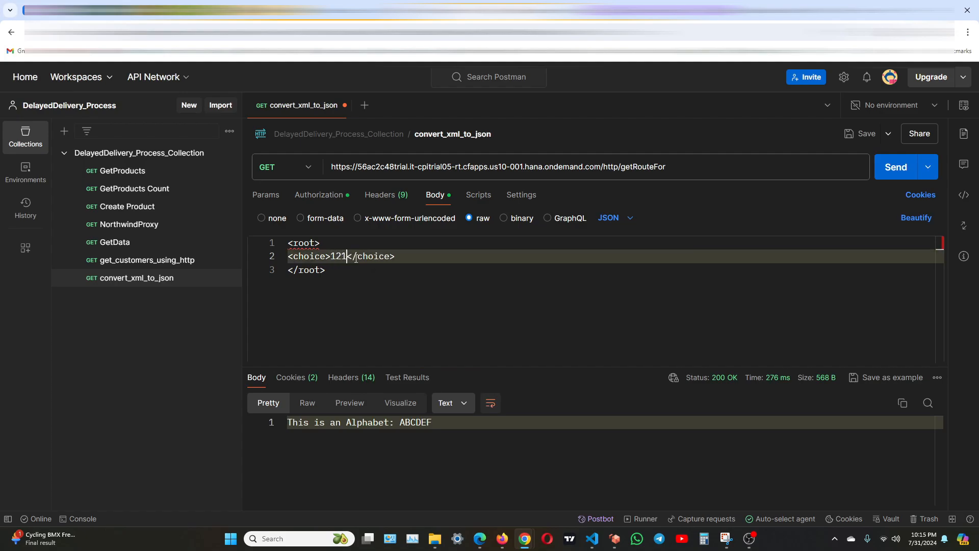
text(54)
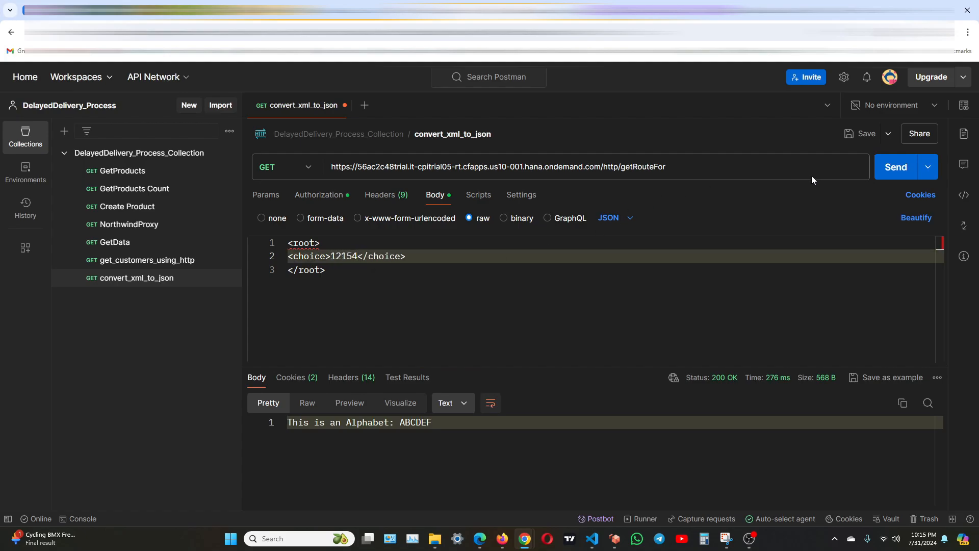
text(1jjhg)
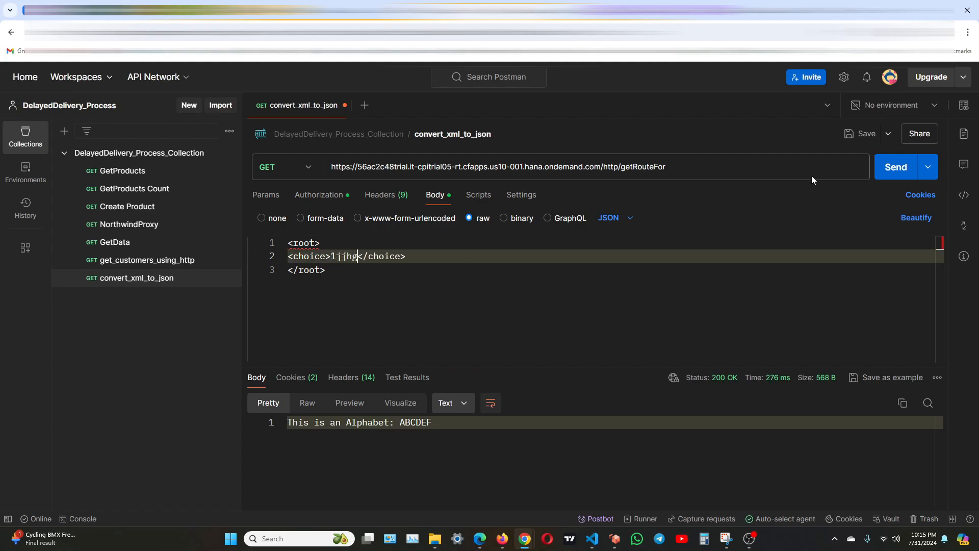
click(895, 166)
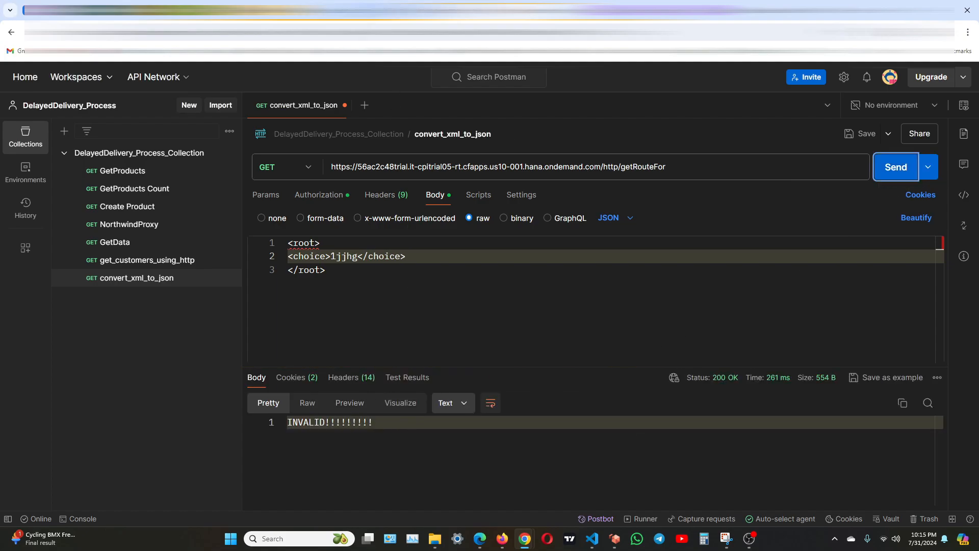
mouse_move(560, 307)
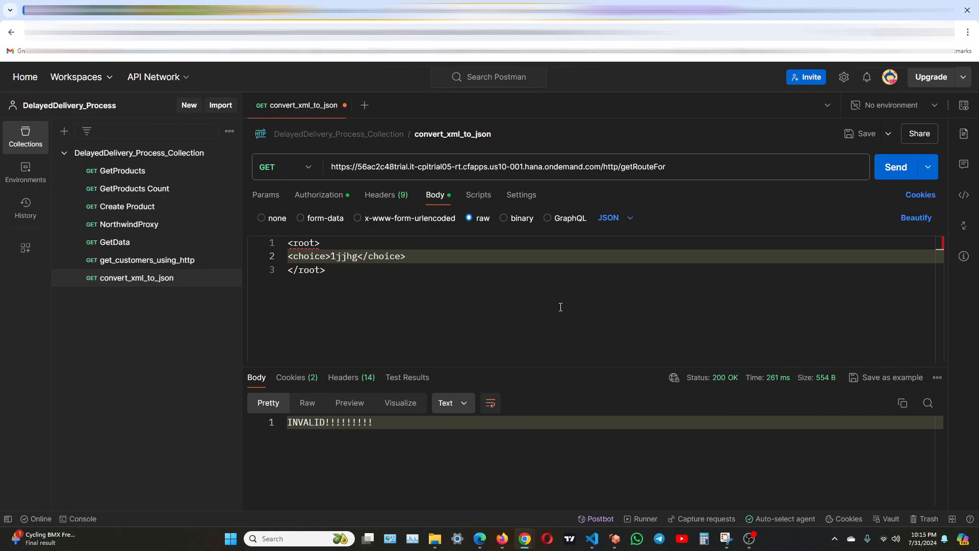